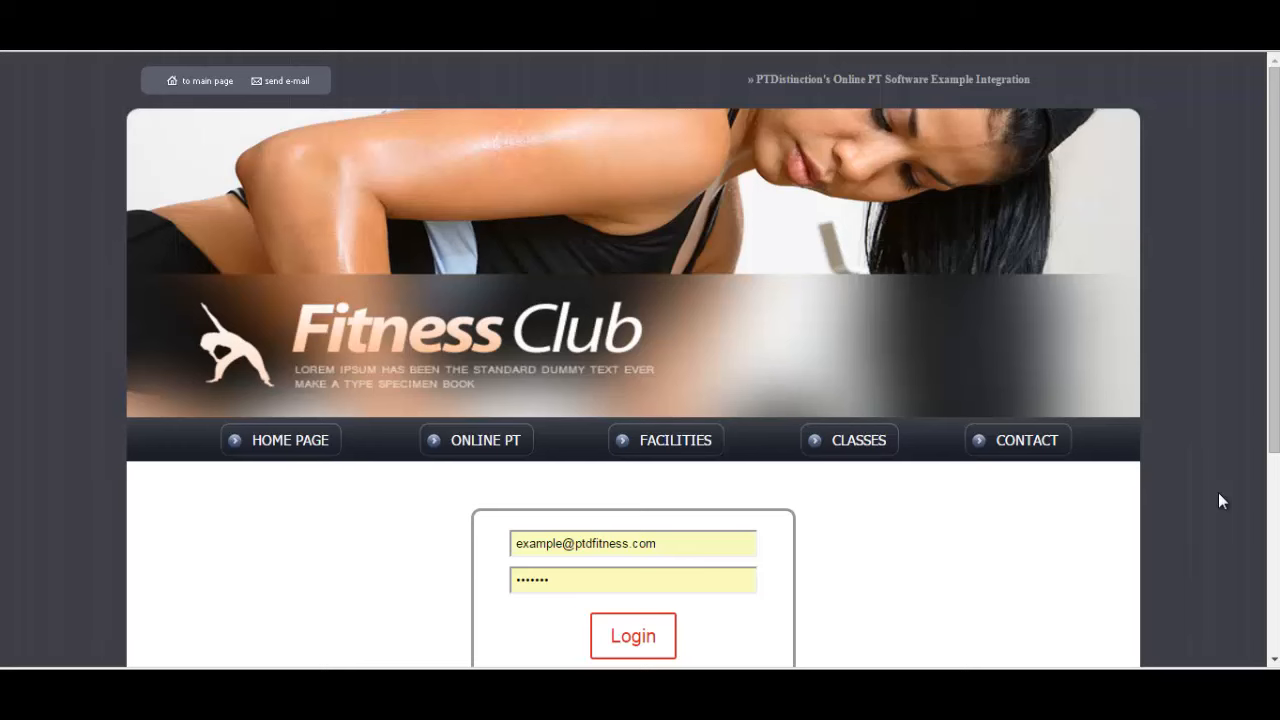
{"action": "mouse_move", "coordinate": [1203, 491]}
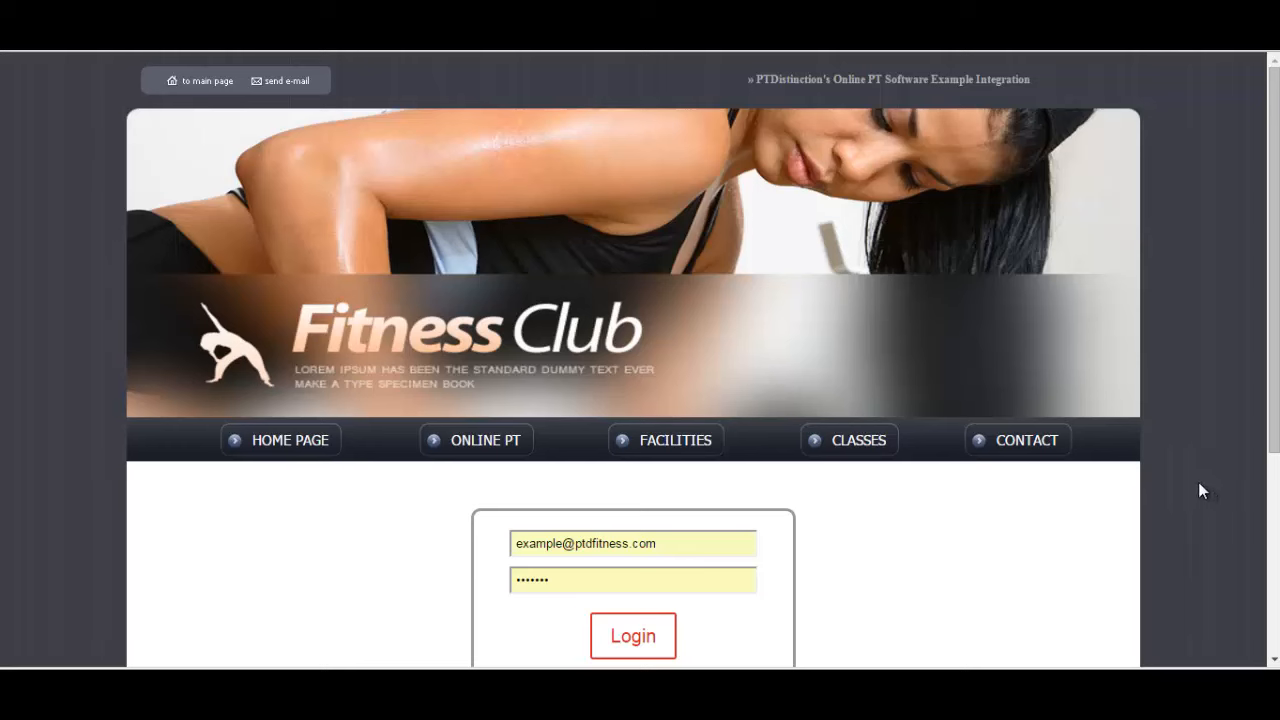
{"action": "mouse_move", "coordinate": [1188, 439]}
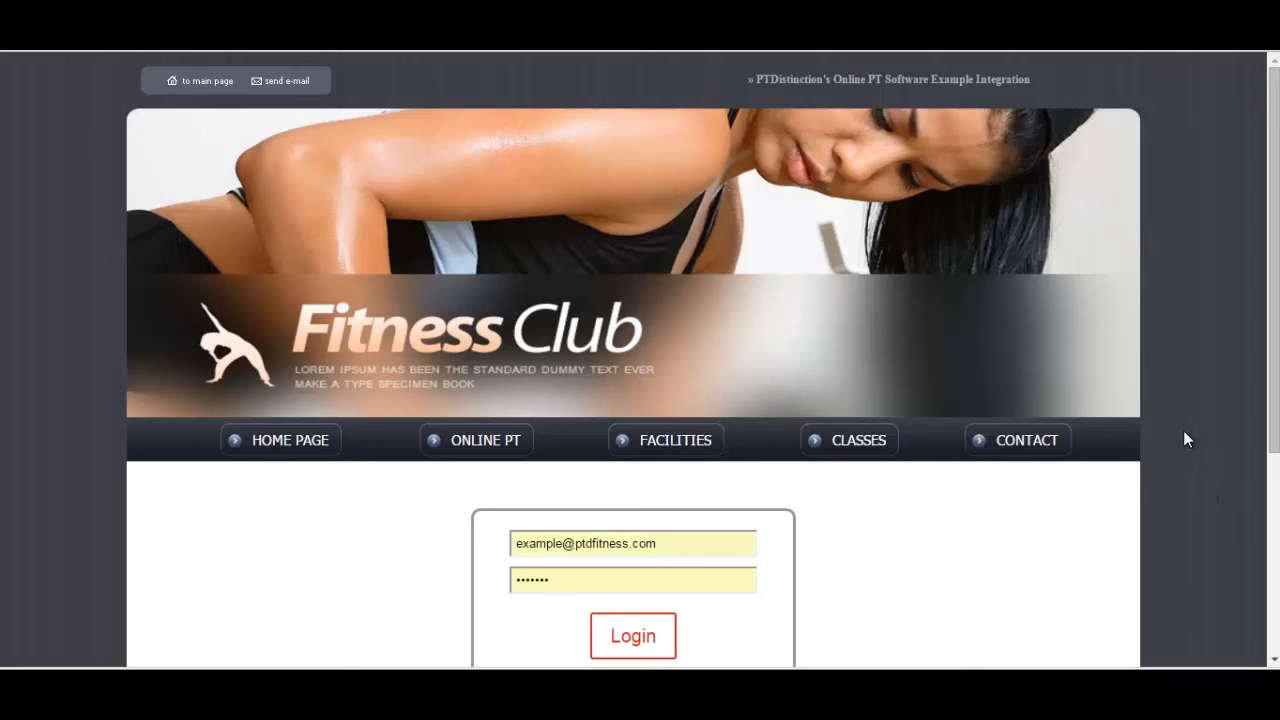
Step: Log in to the client portal with the example email and password
{"action": "scroll", "scroll_direction": "down", "scroll_amount": 3}
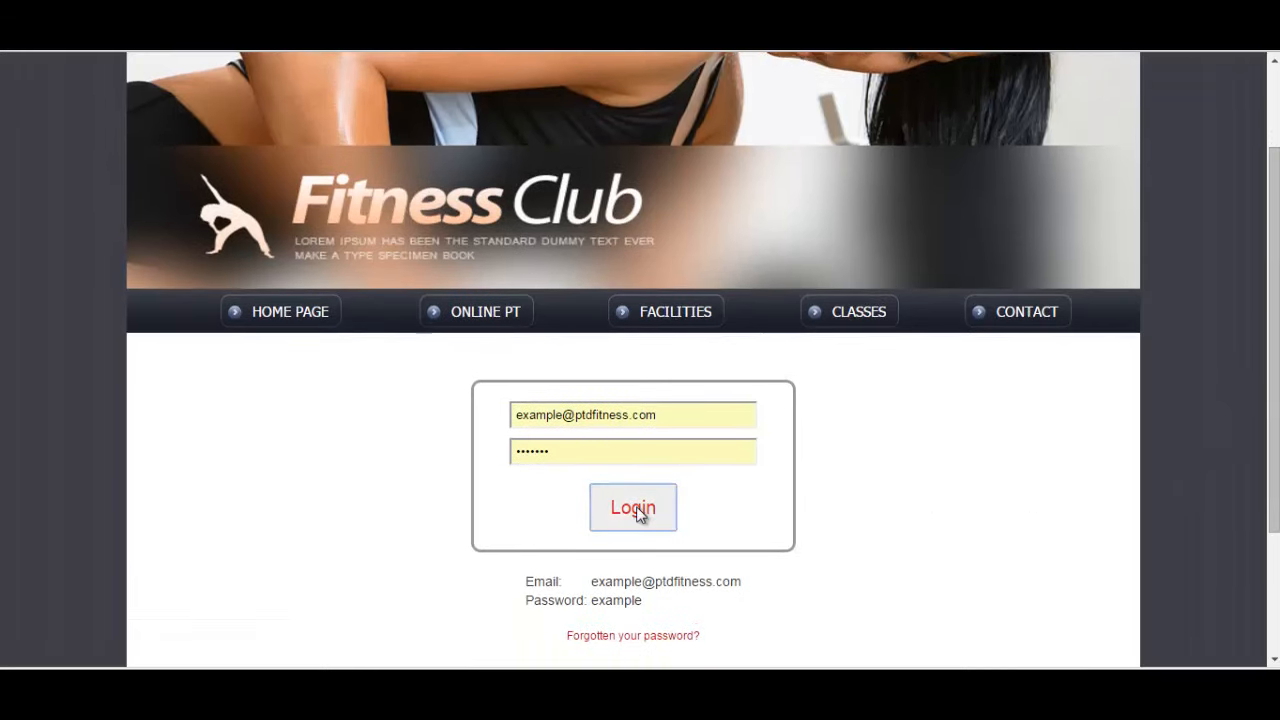
{"action": "left_click", "coordinate": [633, 507]}
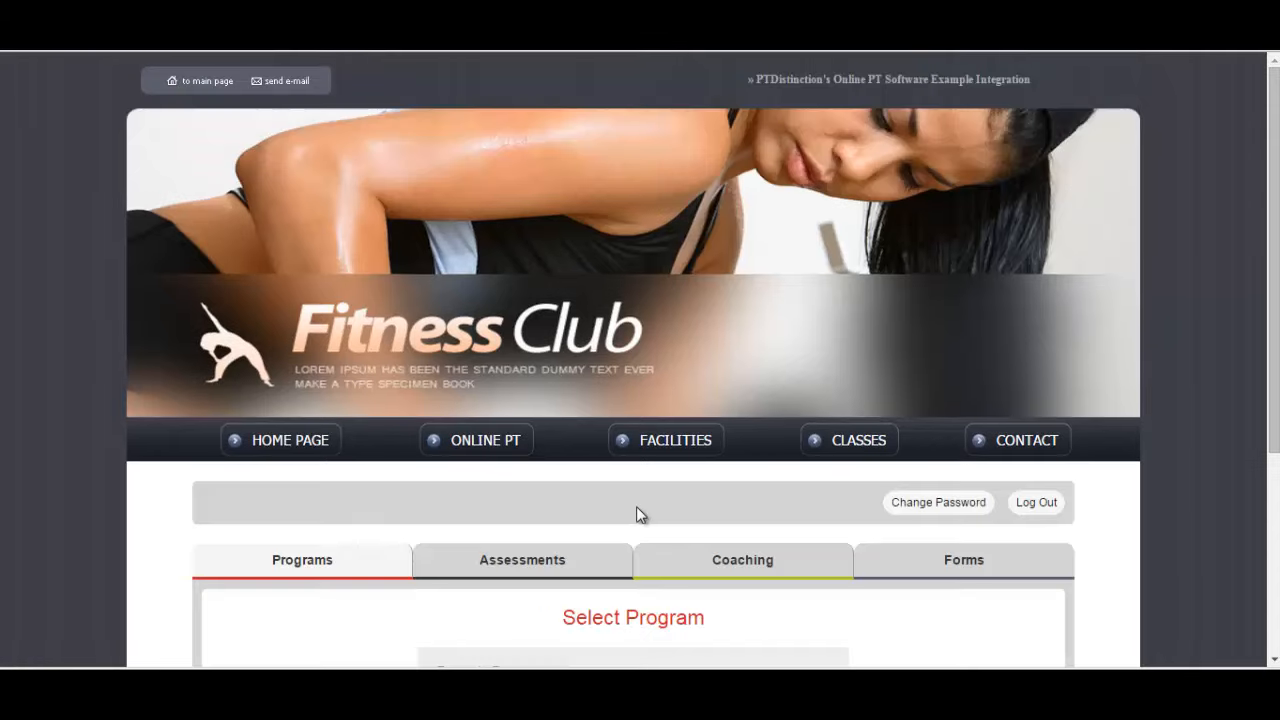
{"action": "scroll", "scroll_direction": "down", "scroll_amount": 3}
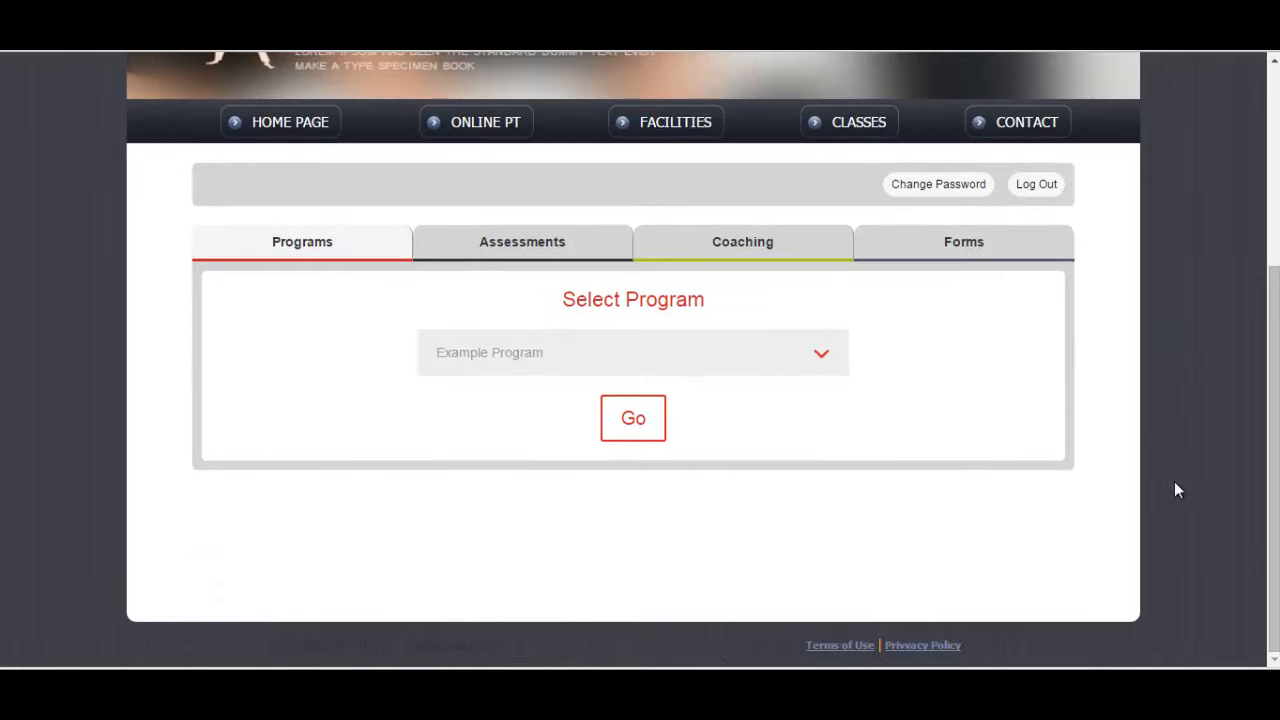
{"action": "mouse_move", "coordinate": [1037, 475]}
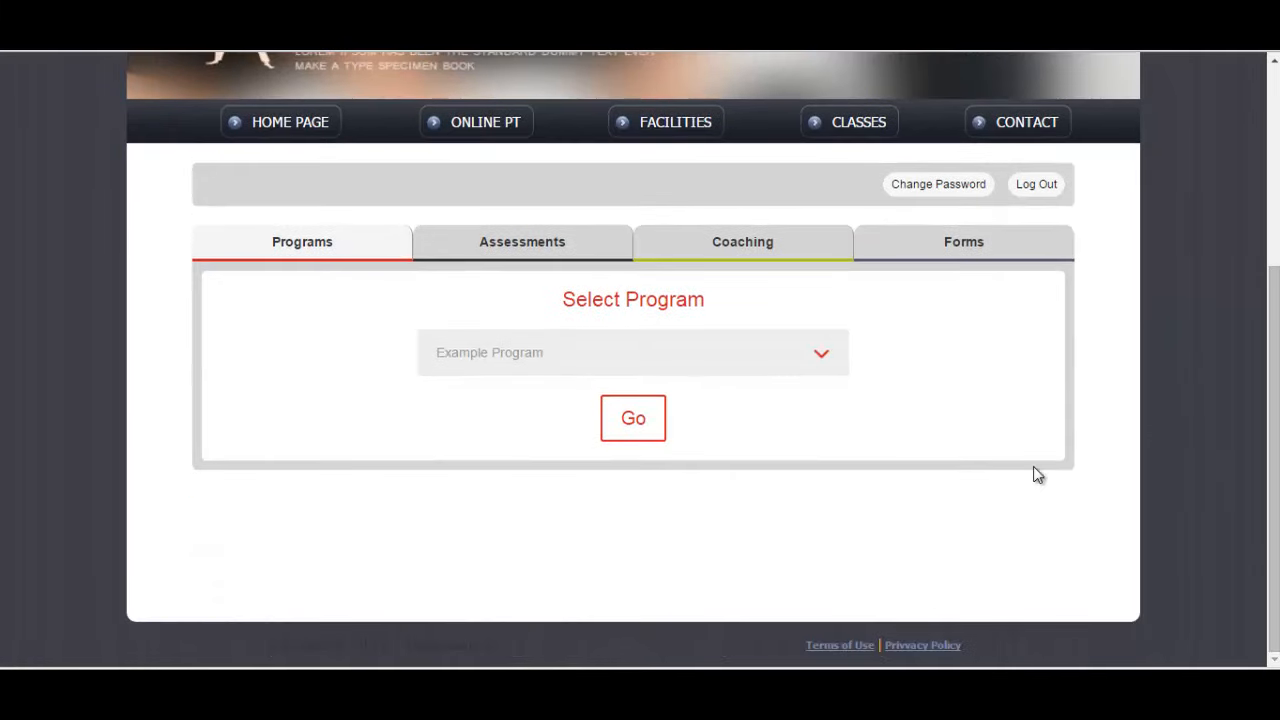
{"action": "mouse_move", "coordinate": [320, 260]}
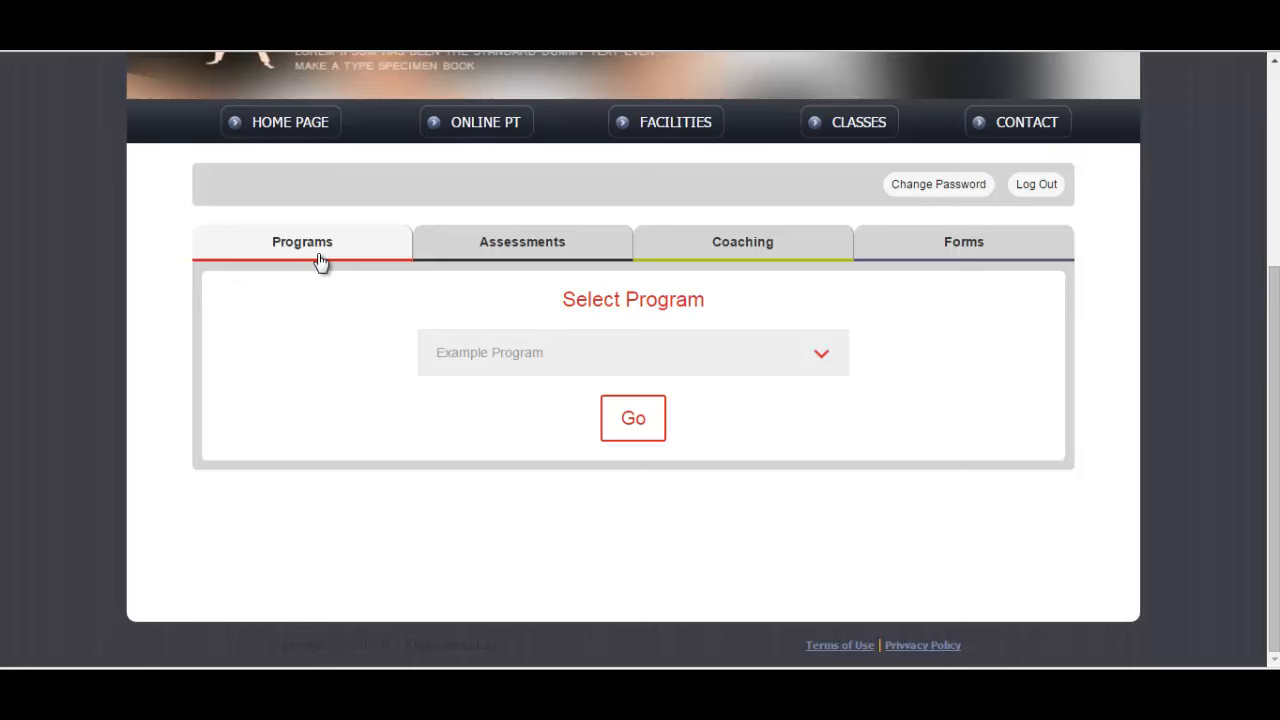
{"action": "mouse_move", "coordinate": [338, 356]}
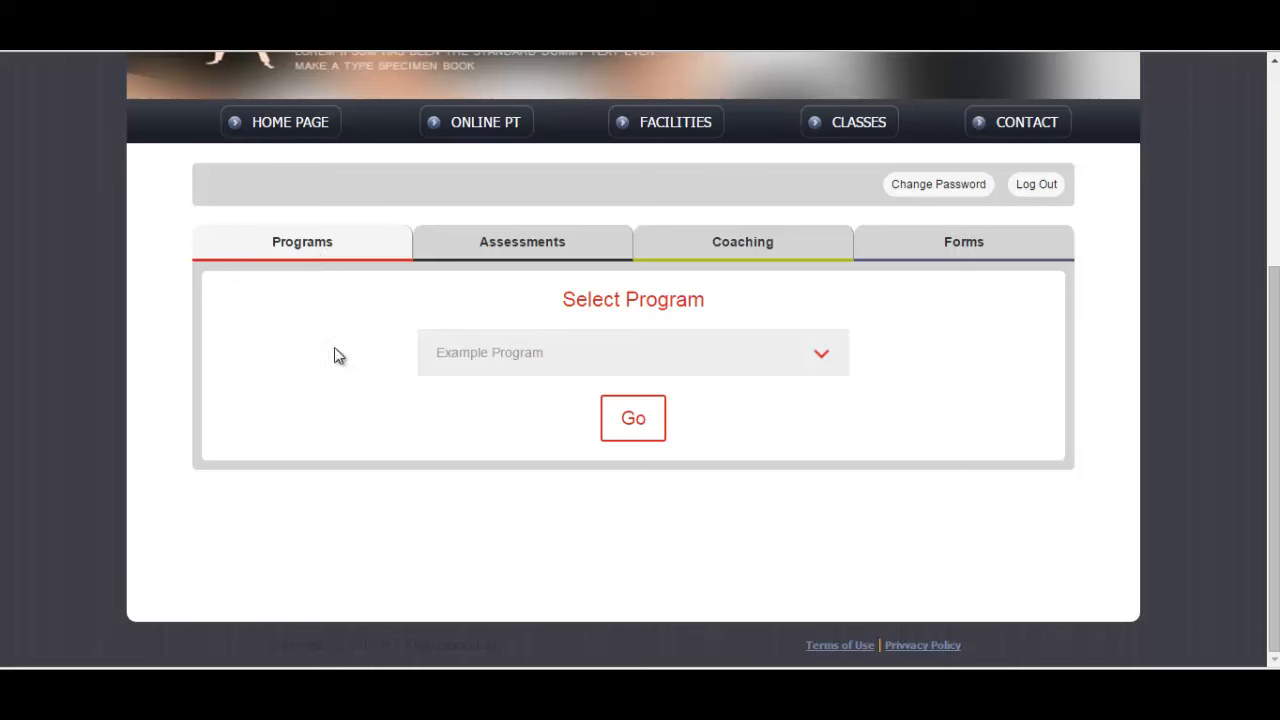
Step: Open First Assessment from the Assessments tab and review its postural, strength and body composition tests
{"action": "left_click", "coordinate": [521, 241]}
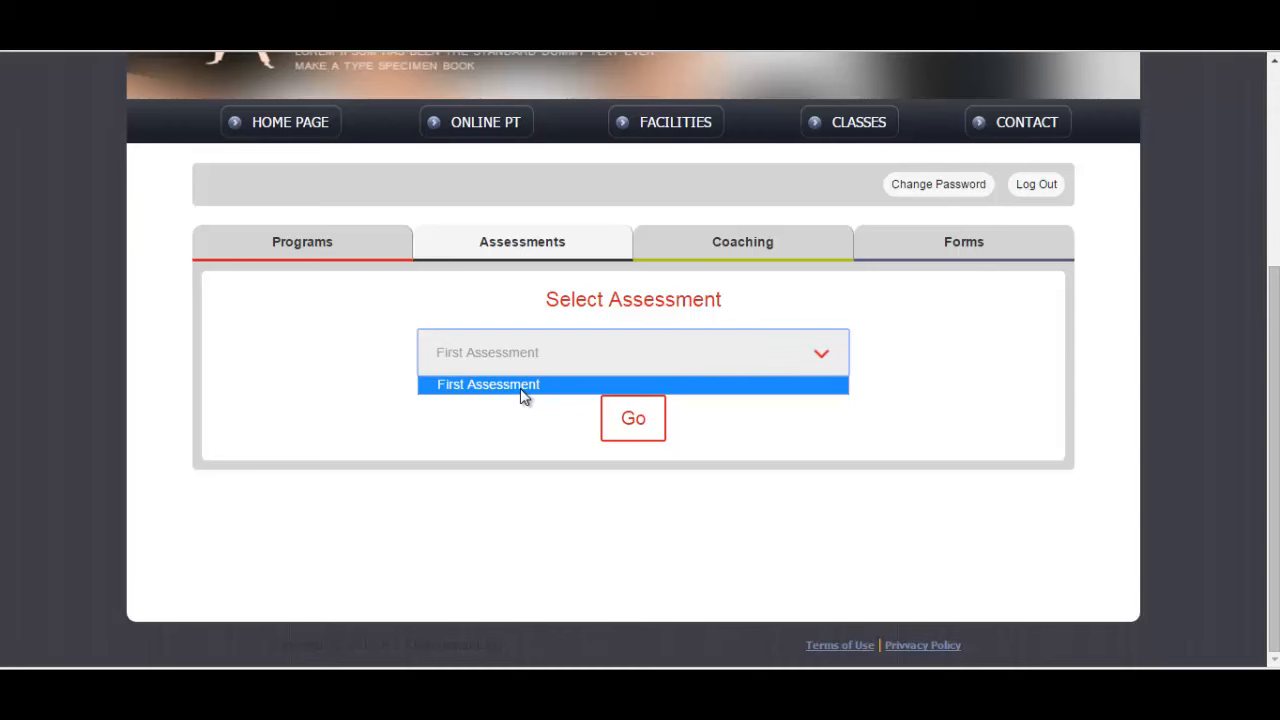
{"action": "left_click", "coordinate": [488, 384]}
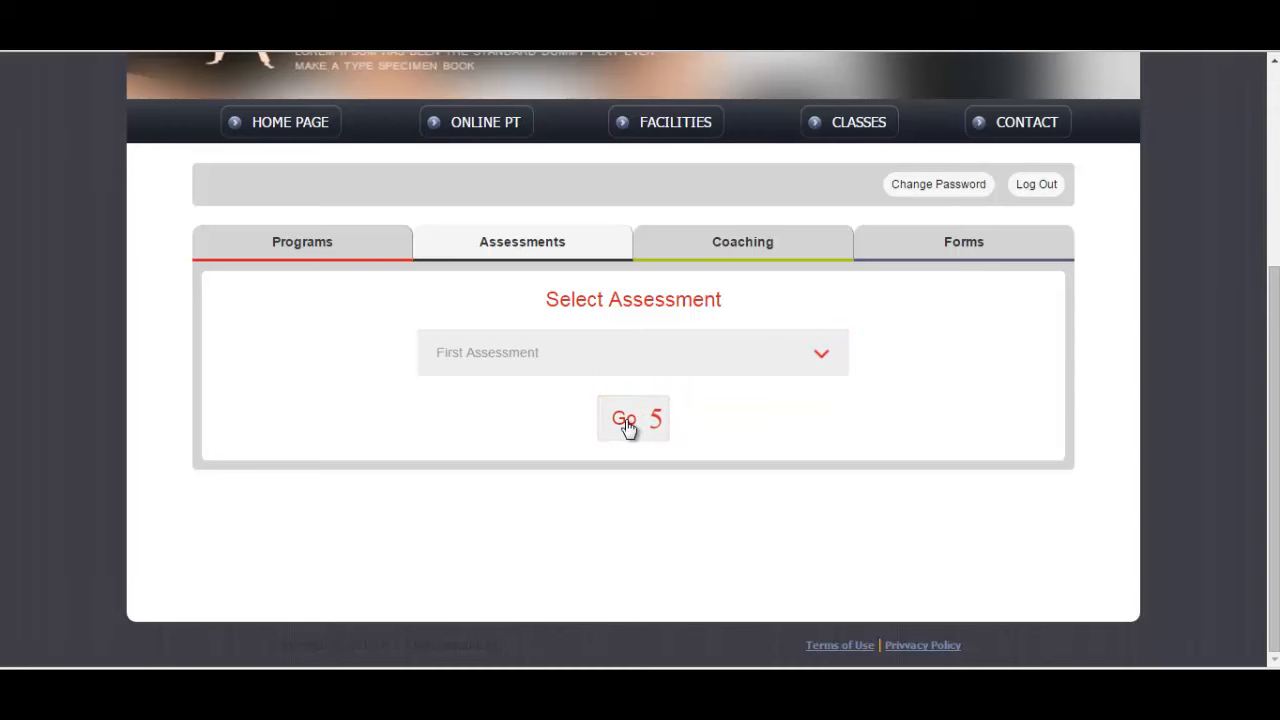
{"action": "left_click", "coordinate": [622, 418]}
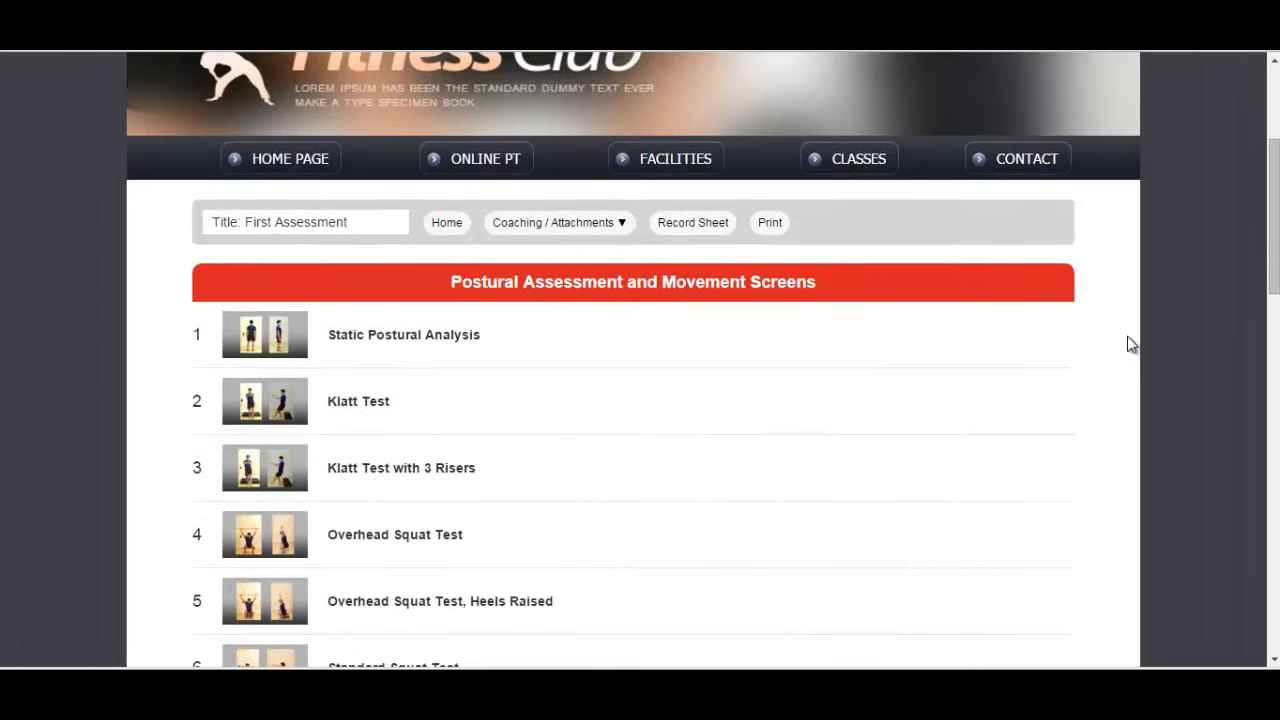
{"action": "scroll", "scroll_direction": "down", "scroll_amount": 3}
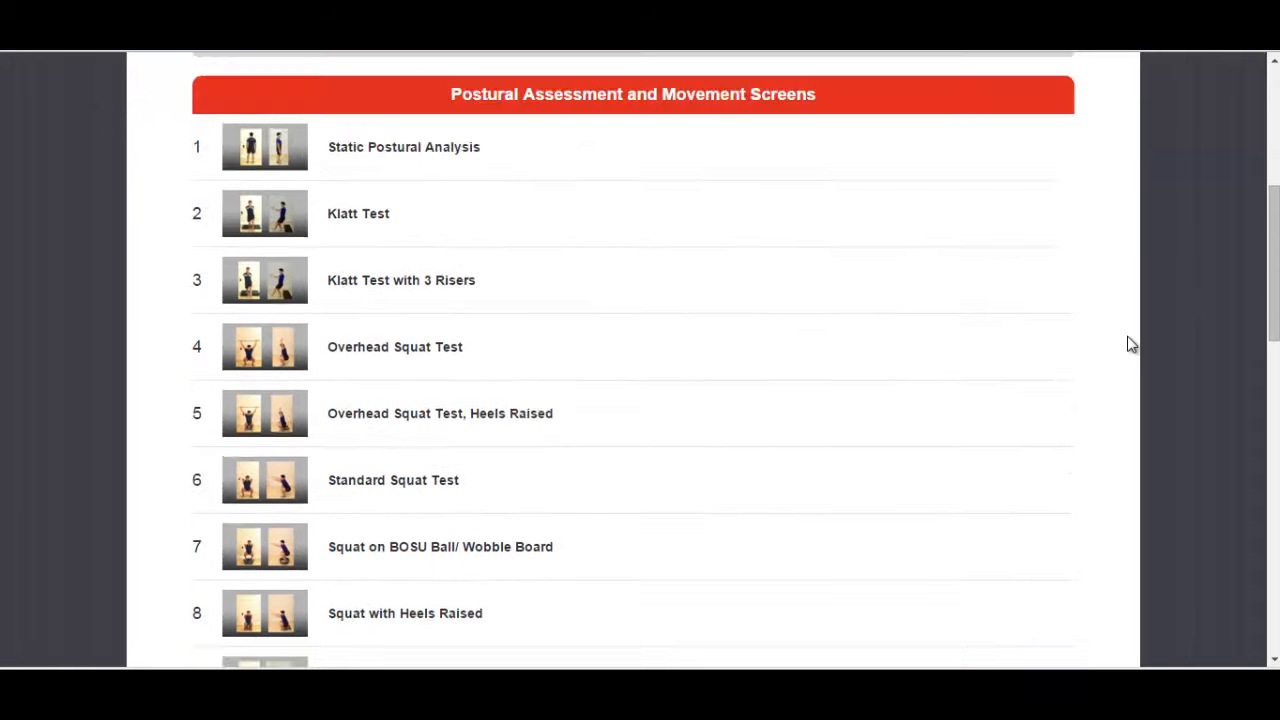
{"action": "scroll", "scroll_direction": "down", "scroll_amount": 3}
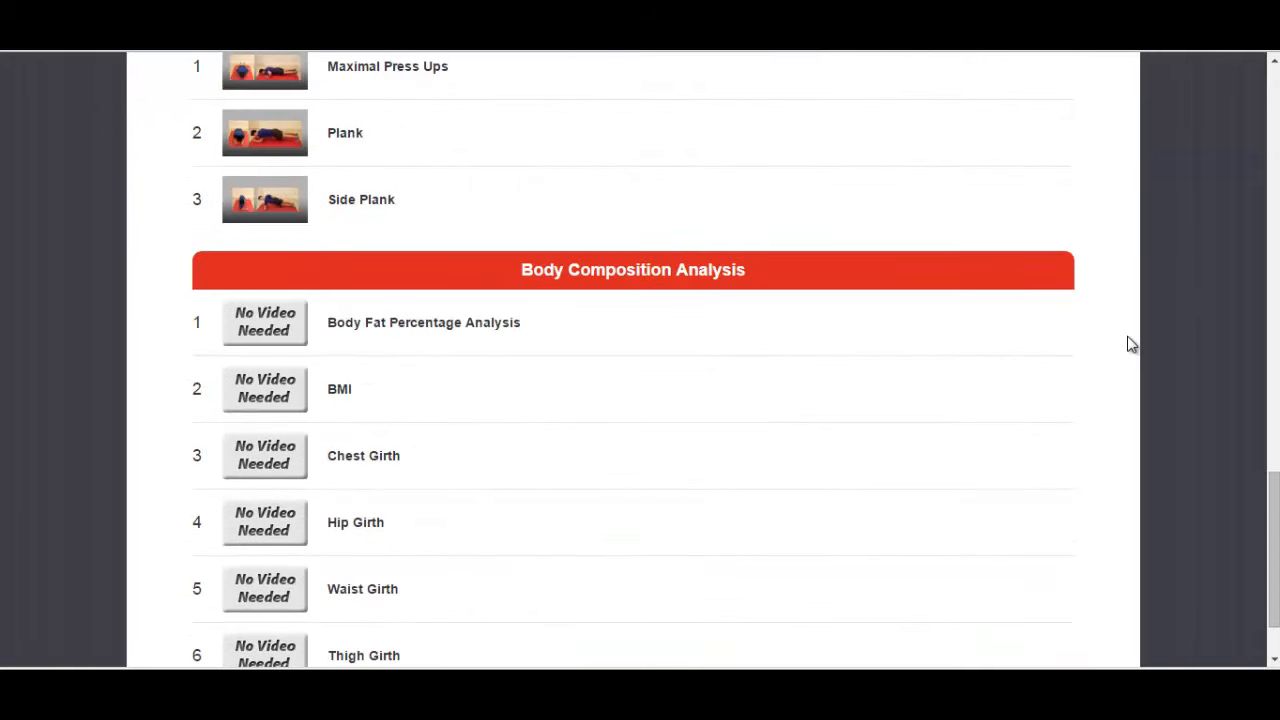
{"action": "scroll", "scroll_direction": "up", "scroll_amount": 3}
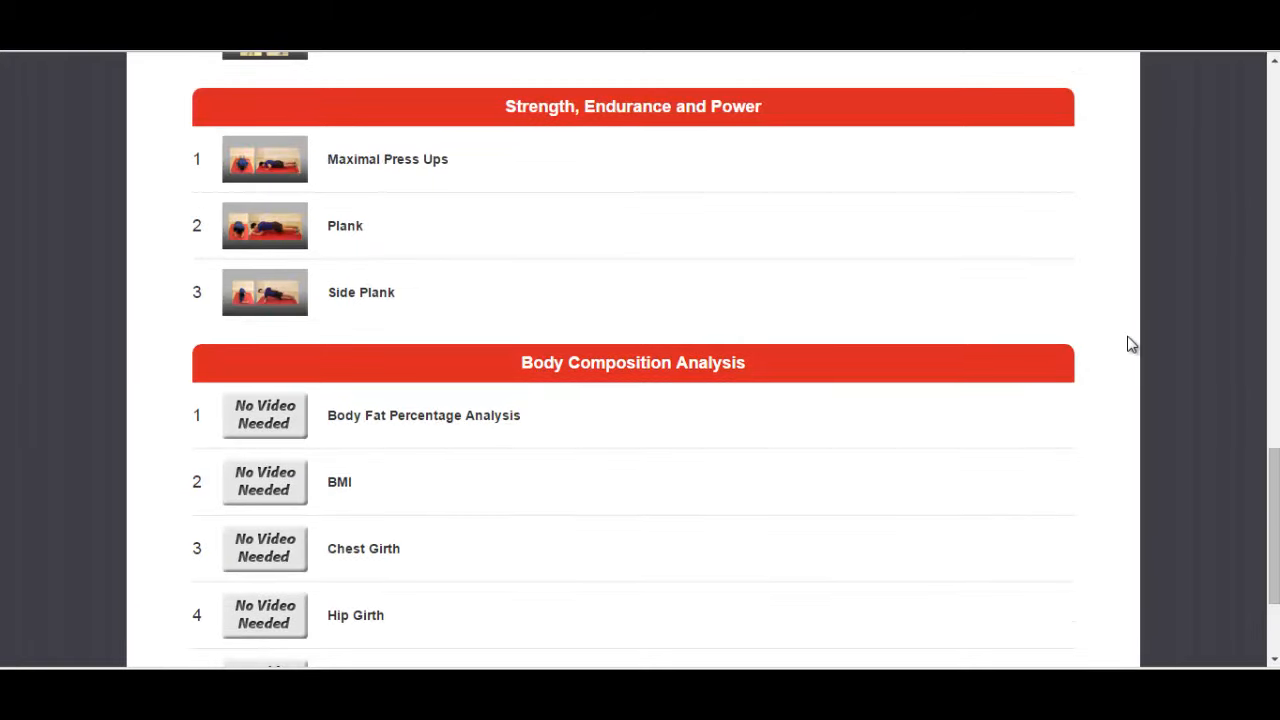
{"action": "mouse_move", "coordinate": [371, 168]}
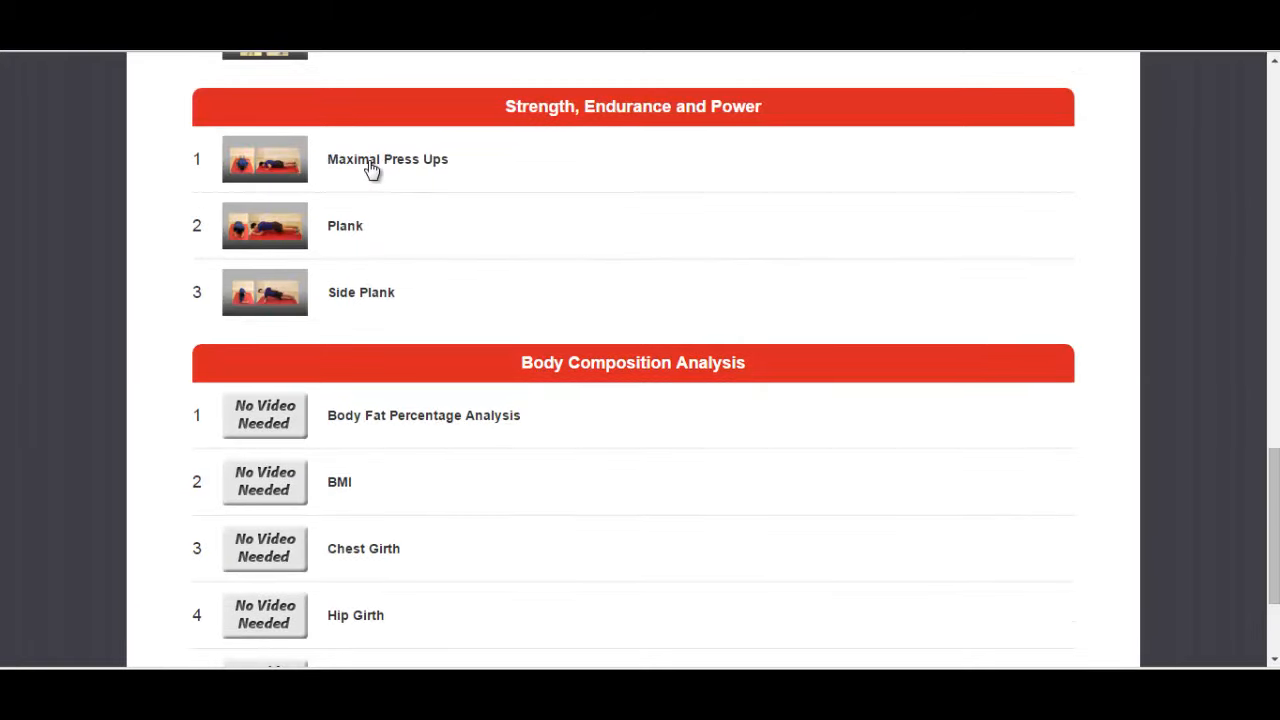
{"action": "left_click", "coordinate": [387, 159]}
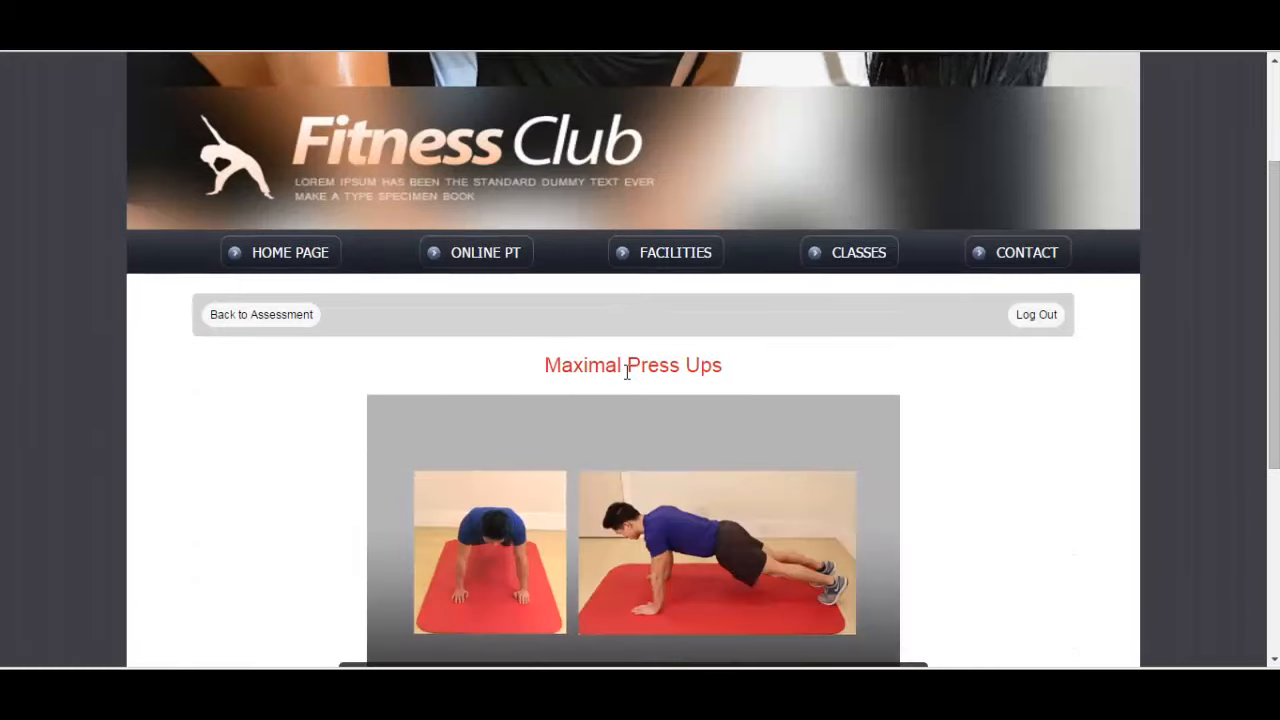
{"action": "scroll", "scroll_direction": "down", "scroll_amount": 3}
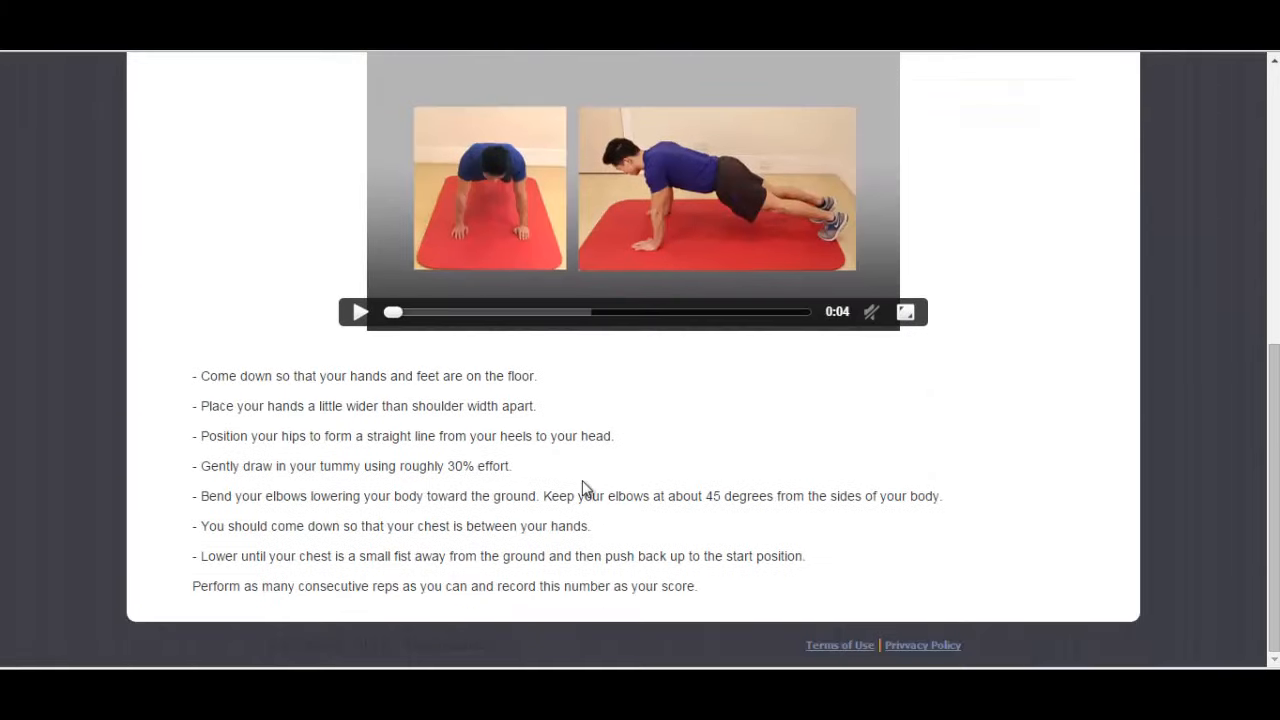
{"action": "scroll", "scroll_direction": "up", "scroll_amount": 3}
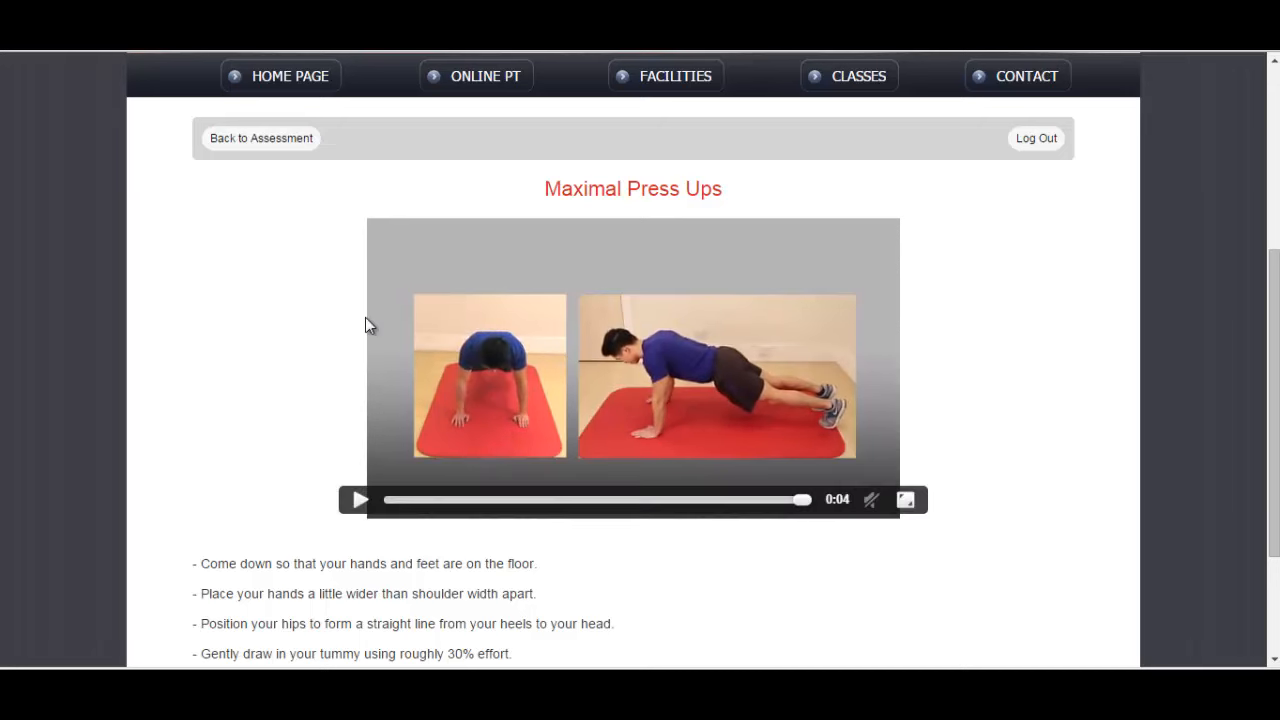
{"action": "scroll", "scroll_direction": "up", "scroll_amount": 3}
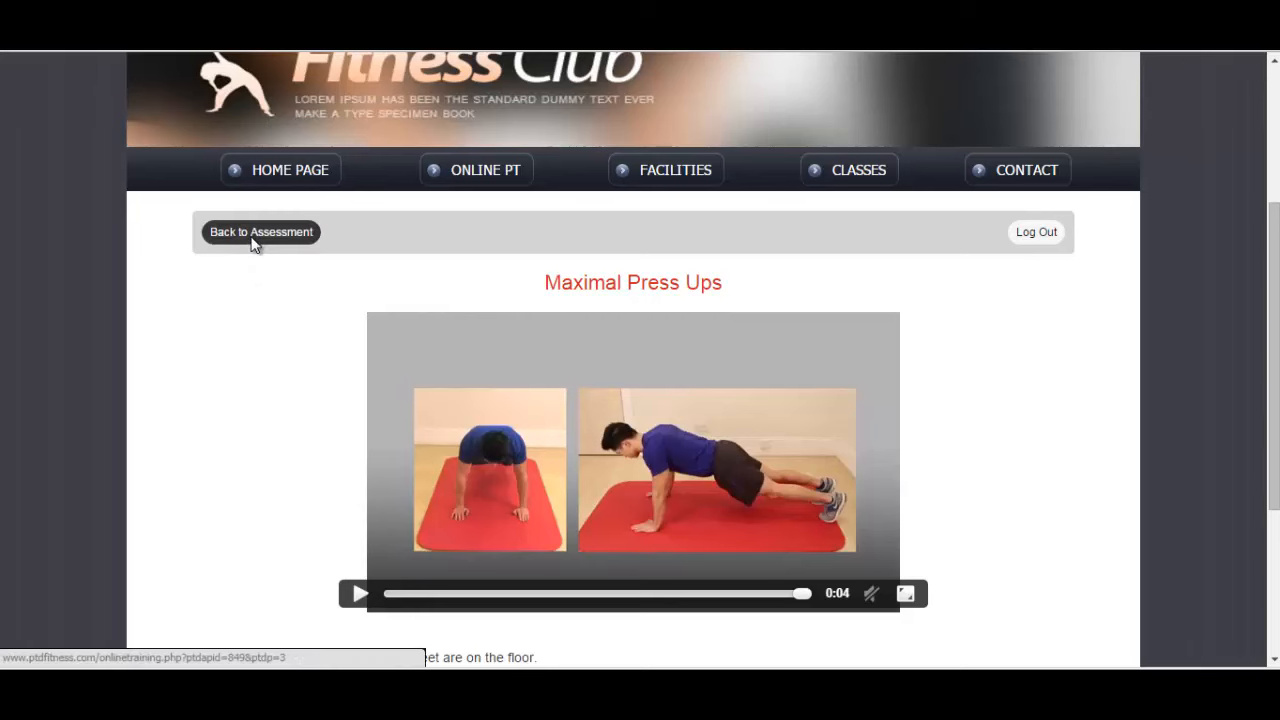
{"action": "left_click", "coordinate": [261, 232]}
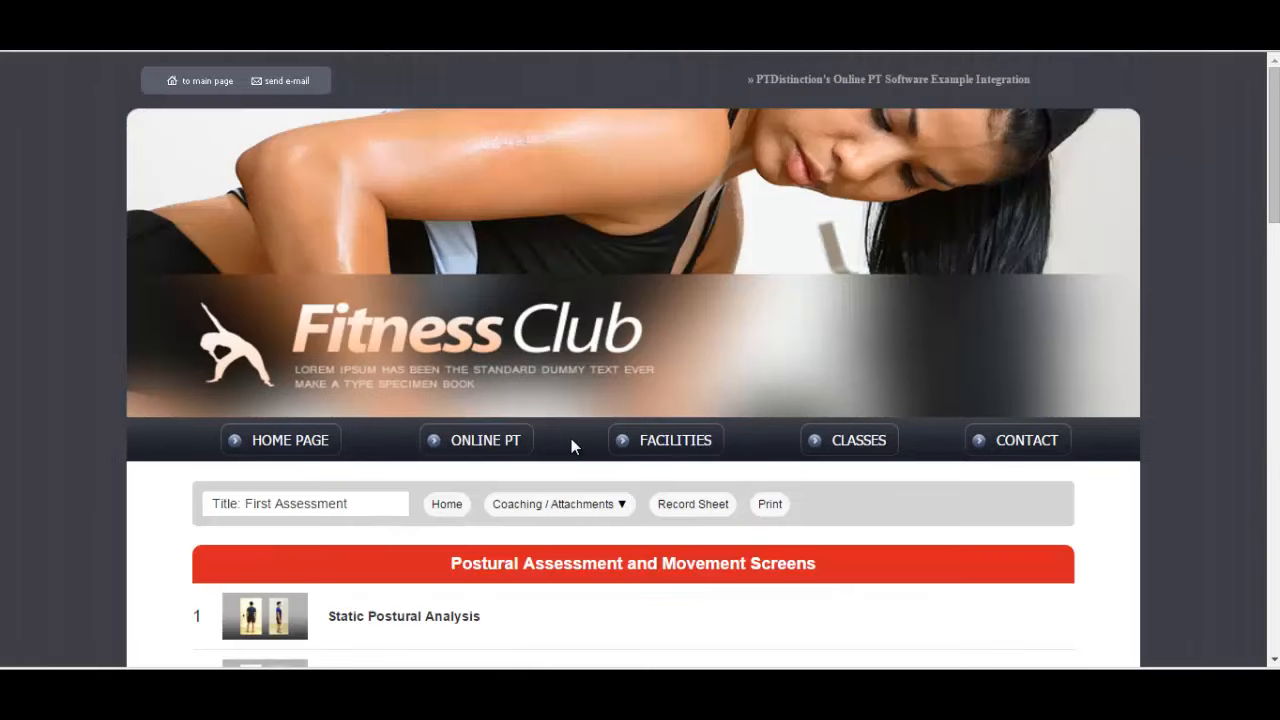
{"action": "scroll", "scroll_direction": "down", "scroll_amount": 3}
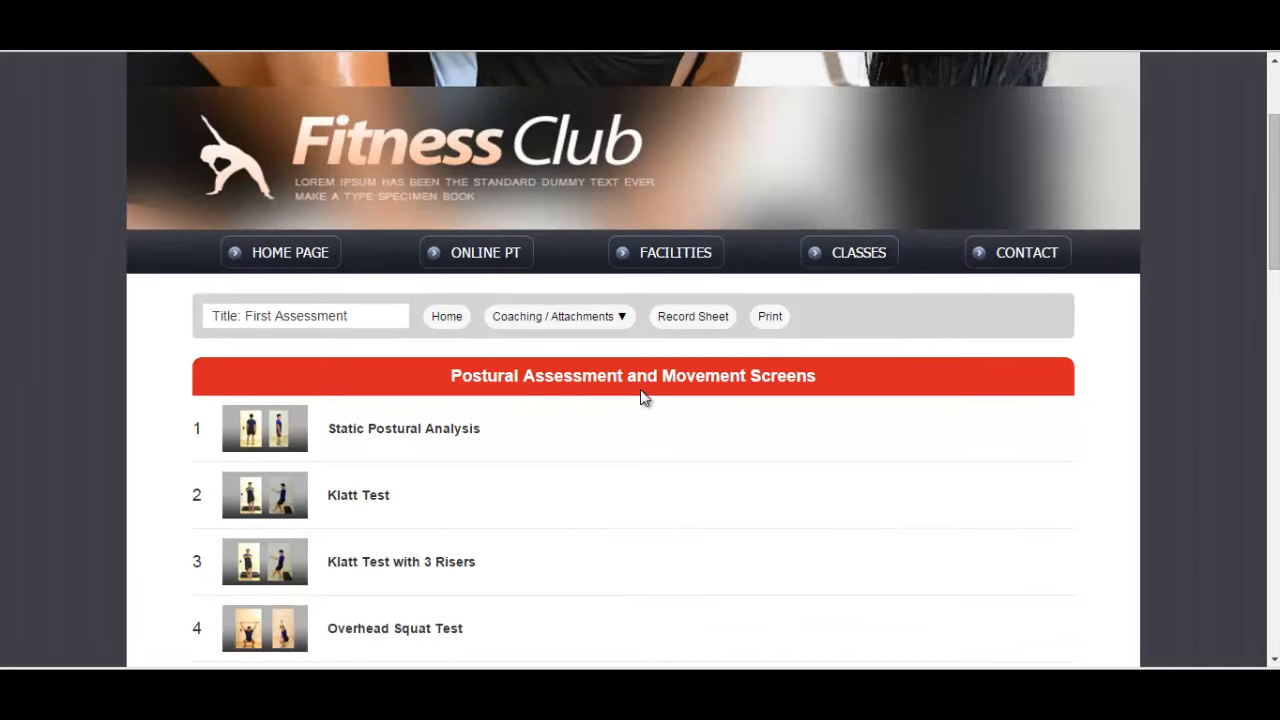
{"action": "left_click", "coordinate": [692, 316]}
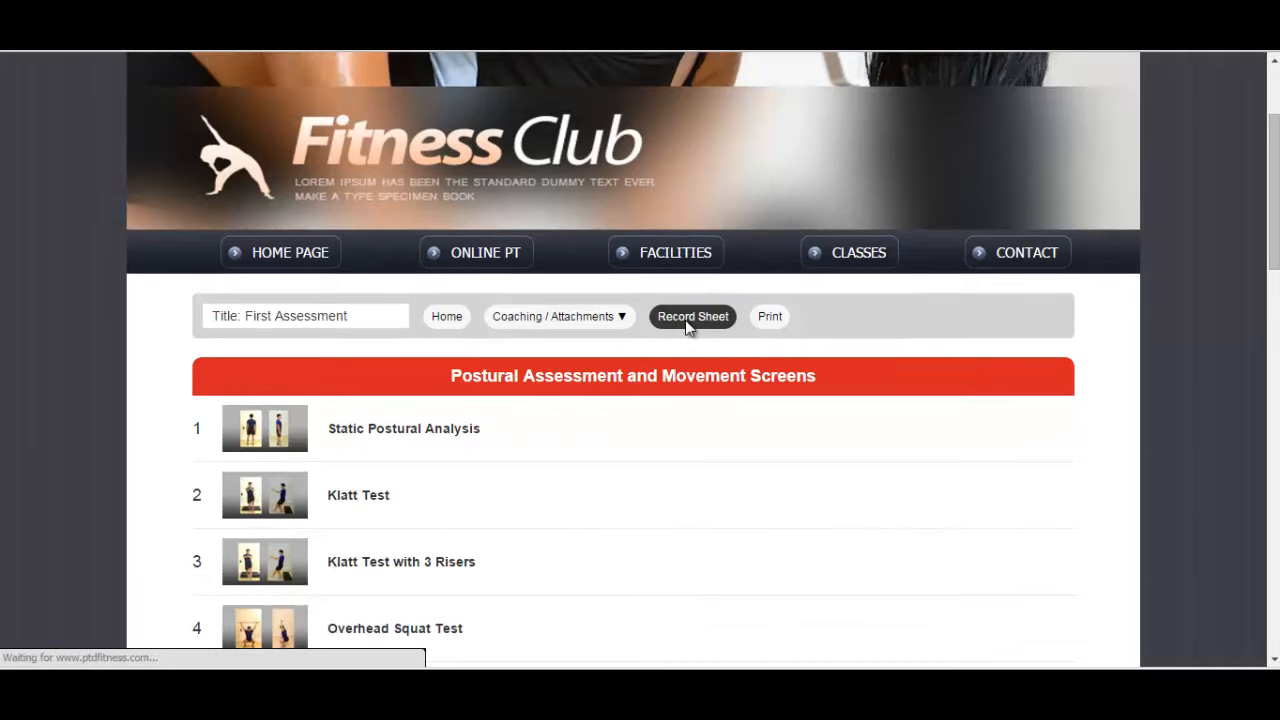
{"action": "left_click", "coordinate": [692, 316]}
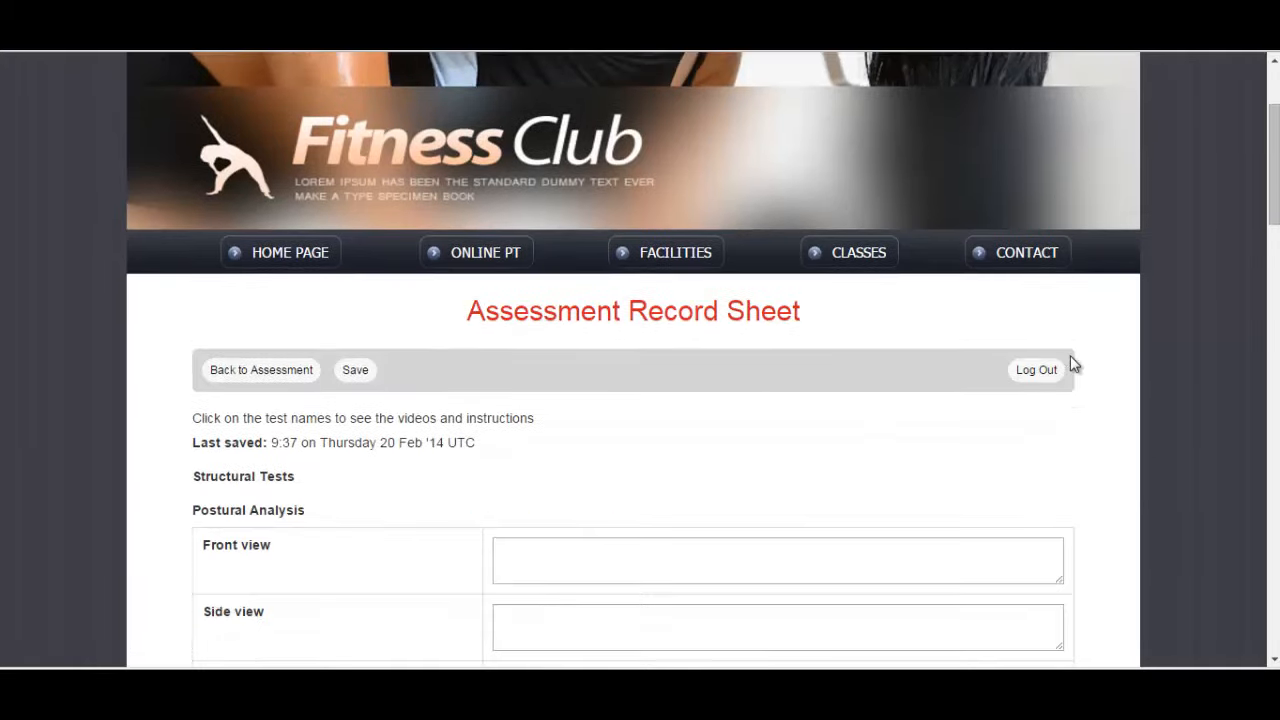
{"action": "scroll", "scroll_direction": "down", "scroll_amount": 3}
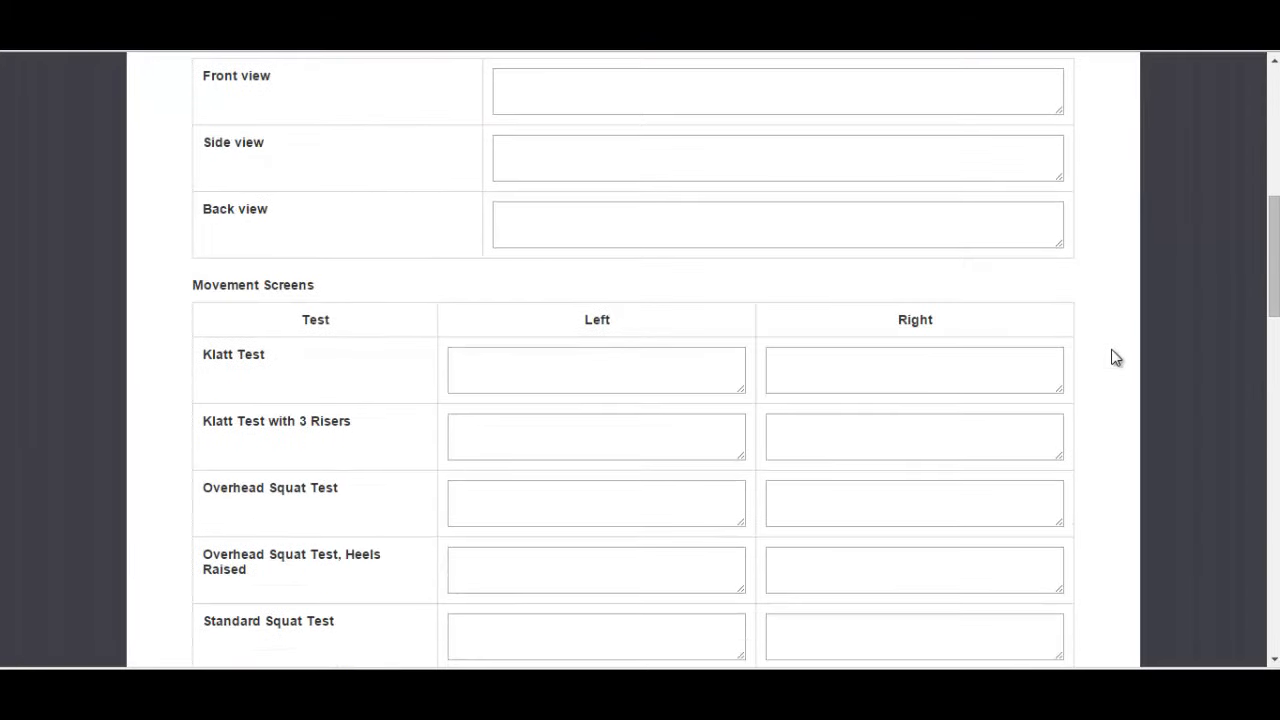
{"action": "scroll", "scroll_direction": "down", "scroll_amount": 3}
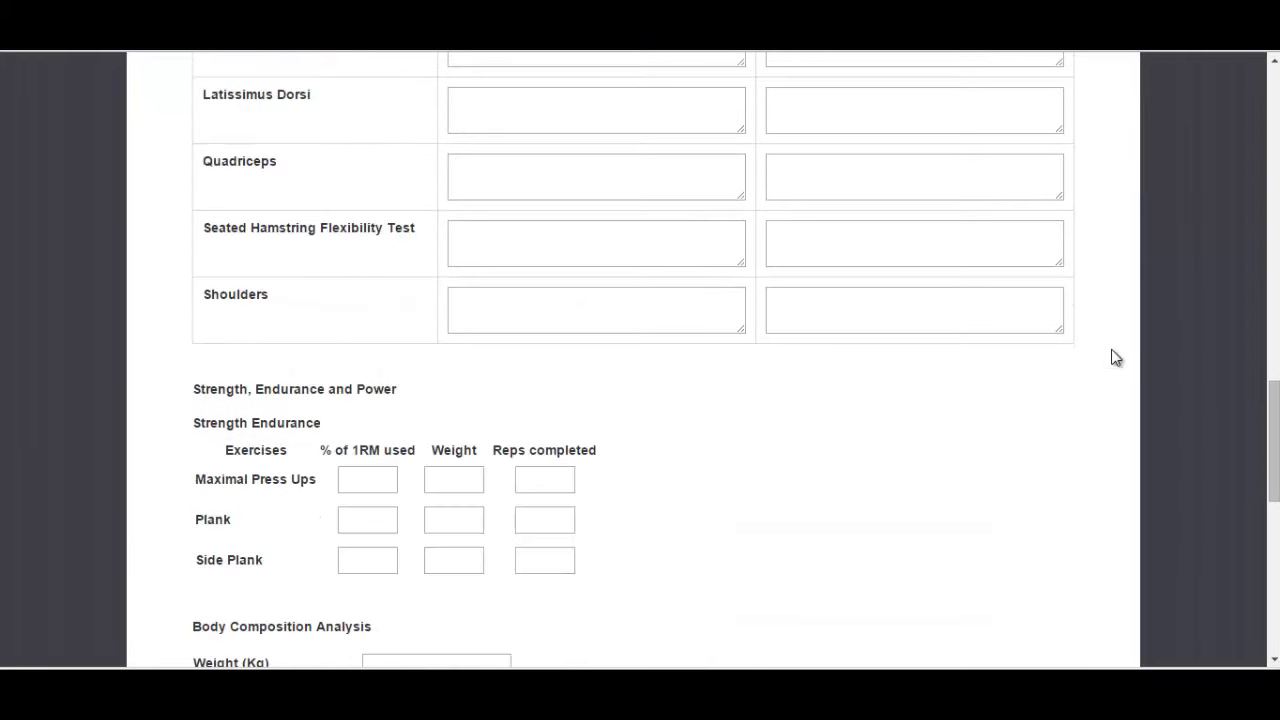
{"action": "scroll", "scroll_direction": "down", "scroll_amount": 3}
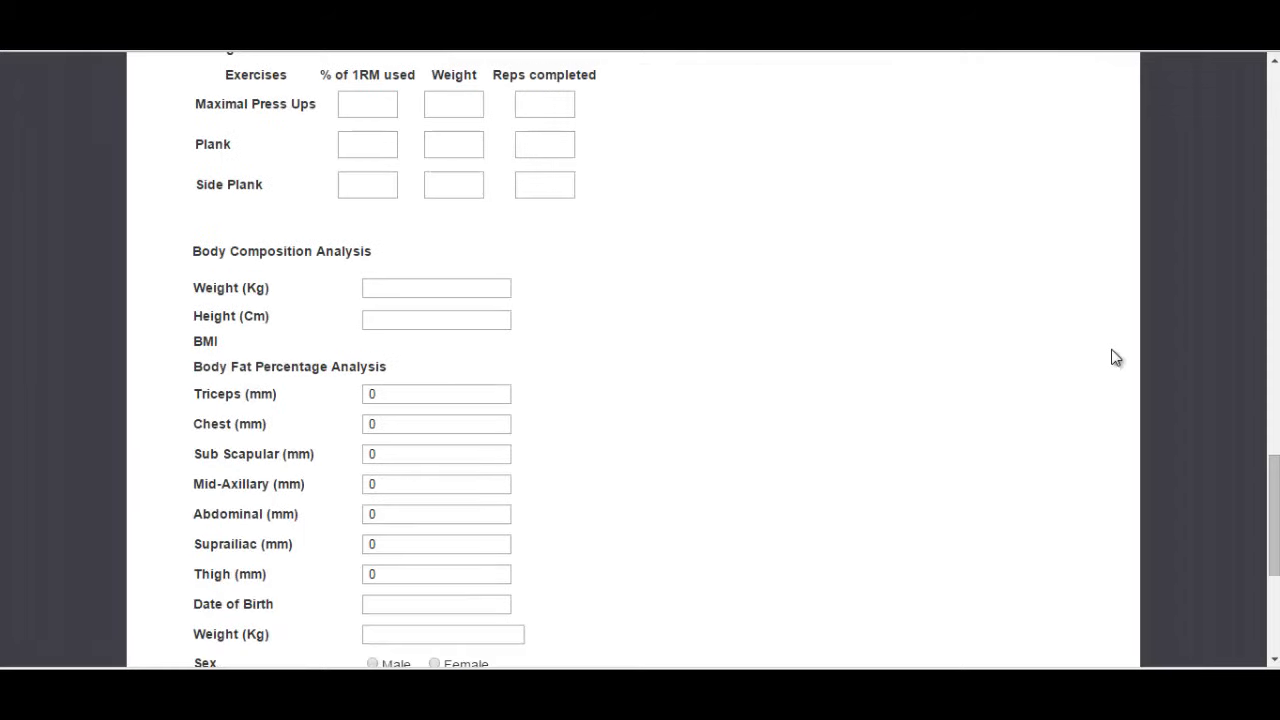
{"action": "mouse_move", "coordinate": [490, 116]}
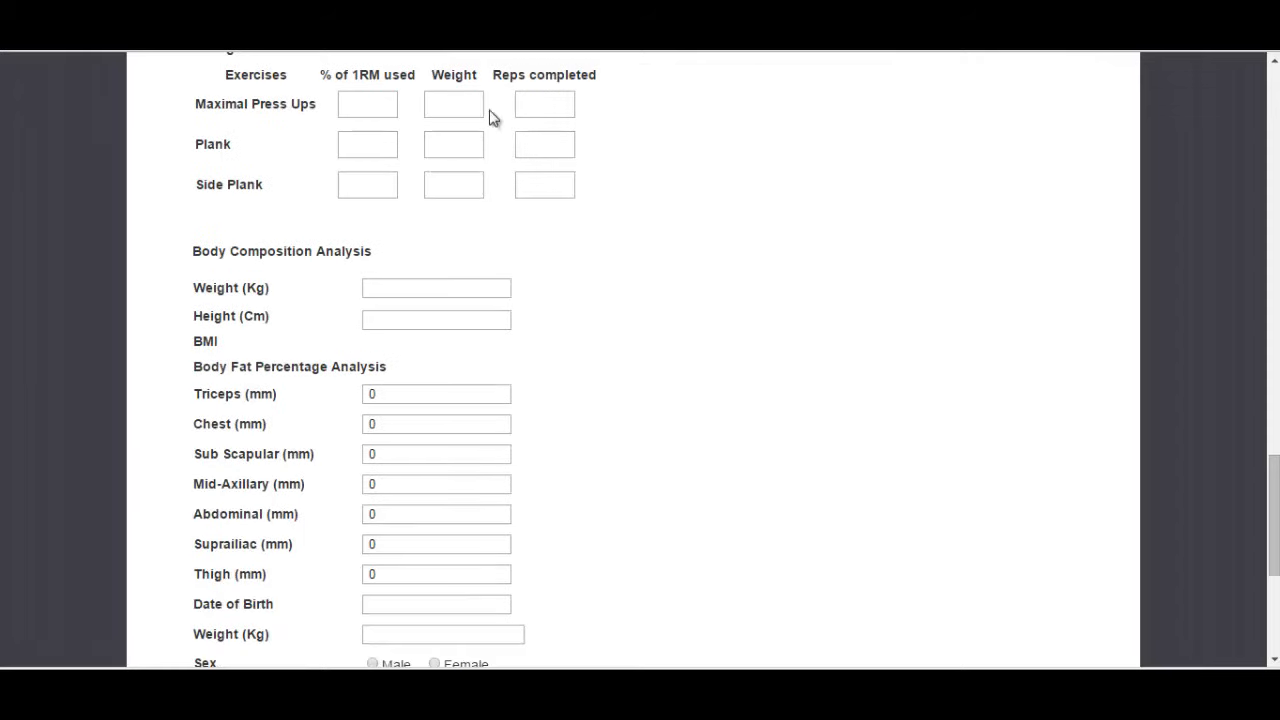
{"action": "left_click", "coordinate": [544, 104]}
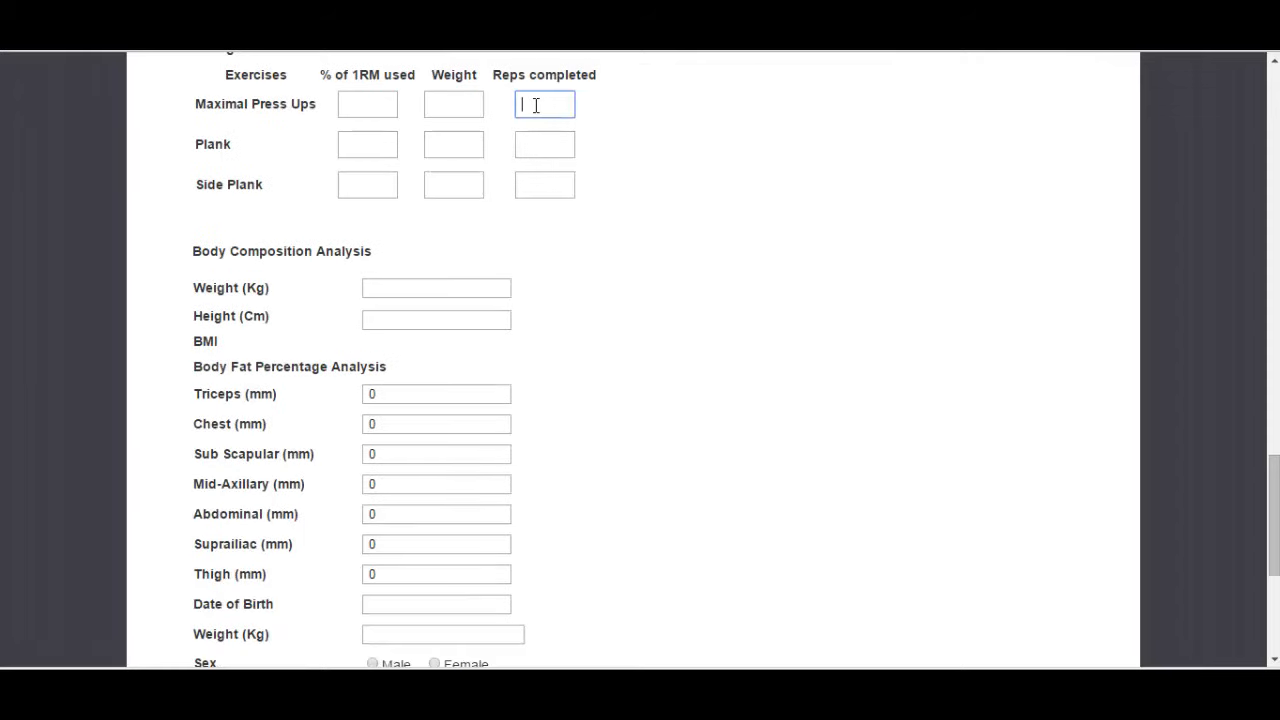
{"action": "scroll", "scroll_direction": "down", "scroll_amount": 3}
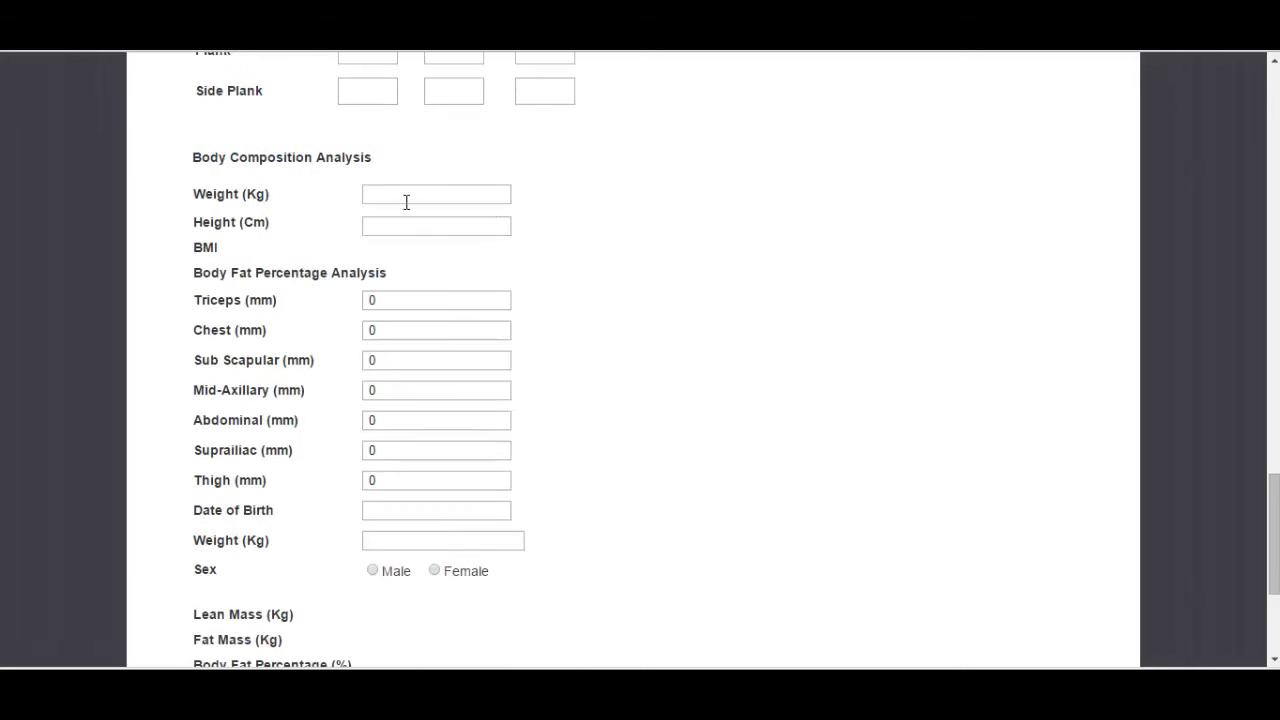
{"action": "type", "text": "3"}
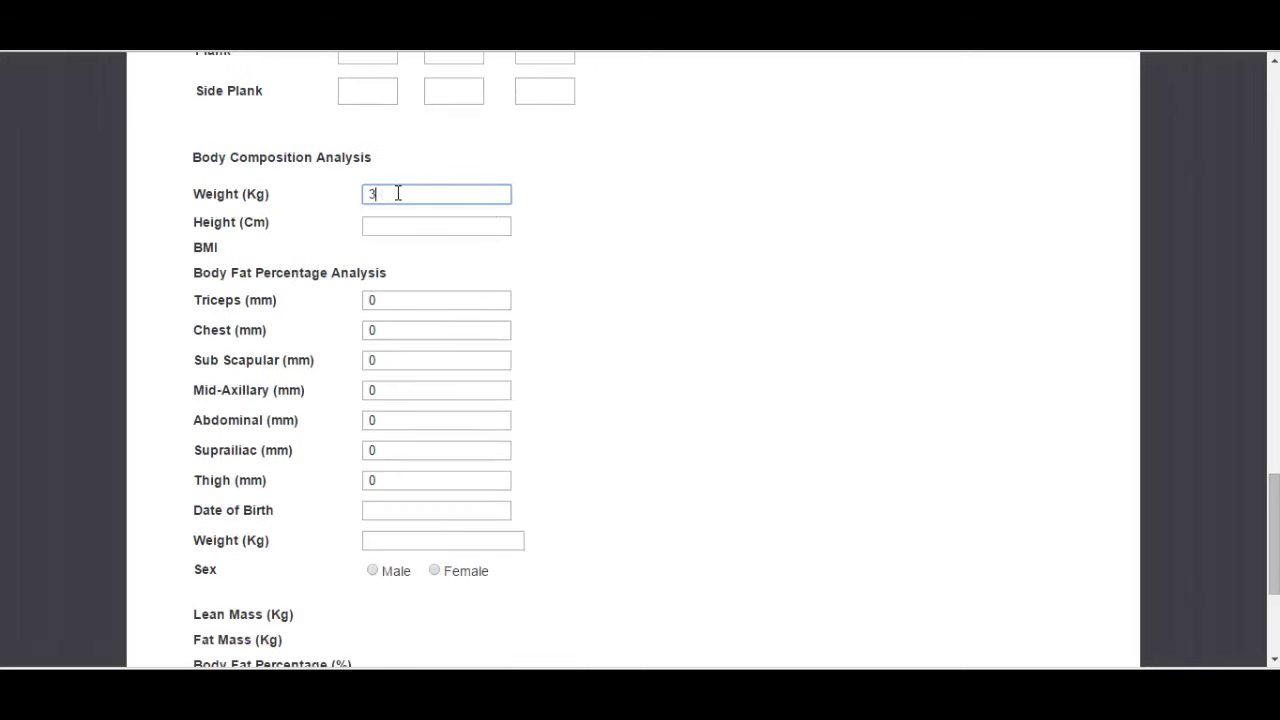
{"action": "type", "text": "3"}
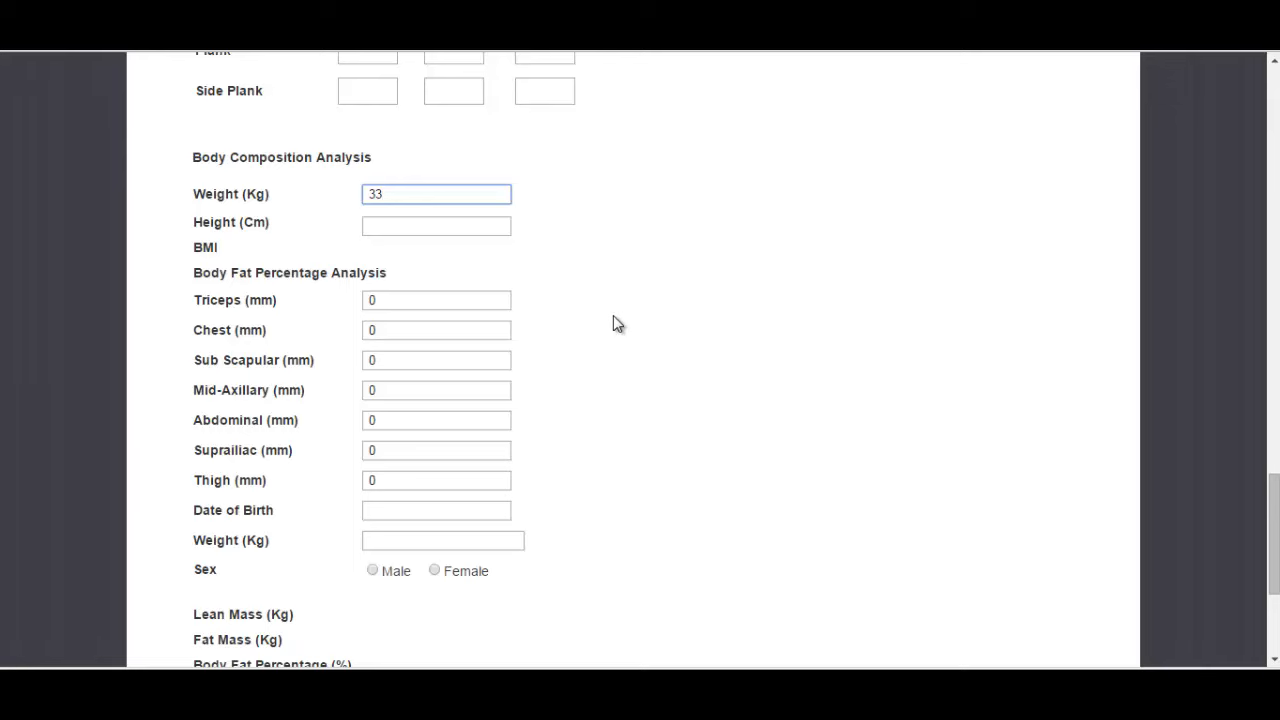
{"action": "left_click", "coordinate": [435, 194]}
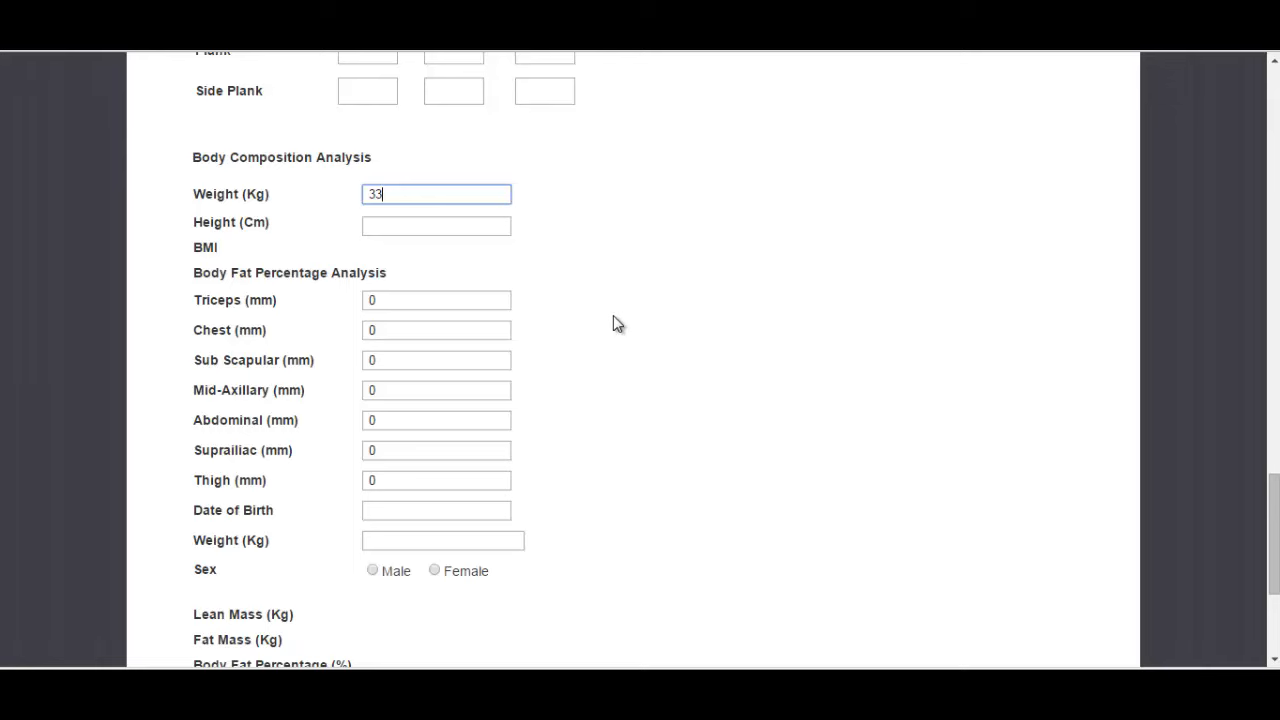
{"action": "scroll", "scroll_direction": "down", "scroll_amount": 3}
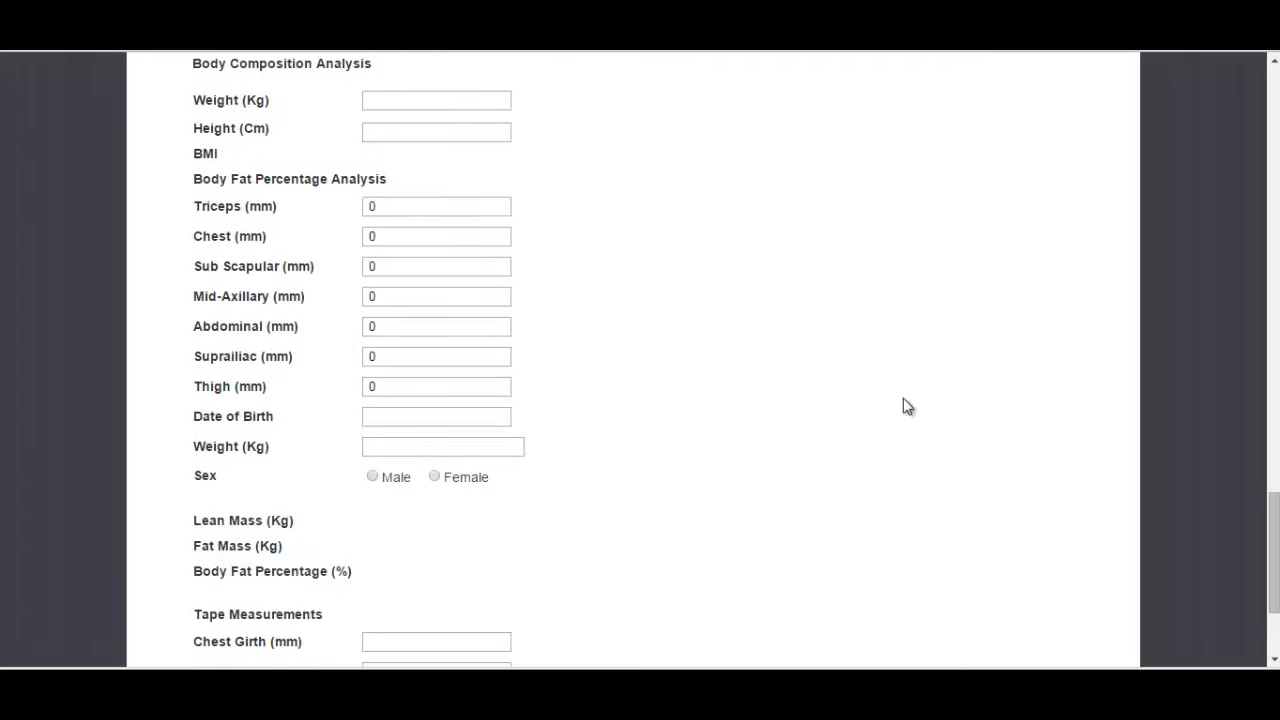
Step: Enter height 170 cm, giving BMI 23.2, and chest girth 77 mm
{"action": "type", "text": "170"}
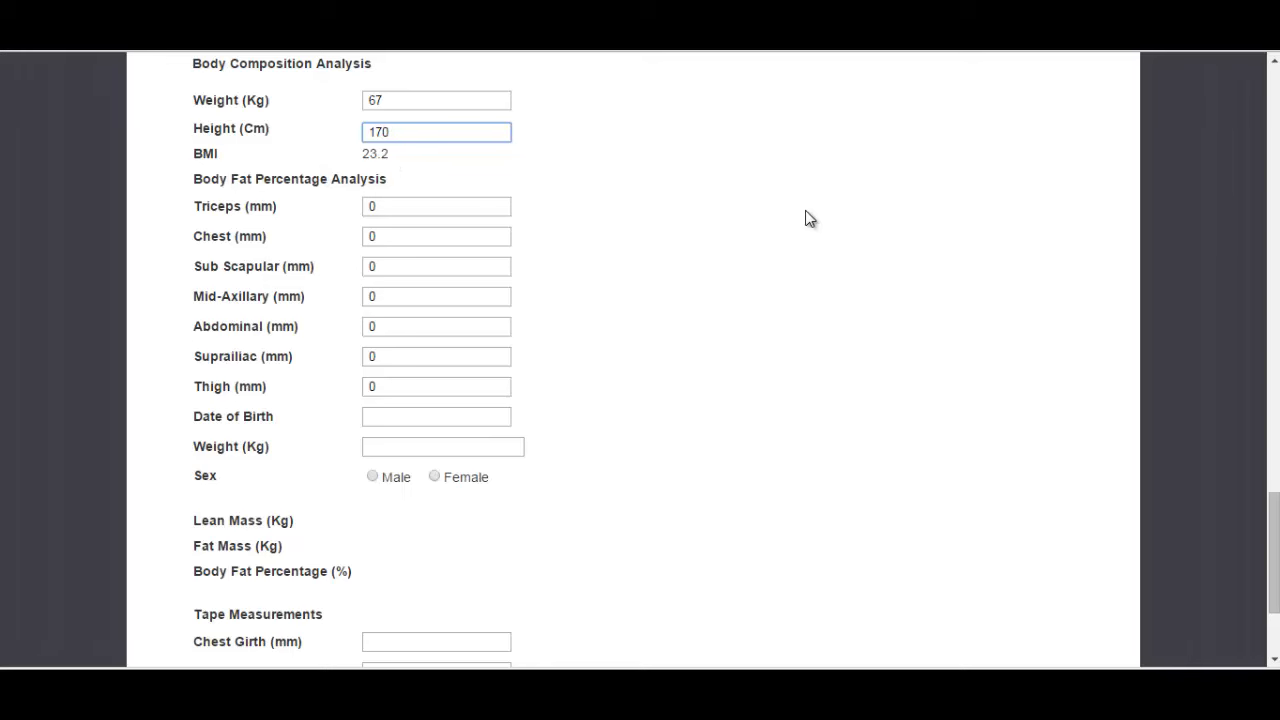
{"action": "scroll", "scroll_direction": "down", "scroll_amount": 3}
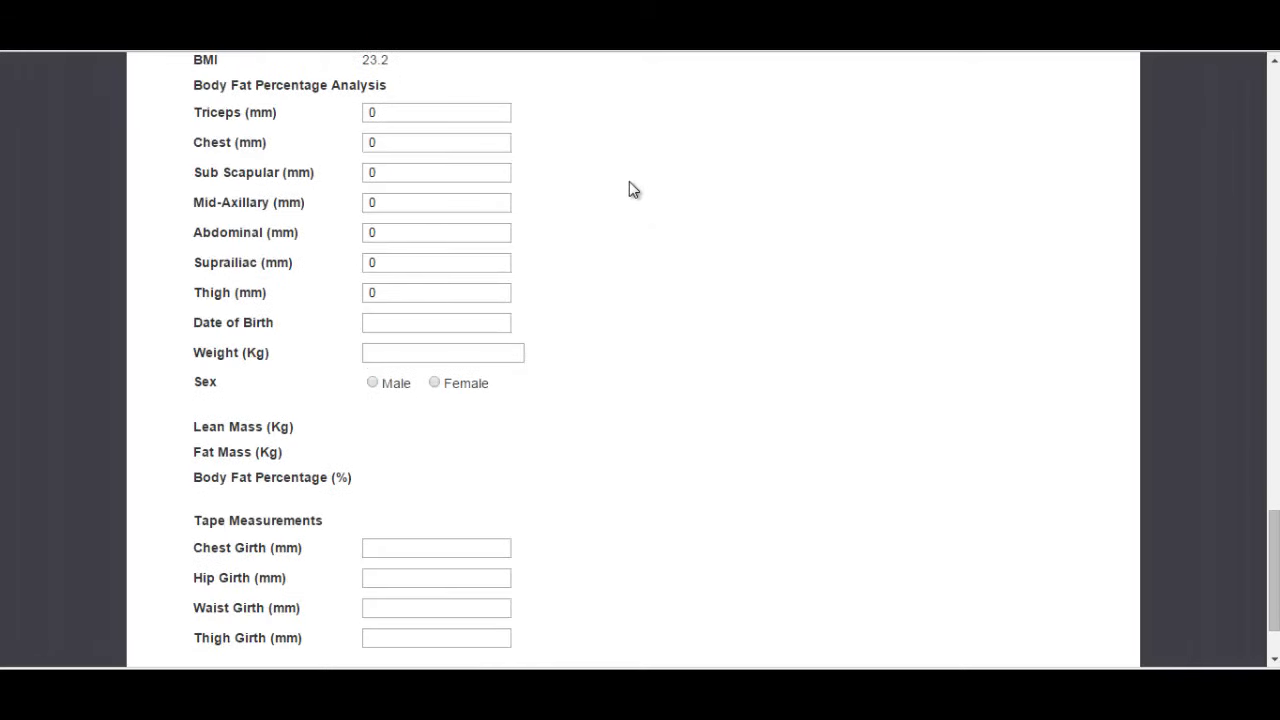
{"action": "mouse_move", "coordinate": [786, 210]}
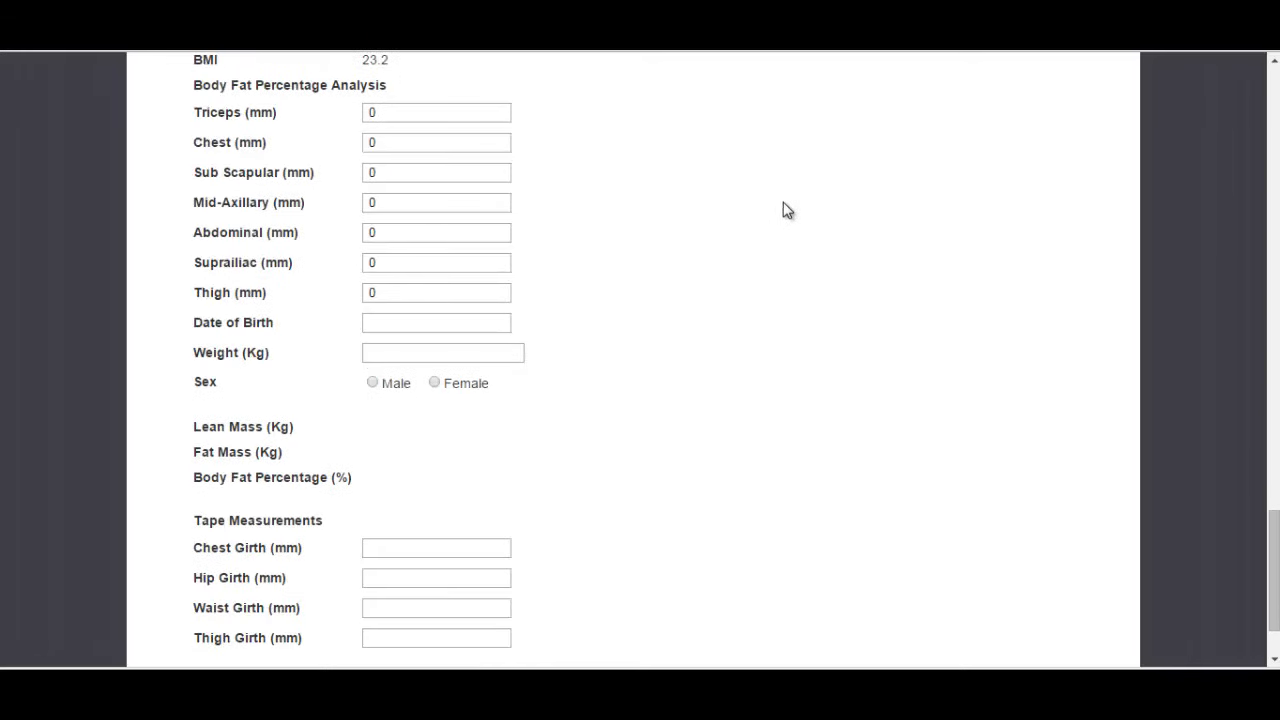
{"action": "scroll", "scroll_direction": "down", "scroll_amount": 3}
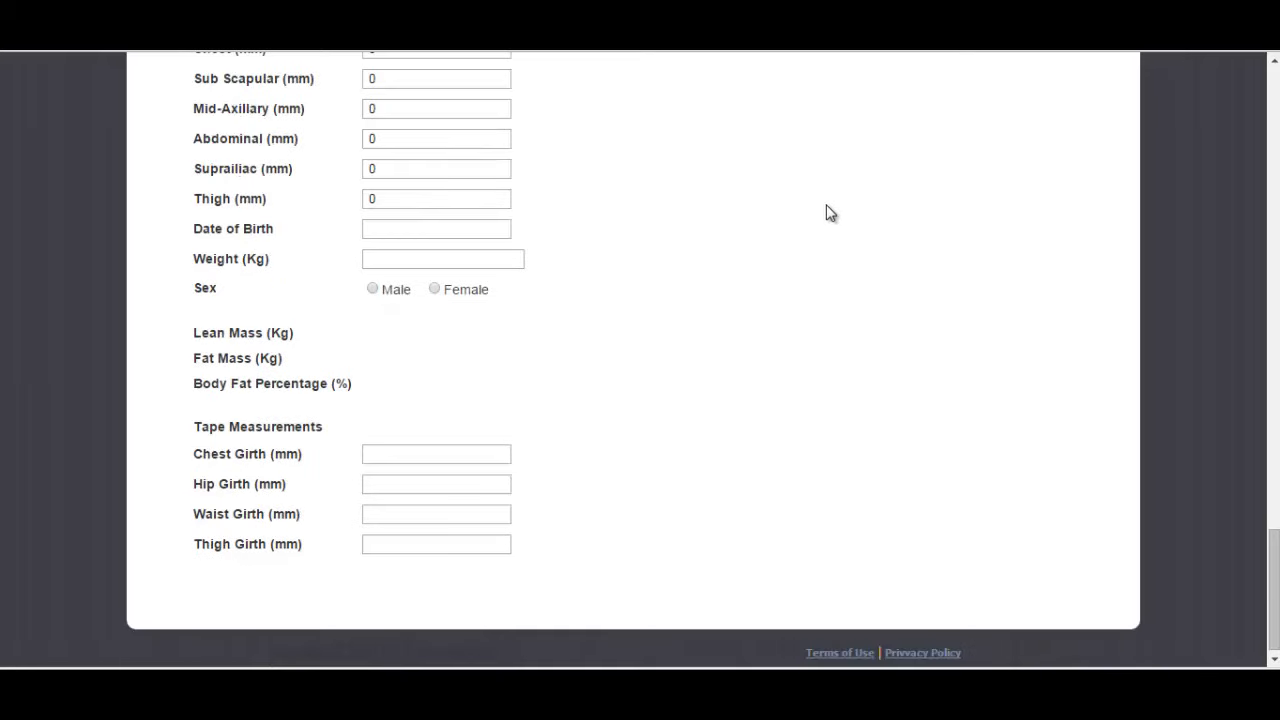
{"action": "mouse_move", "coordinate": [845, 292]}
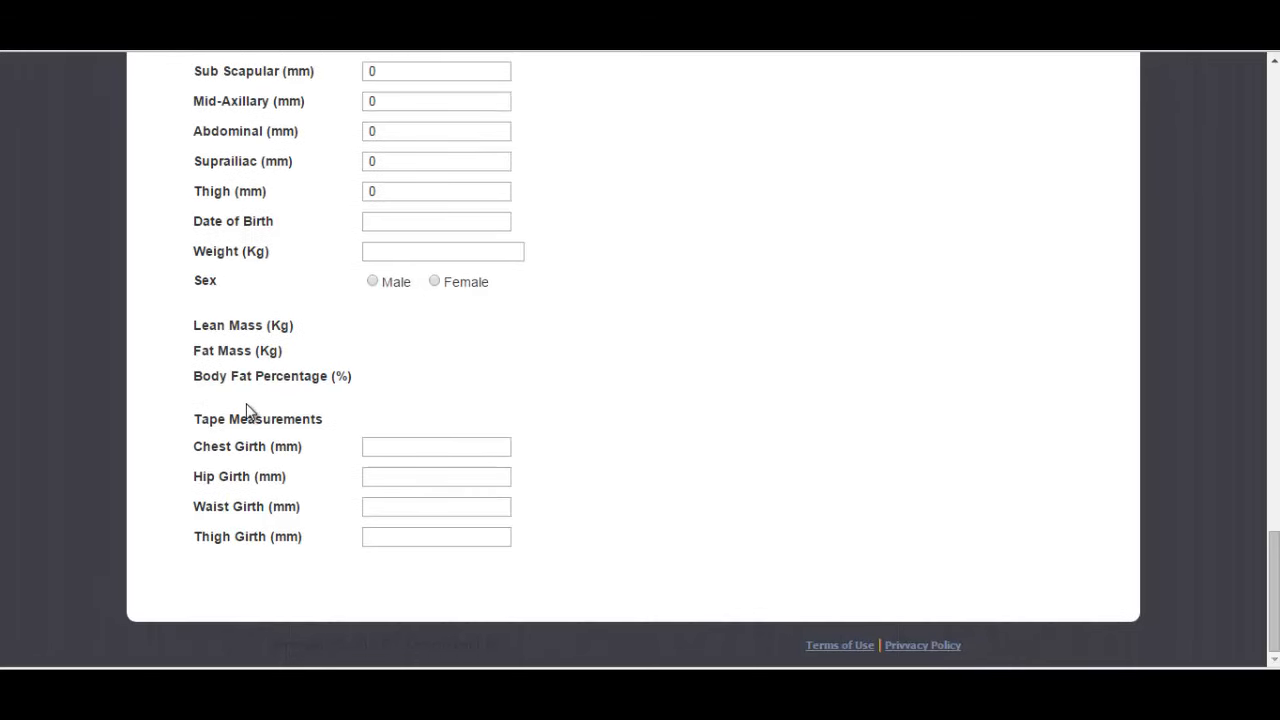
{"action": "mouse_move", "coordinate": [1009, 485]}
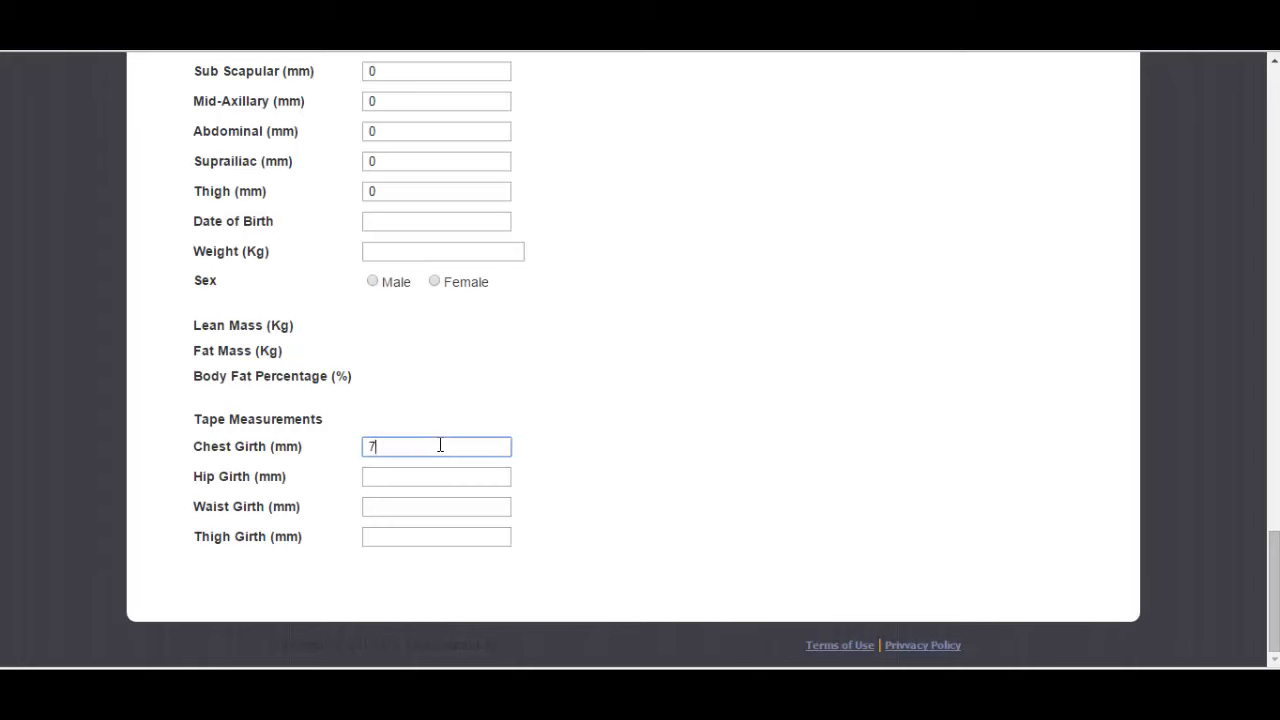
{"action": "type", "text": "7"}
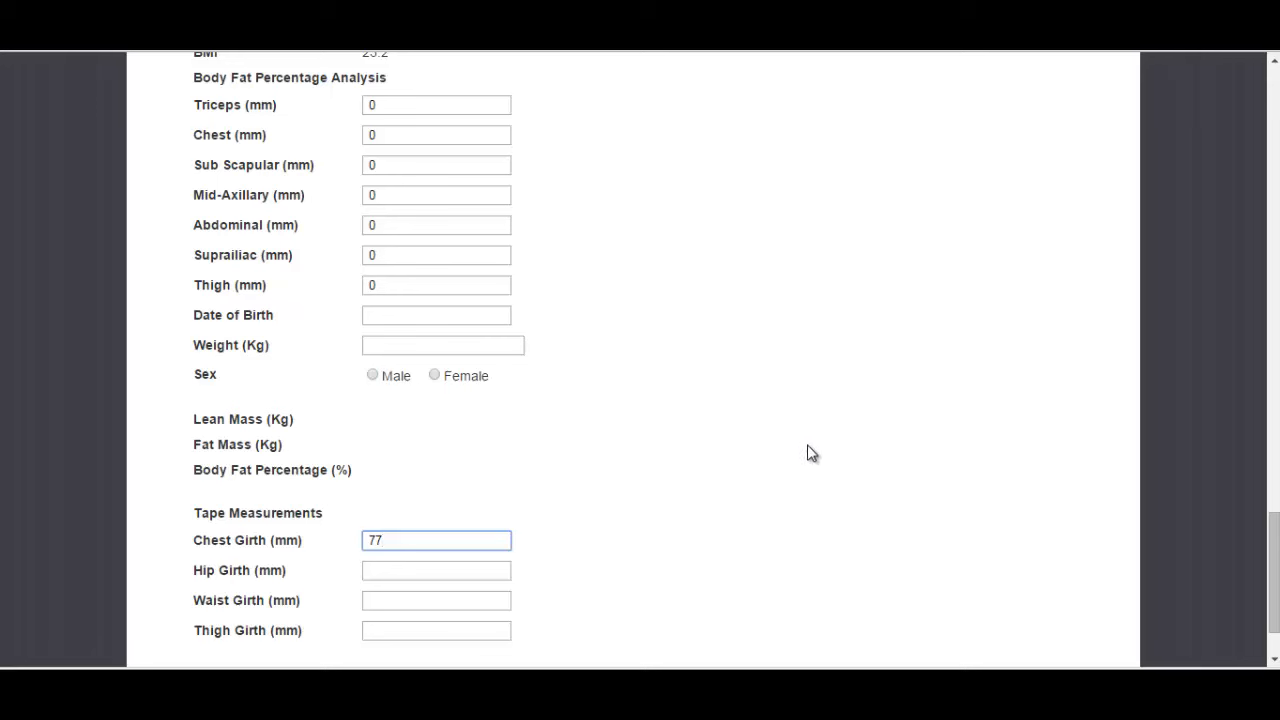
{"action": "mouse_move", "coordinate": [850, 445]}
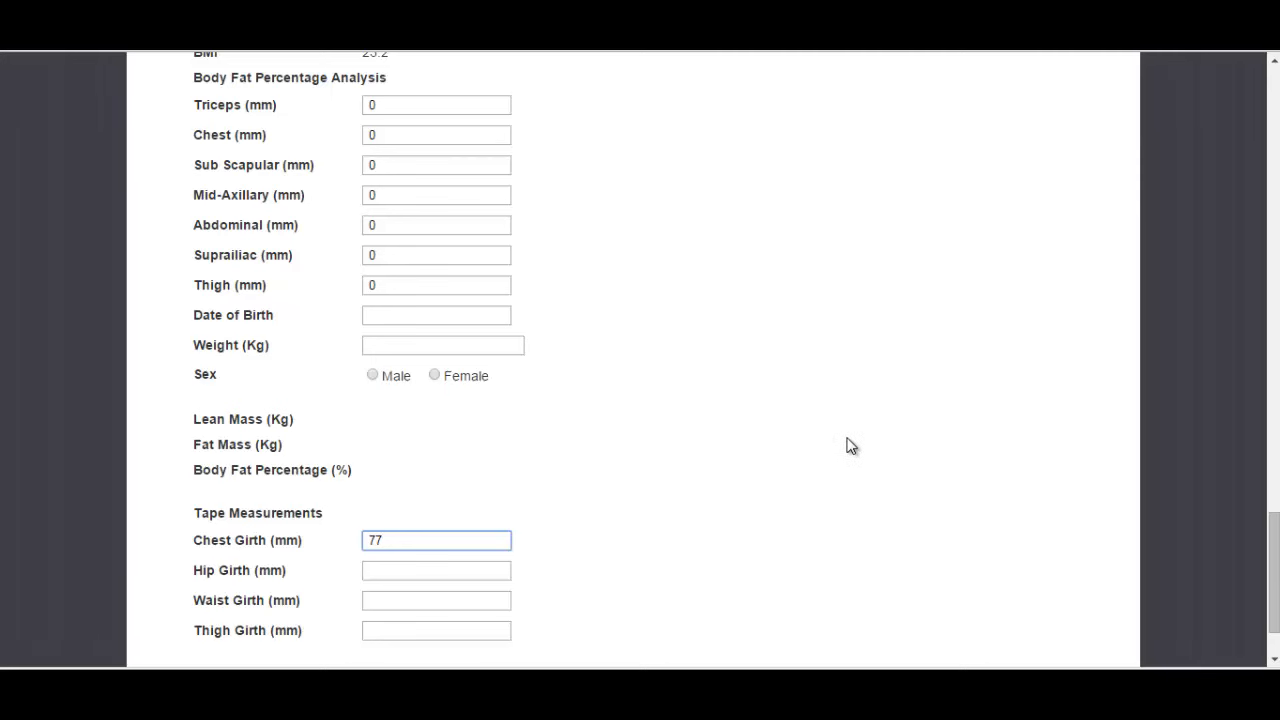
{"action": "mouse_move", "coordinate": [440, 128]}
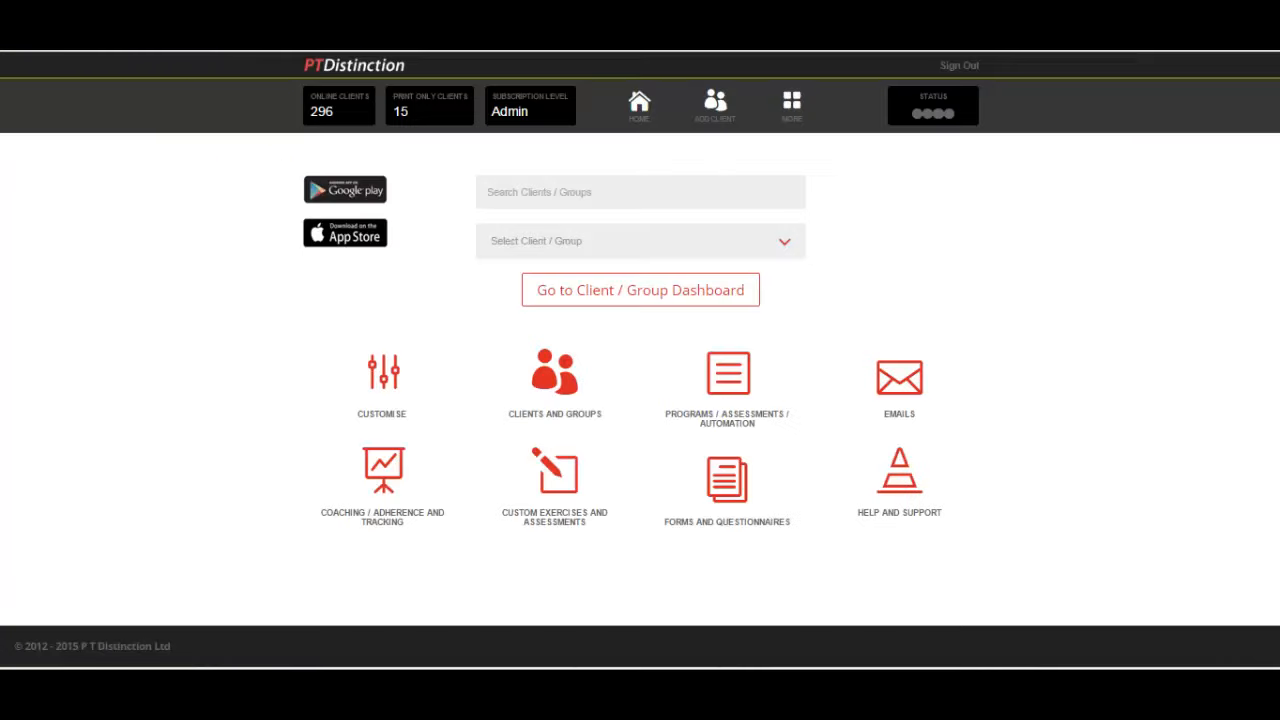
{"action": "mouse_move", "coordinate": [868, 214]}
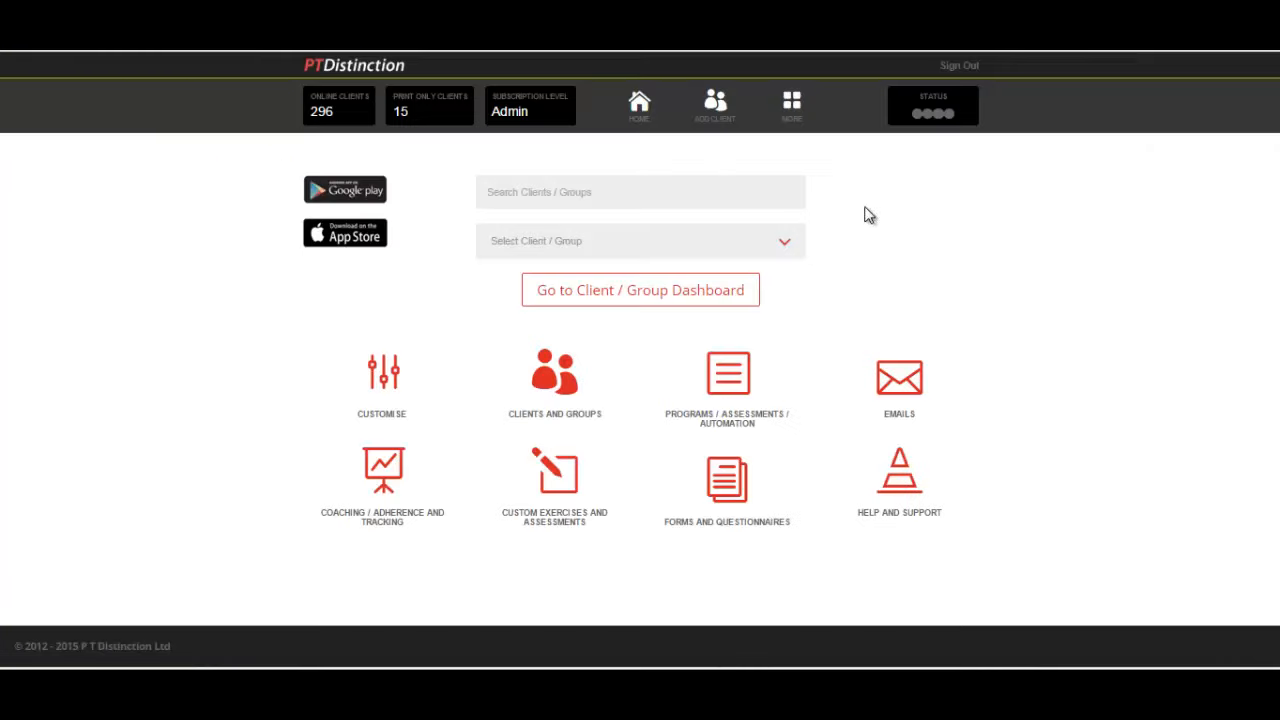
Step: Return to the trainer dashboard and open the Clients and Groups area
{"action": "left_click", "coordinate": [791, 104]}
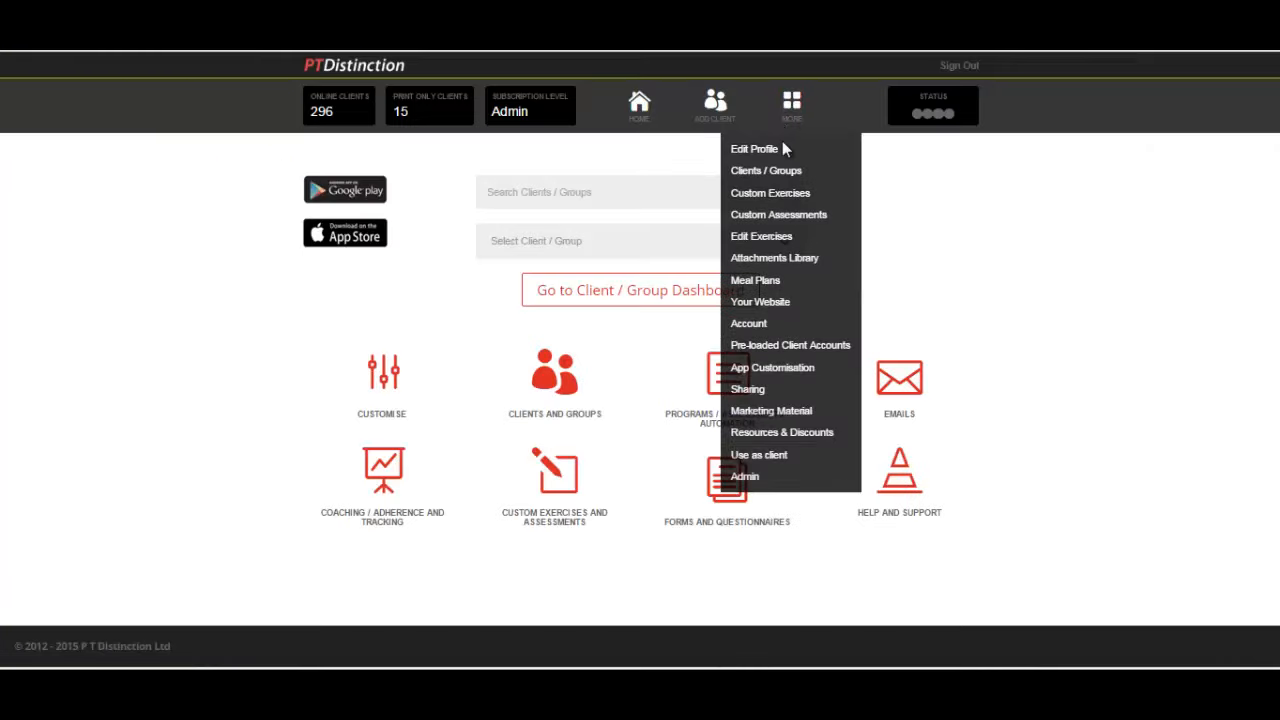
{"action": "left_click", "coordinate": [780, 178]}
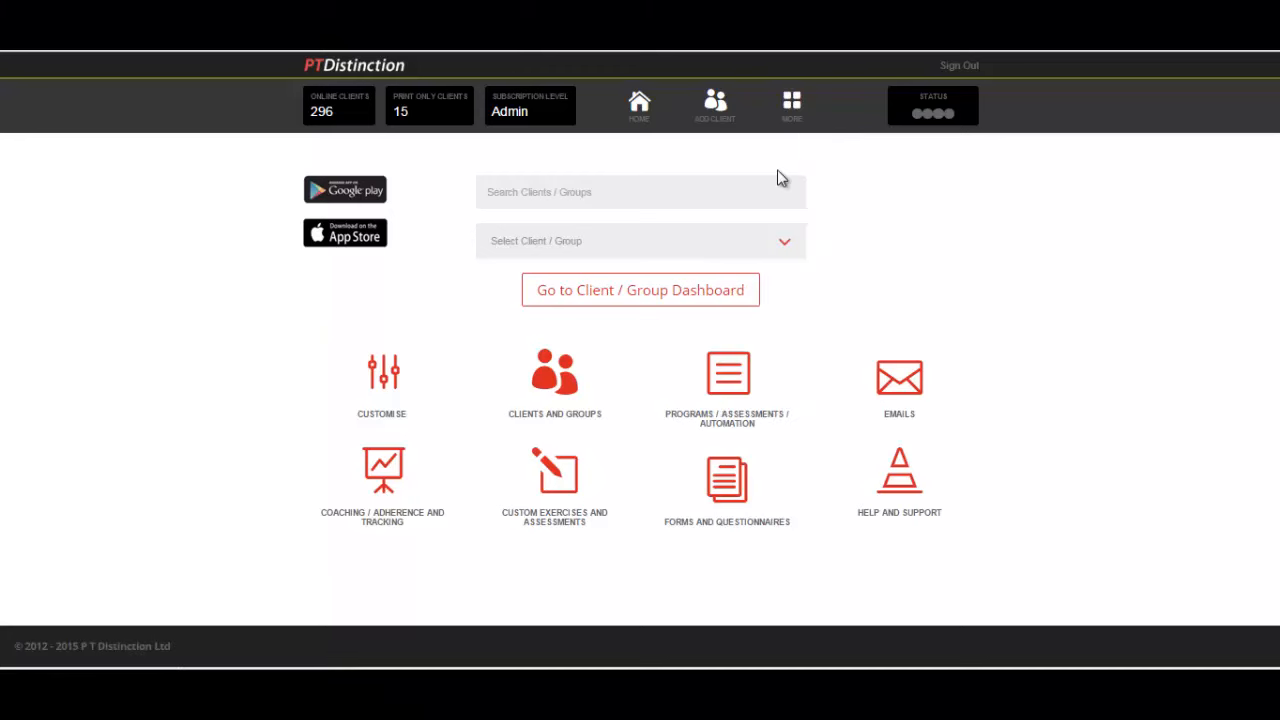
{"action": "left_click", "coordinate": [555, 383]}
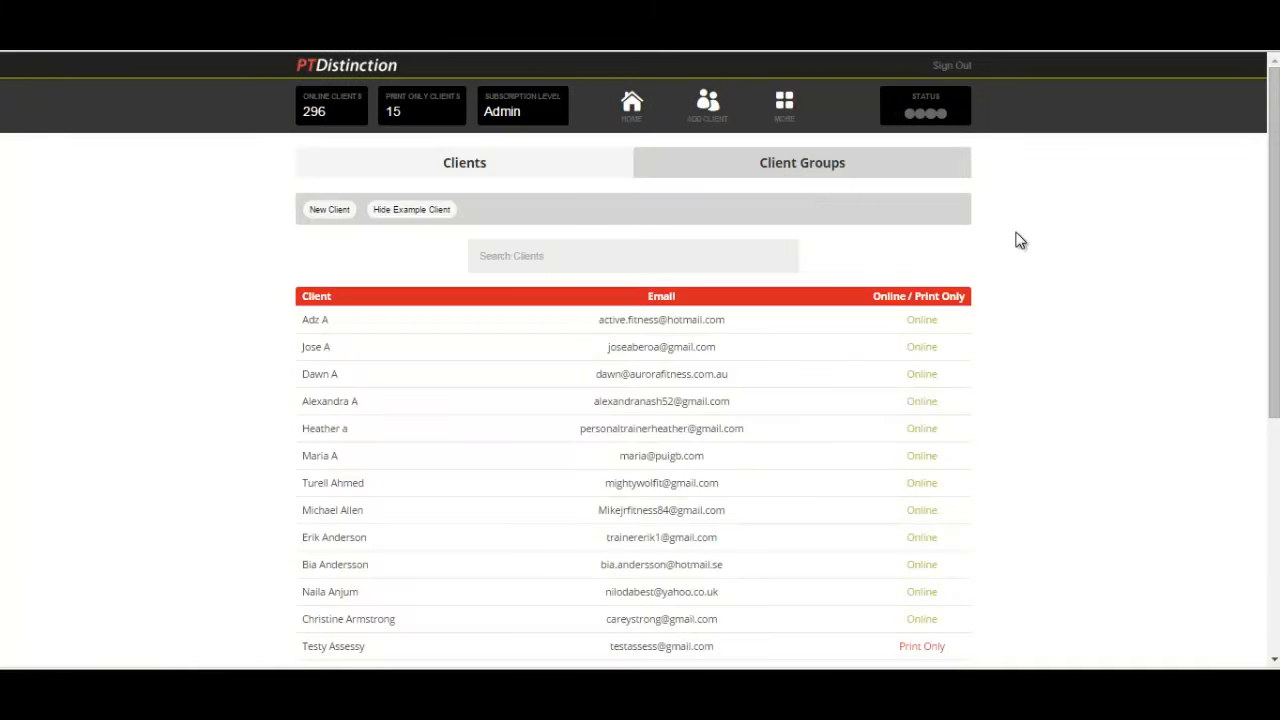
{"action": "mouse_move", "coordinate": [997, 222]}
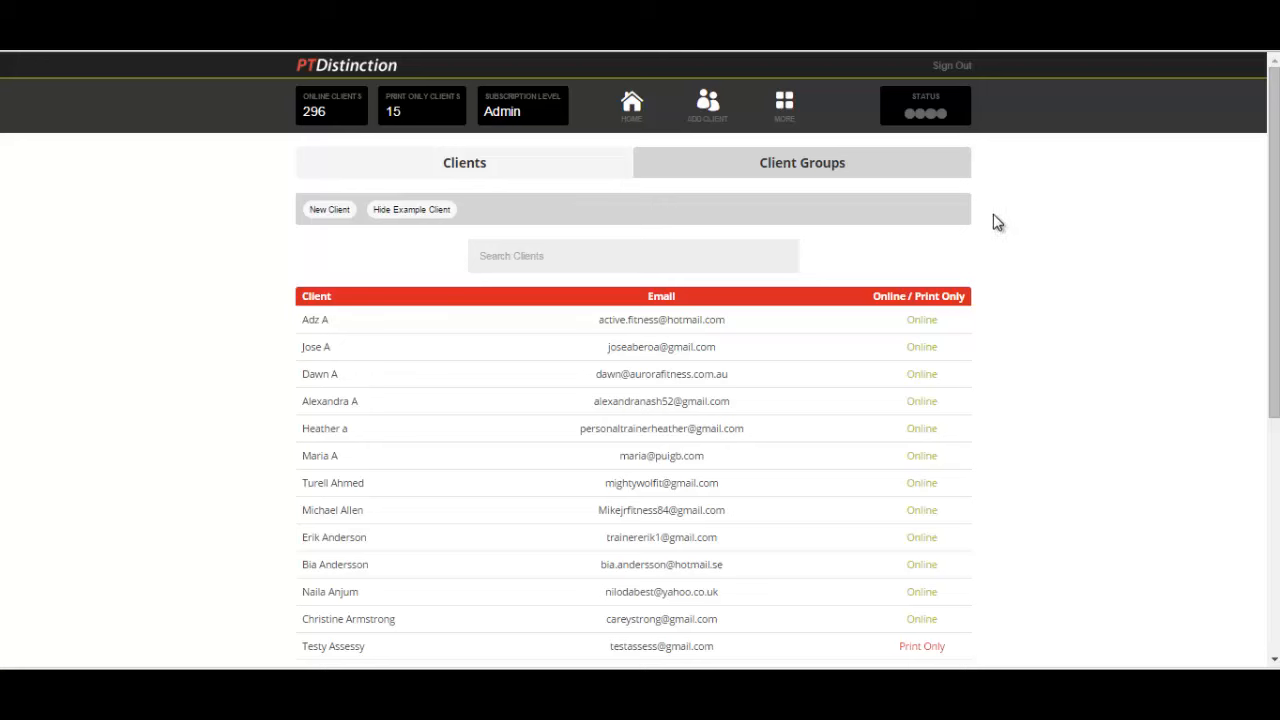
{"action": "mouse_move", "coordinate": [802, 162]}
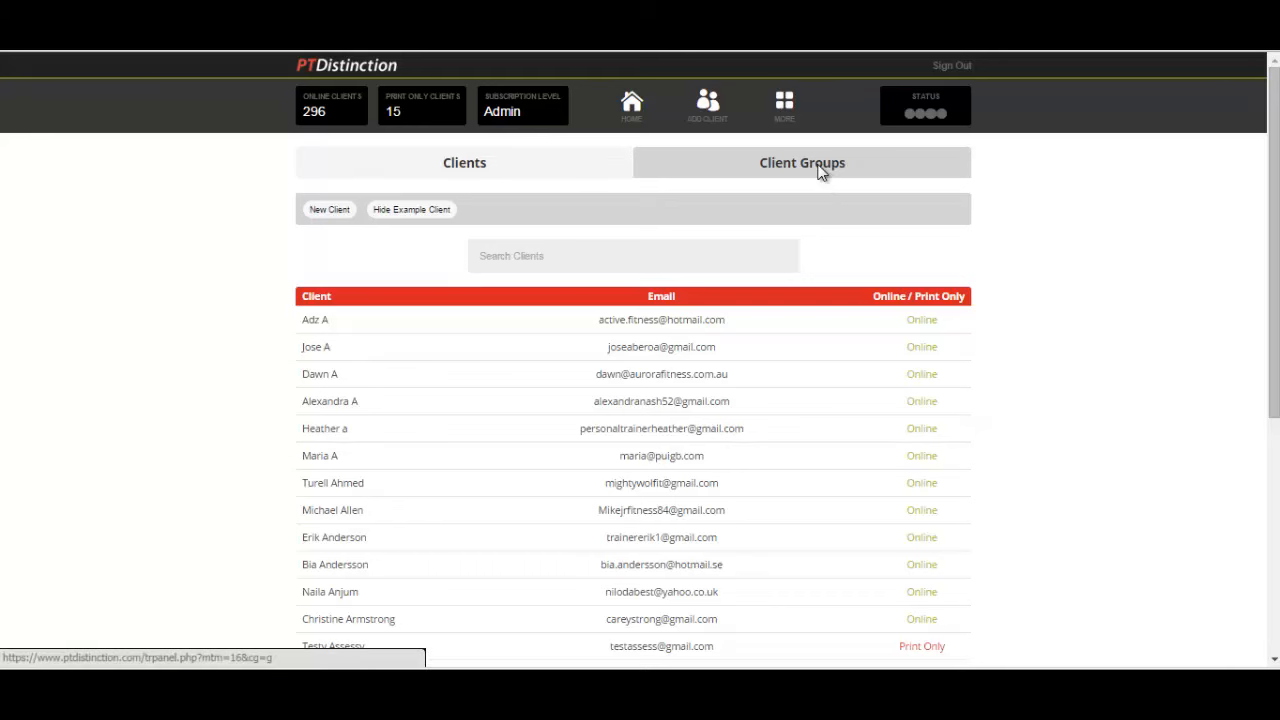
Step: Add a new client group named 'Stuff for all clients' in Client Groups
{"action": "left_click", "coordinate": [802, 162]}
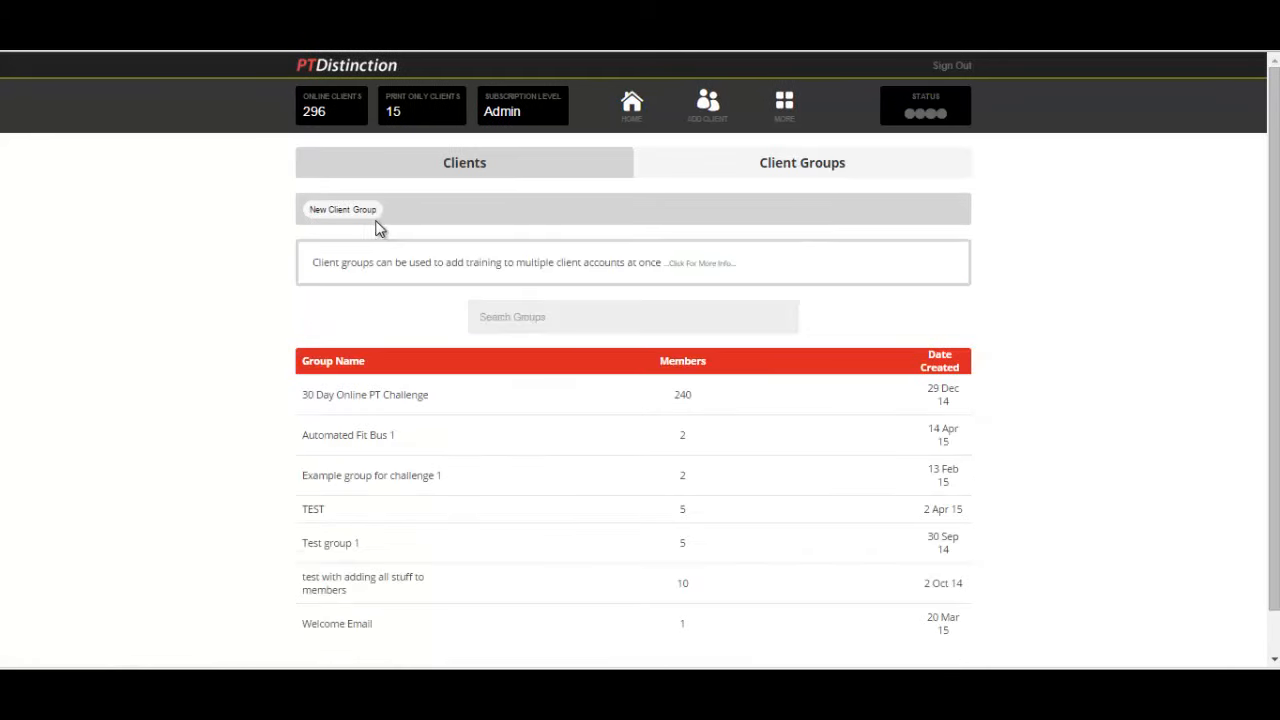
{"action": "left_click", "coordinate": [342, 209]}
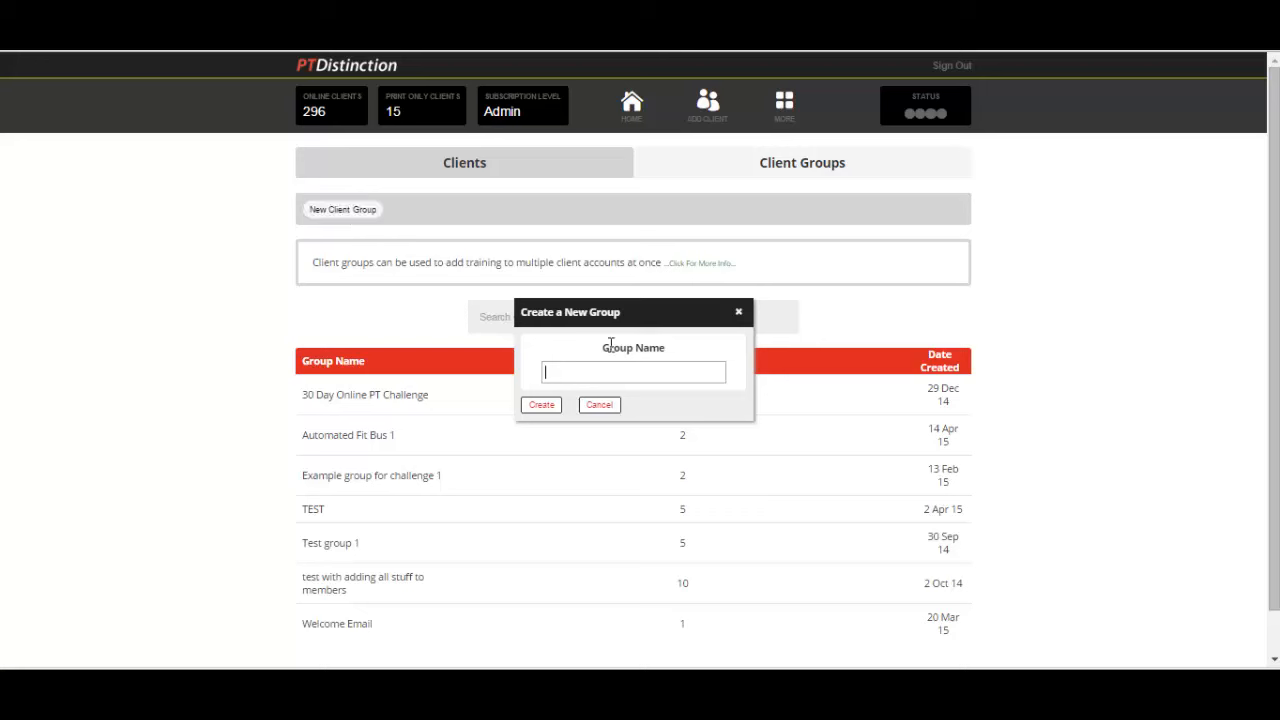
{"action": "mouse_move", "coordinate": [630, 333]}
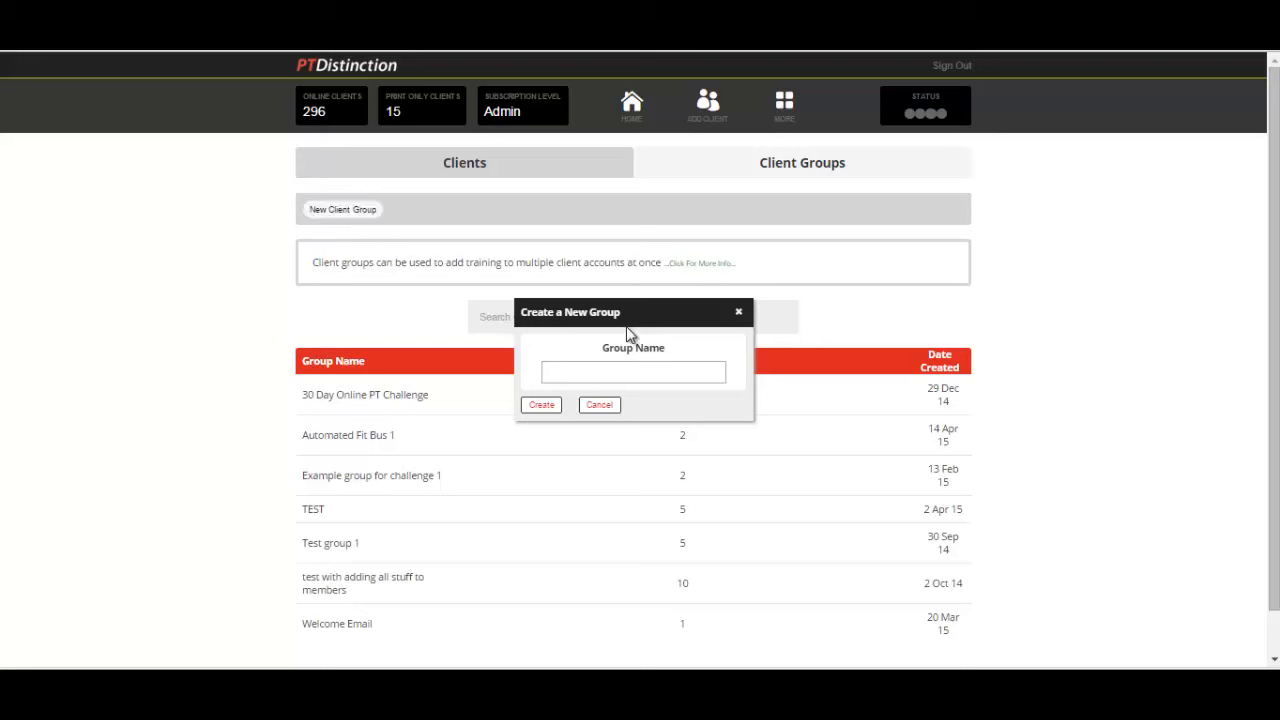
{"action": "type", "text": "Stu"}
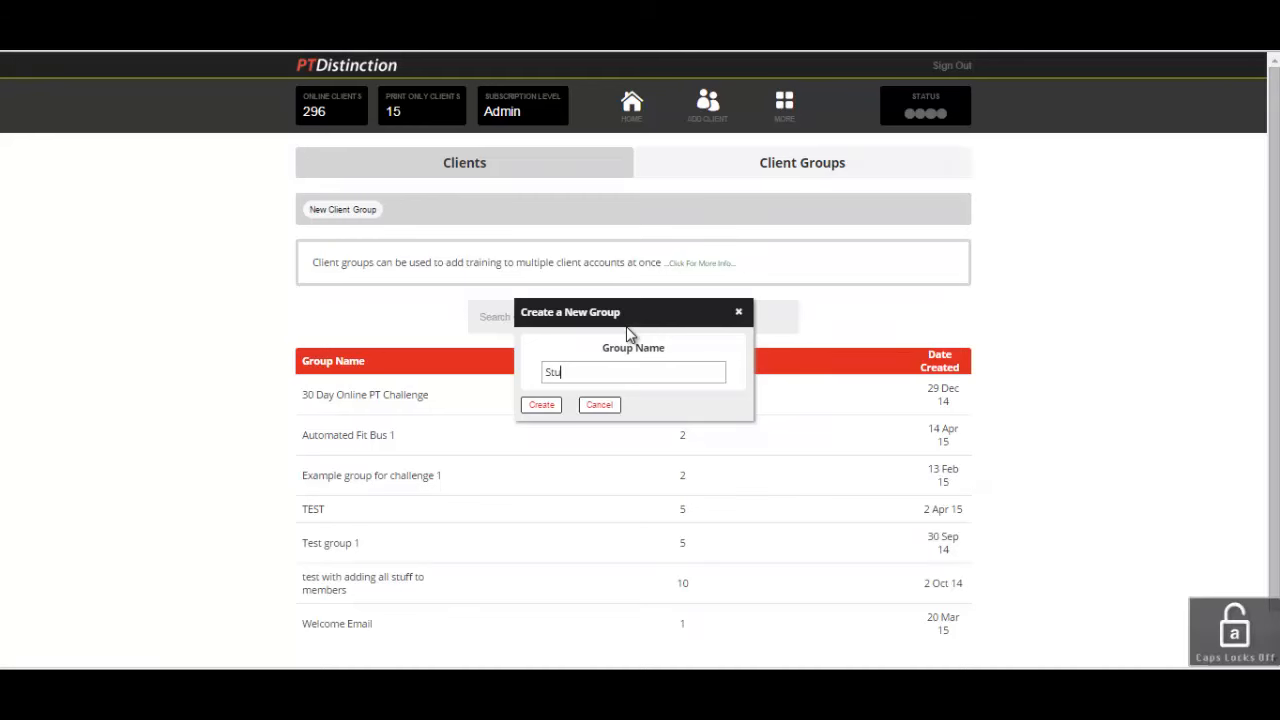
{"action": "type", "text": "ff for"}
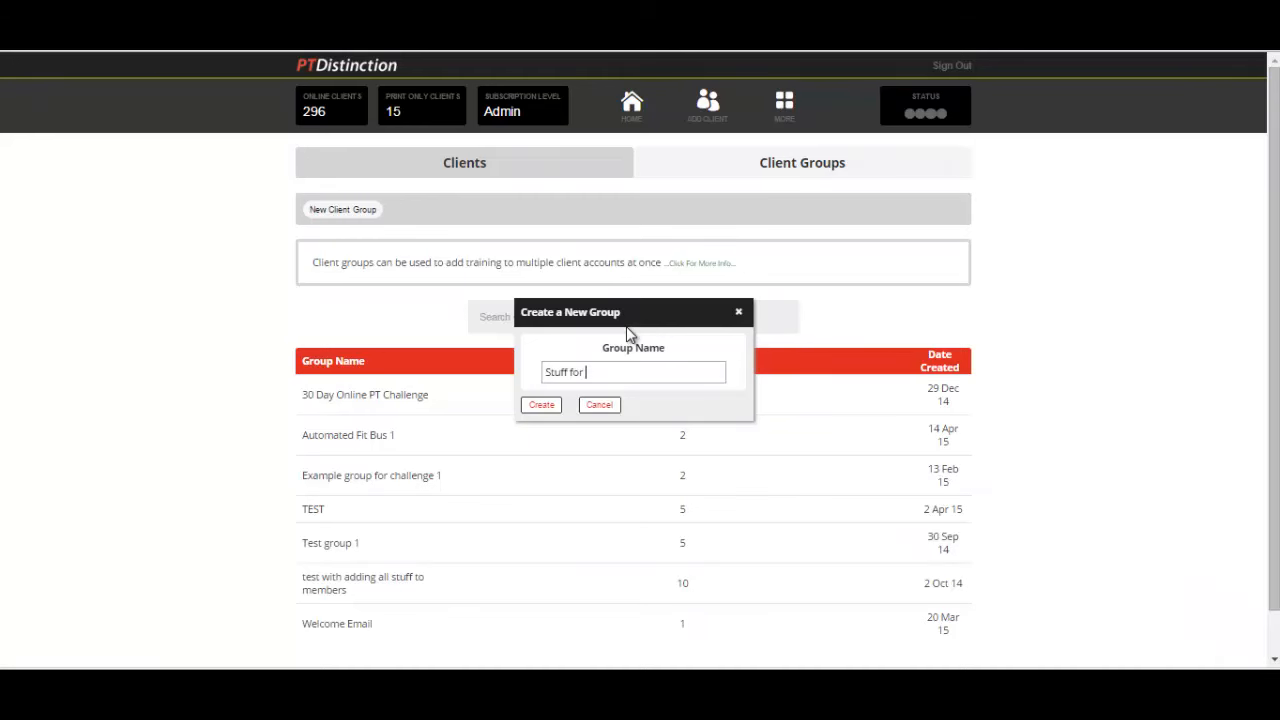
{"action": "type", "text": "all clie"}
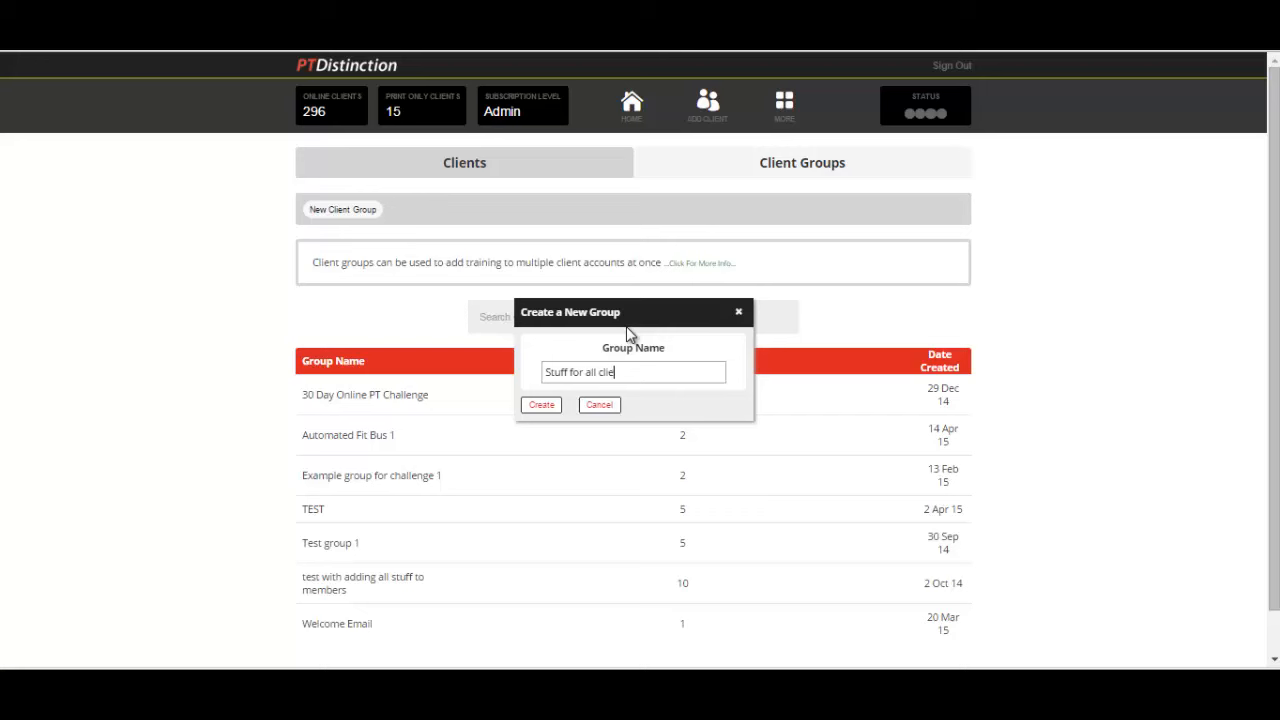
{"action": "type", "text": "nts"}
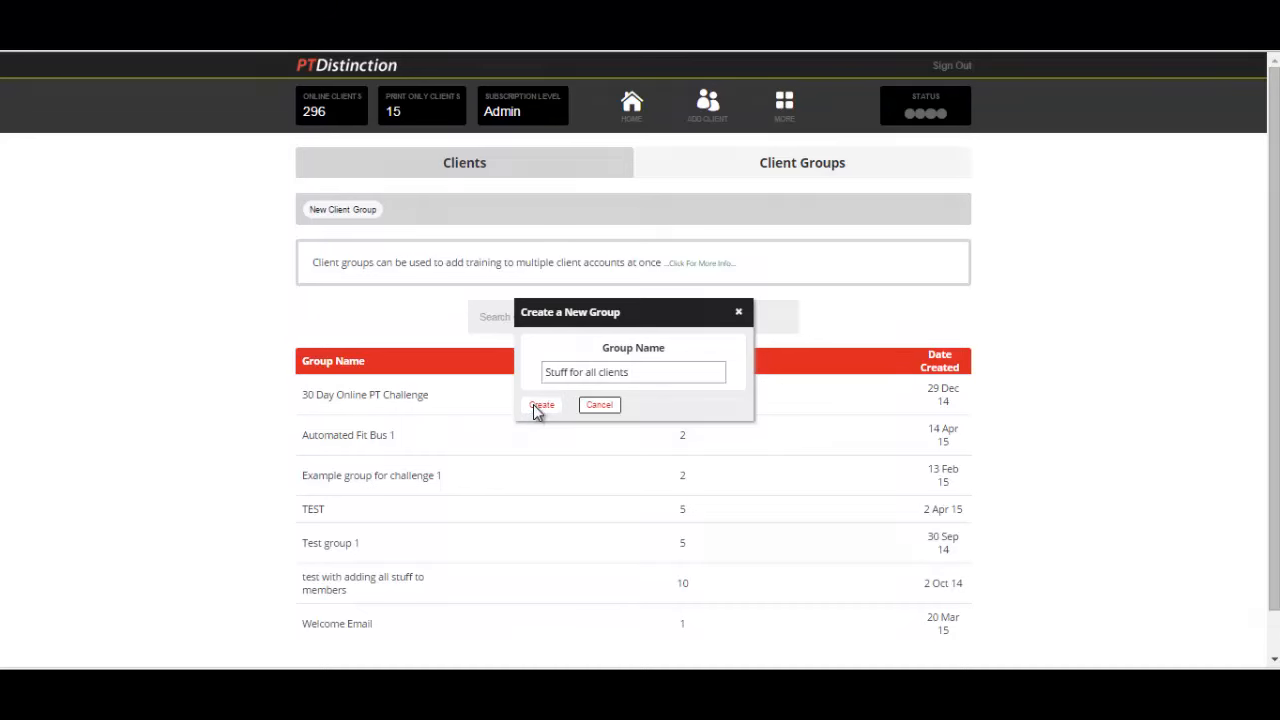
{"action": "left_click", "coordinate": [541, 405]}
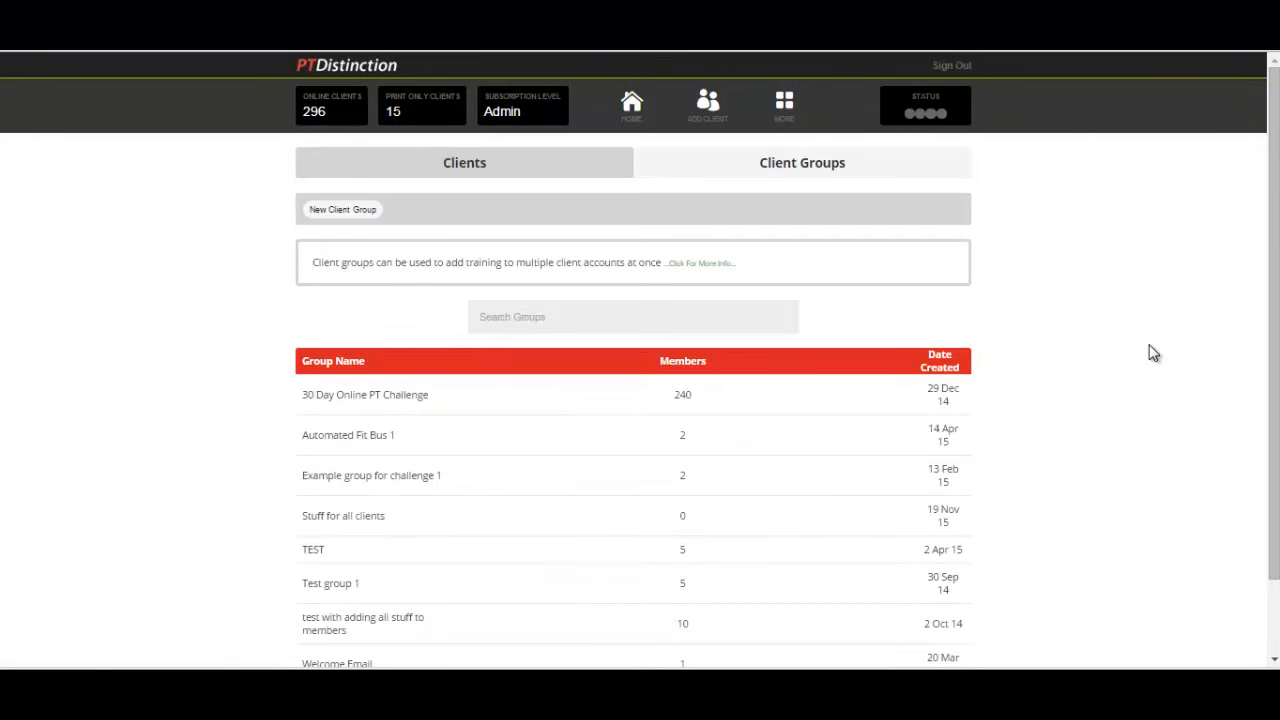
{"action": "mouse_move", "coordinate": [364, 521]}
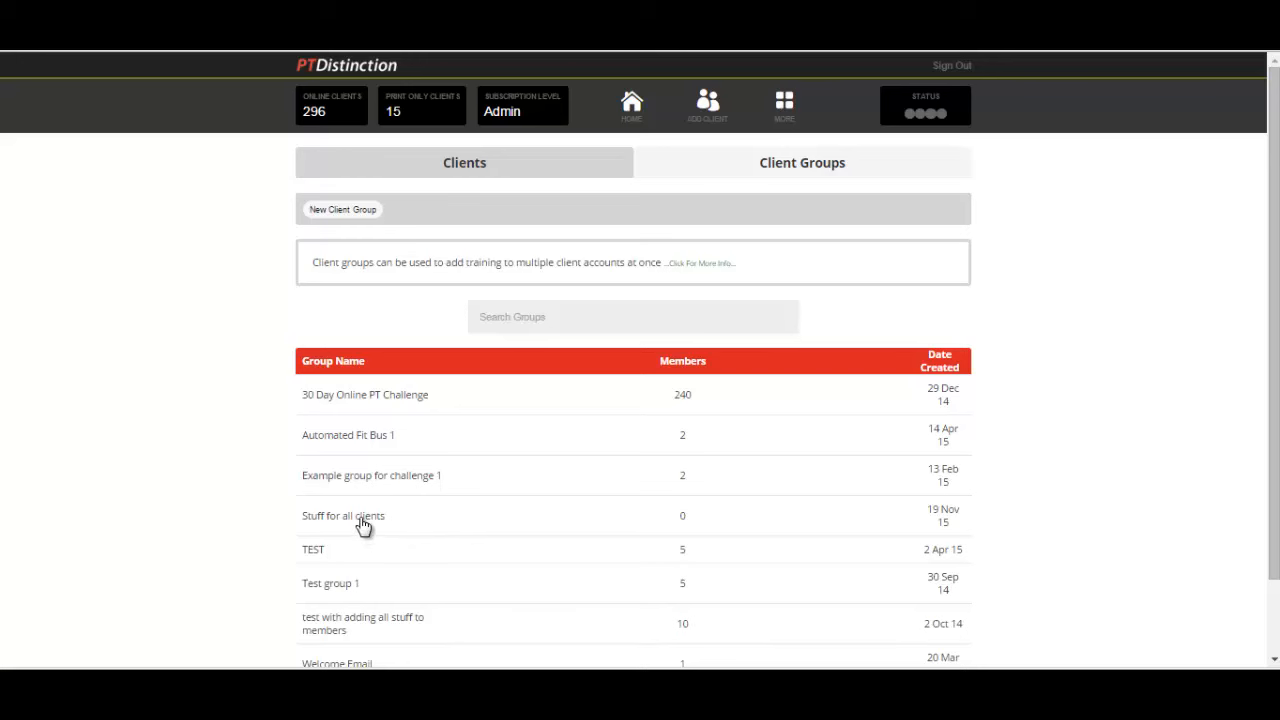
Step: Open the 'Stuff for all clients' group and bring up the Add Assessment dialog
{"action": "left_click", "coordinate": [343, 516]}
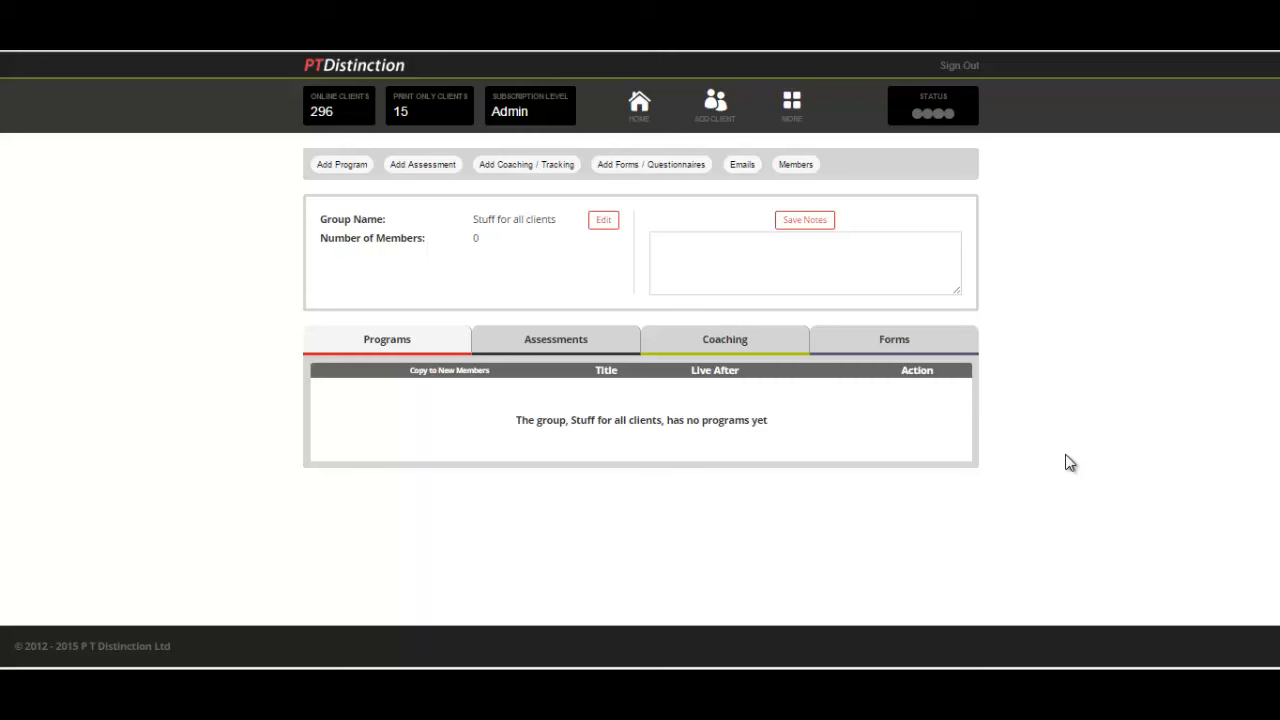
{"action": "mouse_move", "coordinate": [575, 345]}
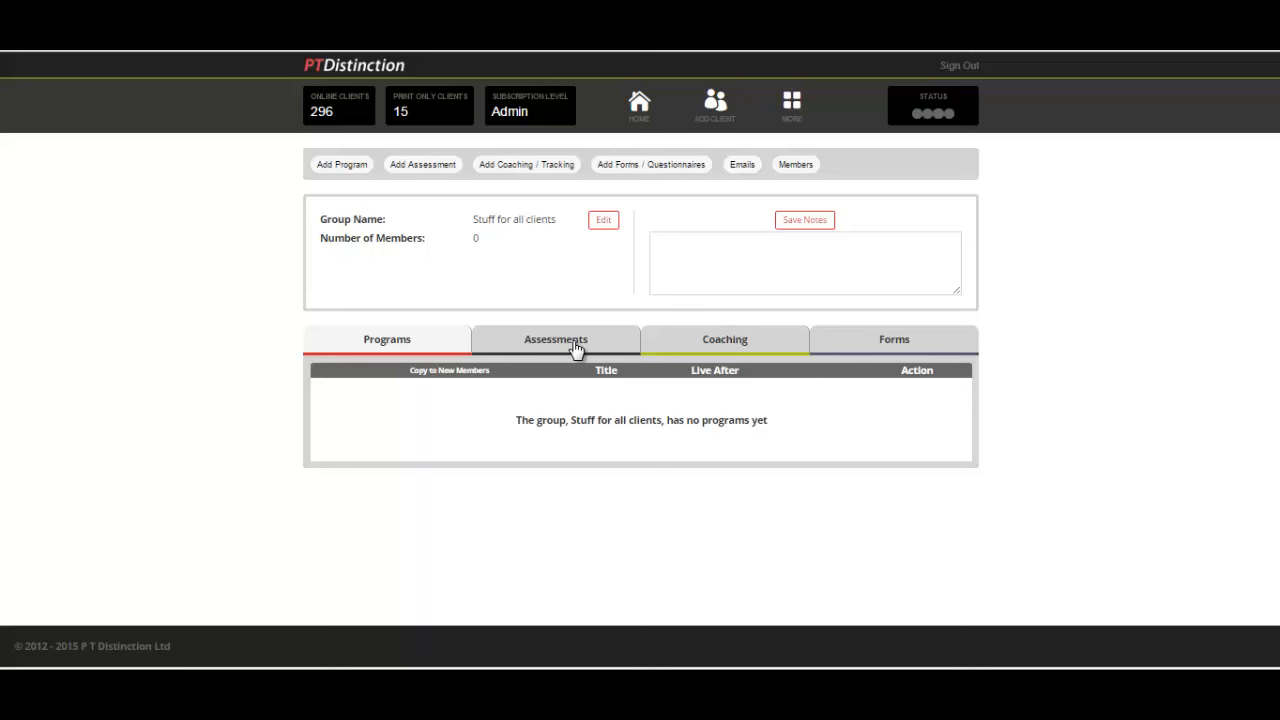
{"action": "mouse_move", "coordinate": [414, 186]}
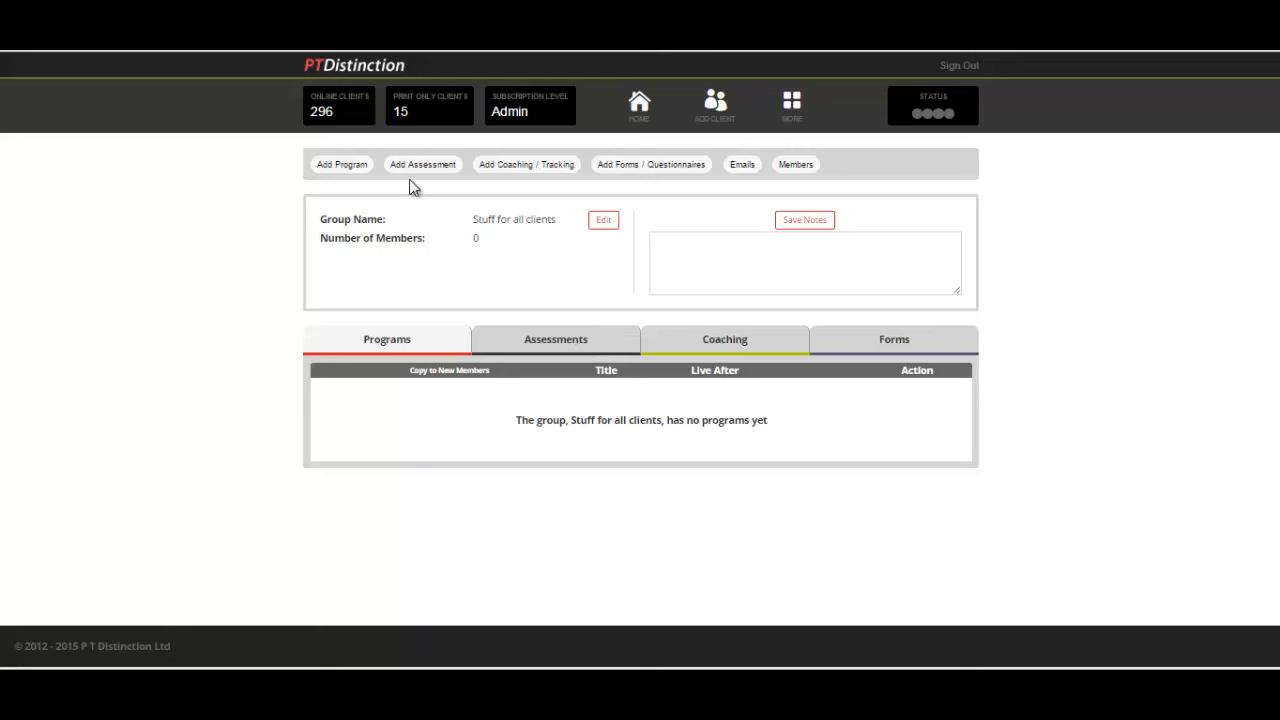
{"action": "left_click", "coordinate": [422, 164]}
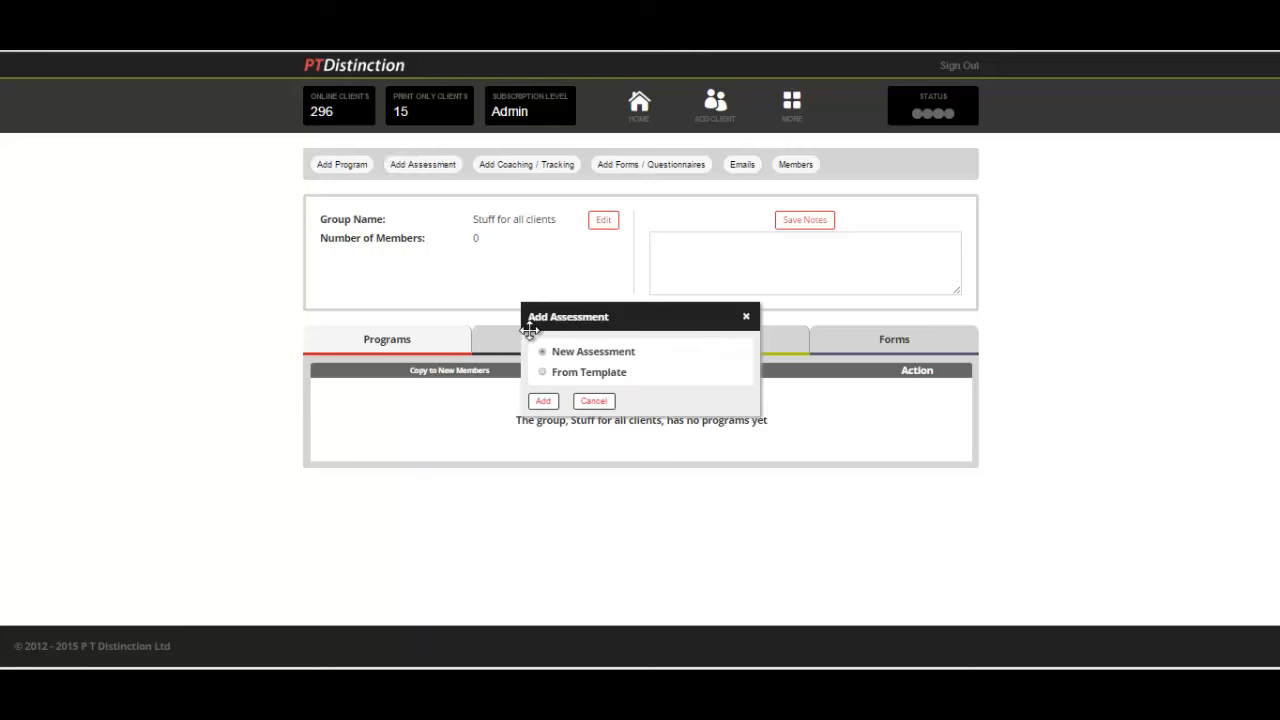
{"action": "mouse_move", "coordinate": [580, 371]}
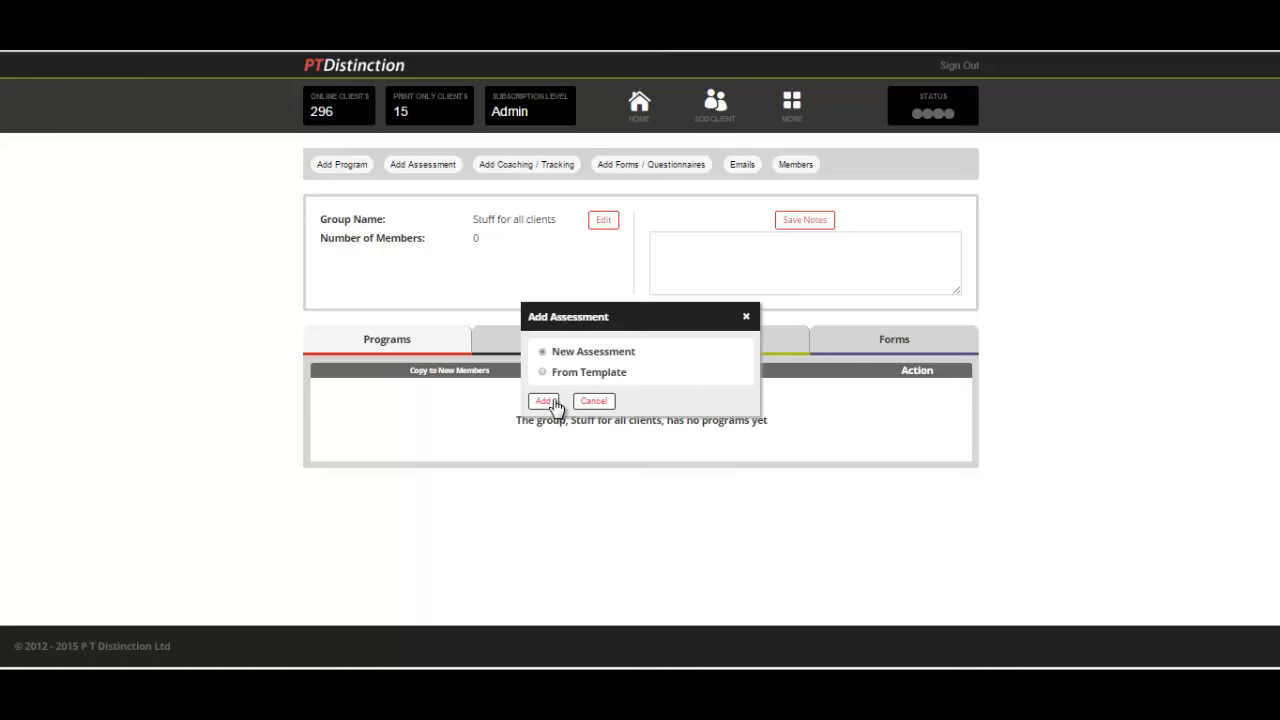
Step: Create a new assessment and title it 'Asses 1', correcting a typo
{"action": "left_click", "coordinate": [544, 401]}
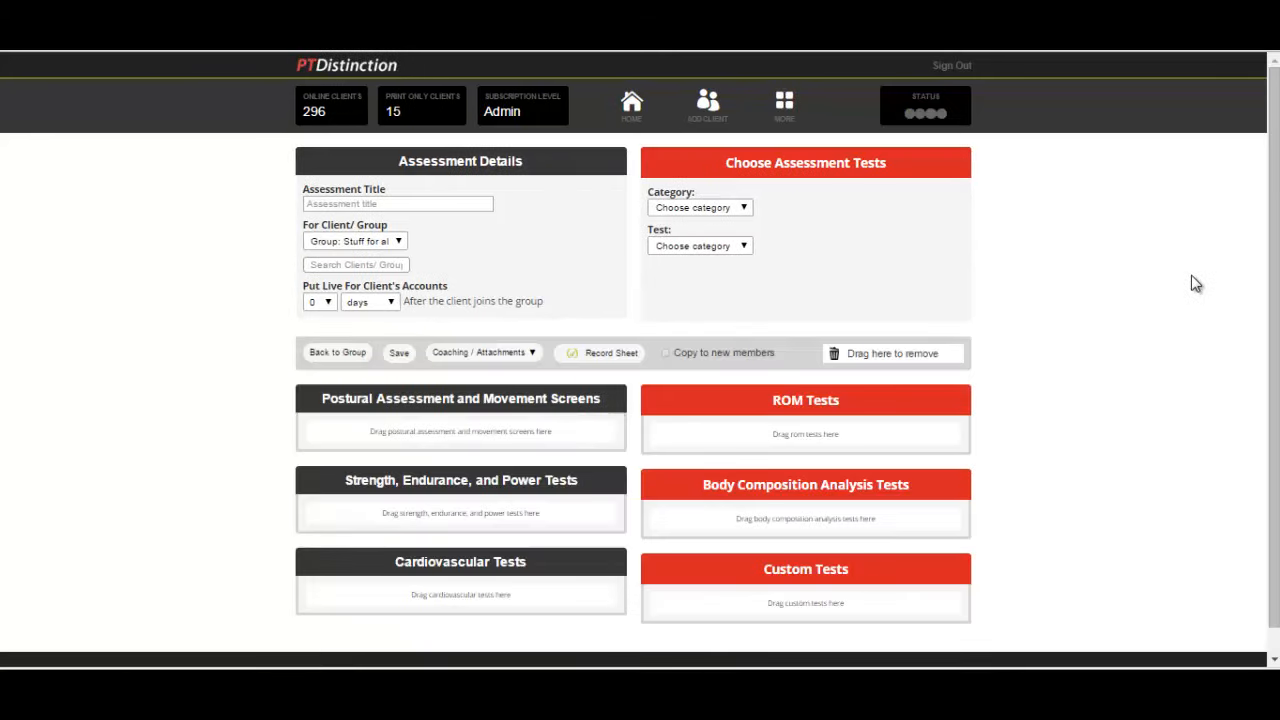
{"action": "left_click", "coordinate": [397, 204]}
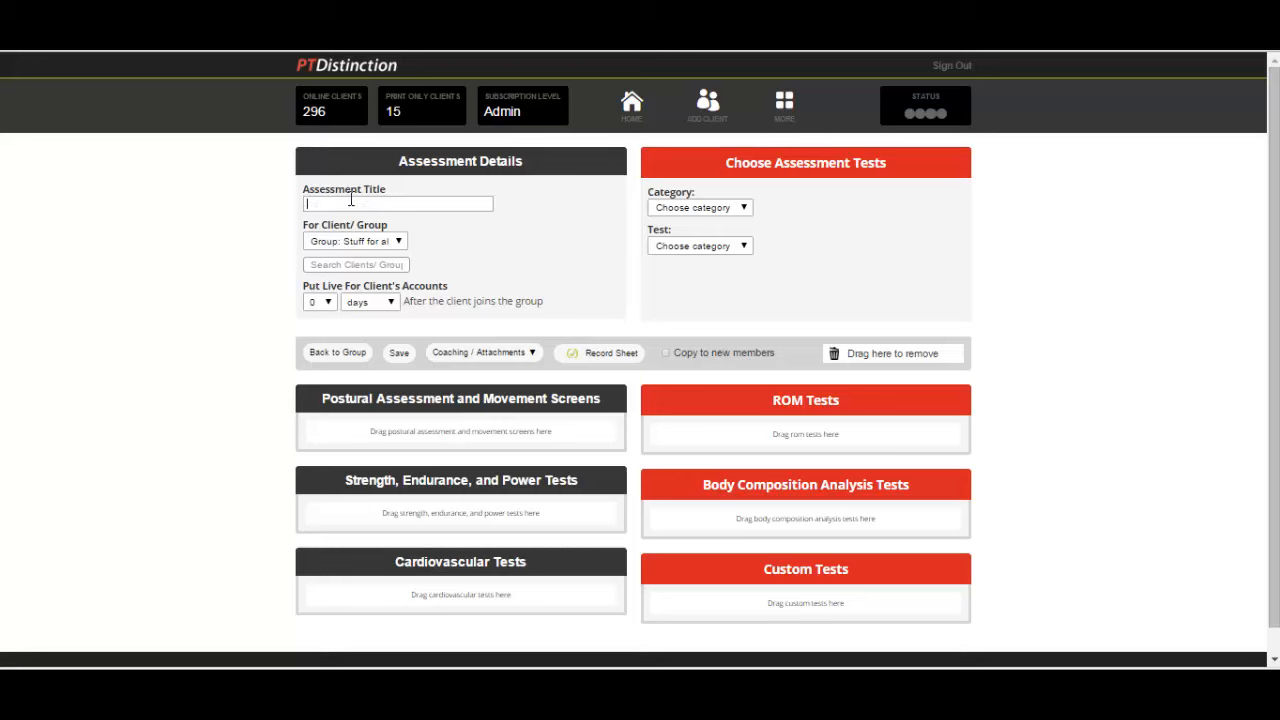
{"action": "type", "text": "AQs"}
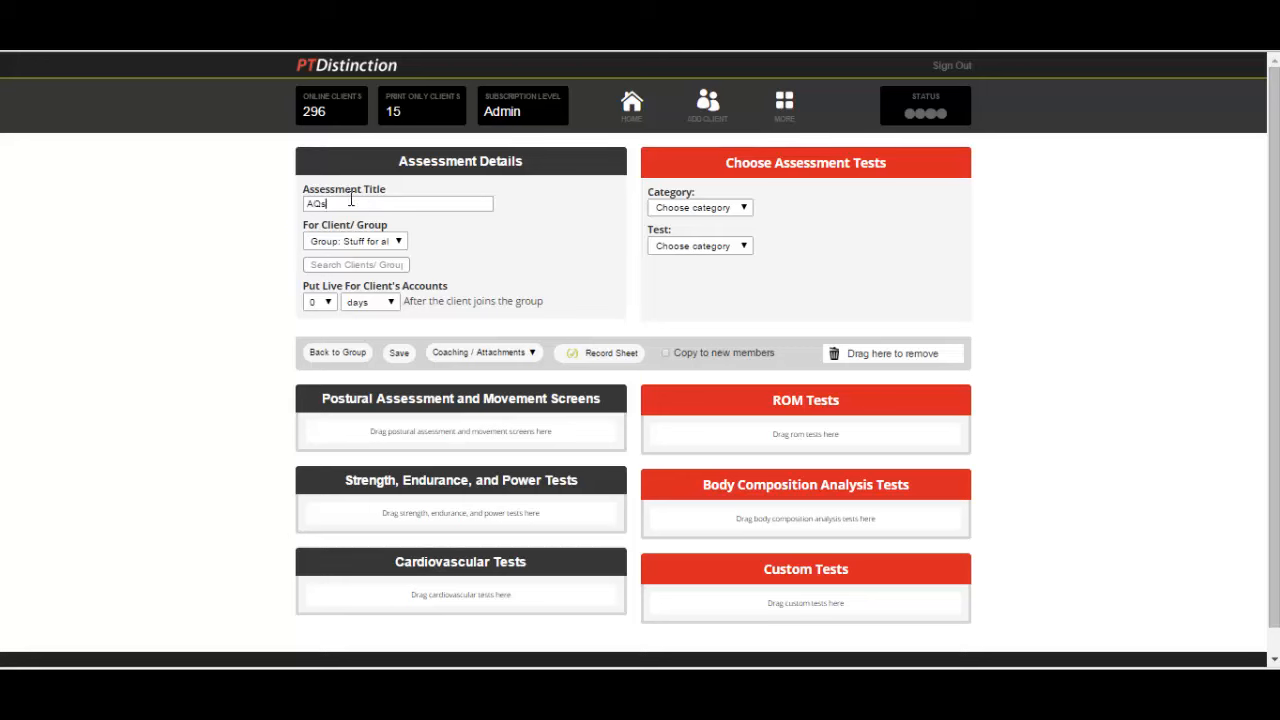
{"action": "type", "text": "se 1"}
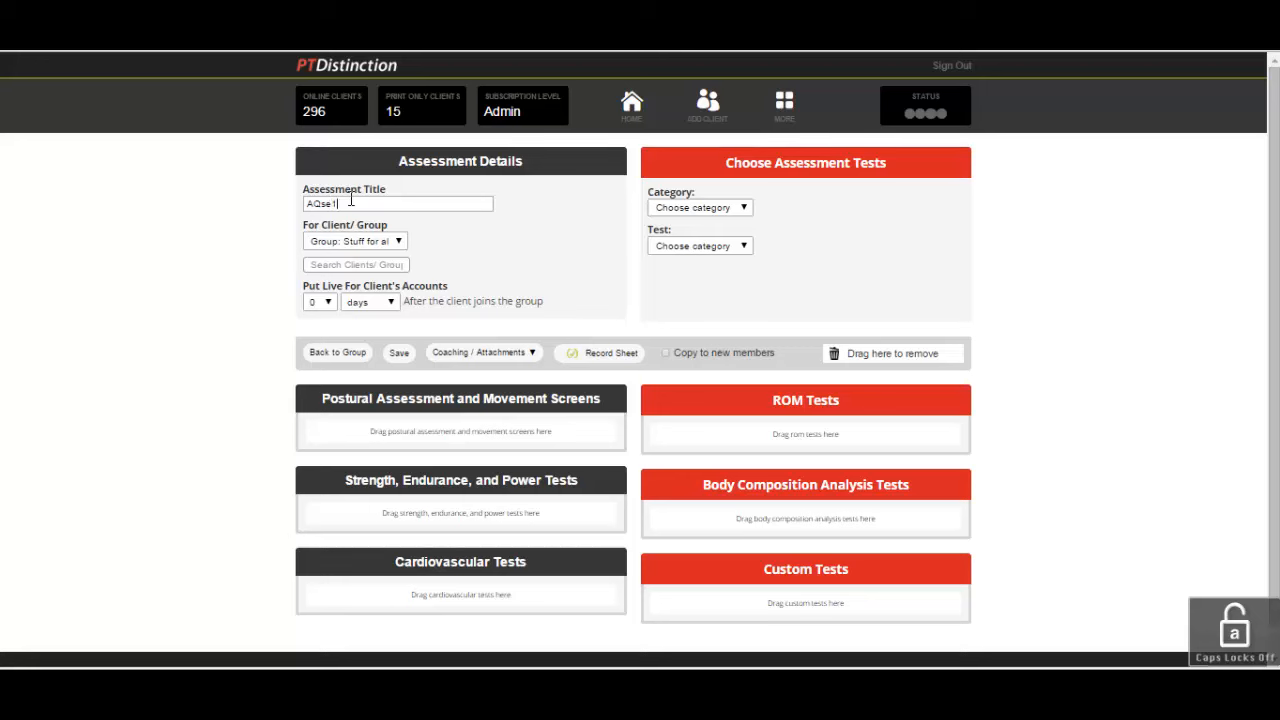
{"action": "key", "text": "ctrl+a"}
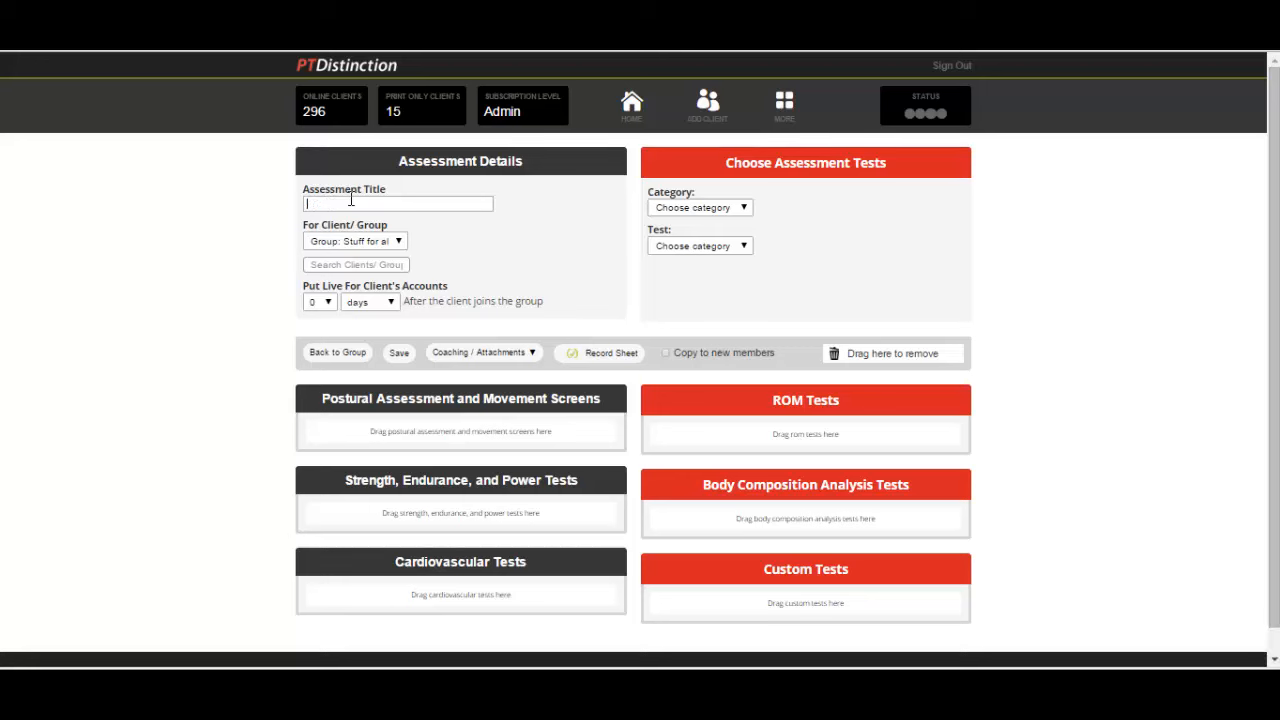
{"action": "type", "text": "Asses"}
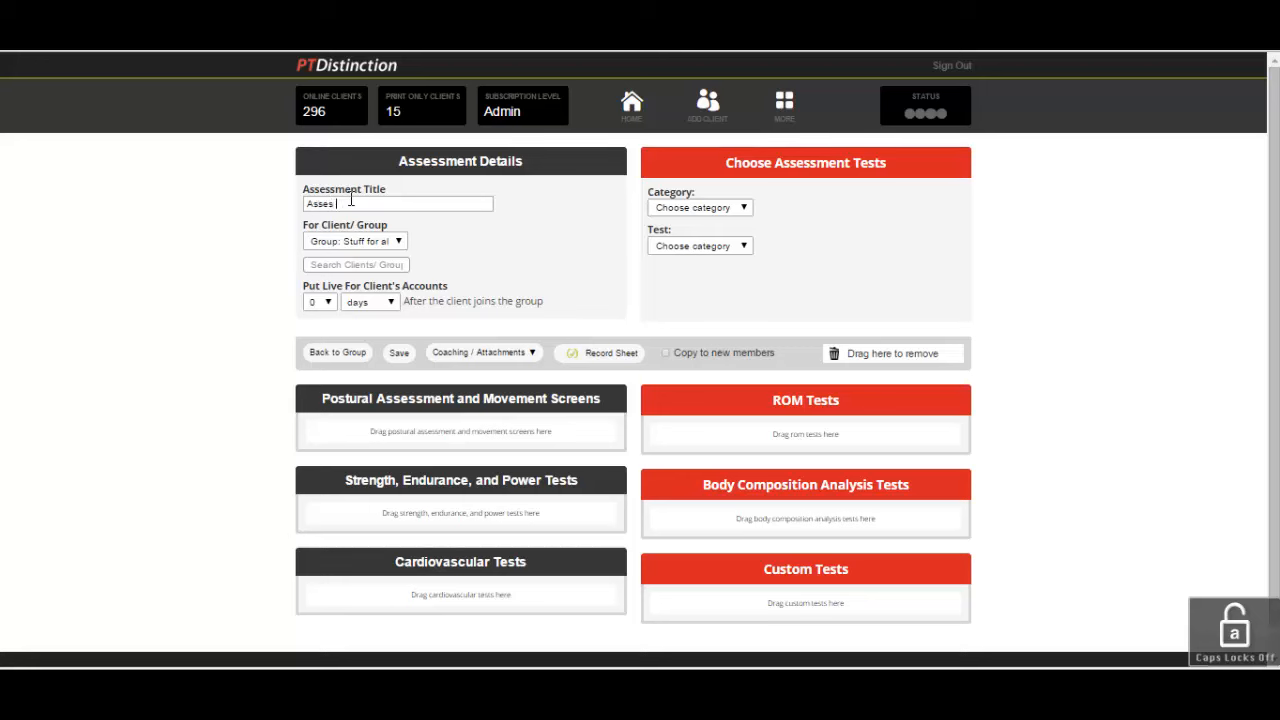
{"action": "type", "text": "1"}
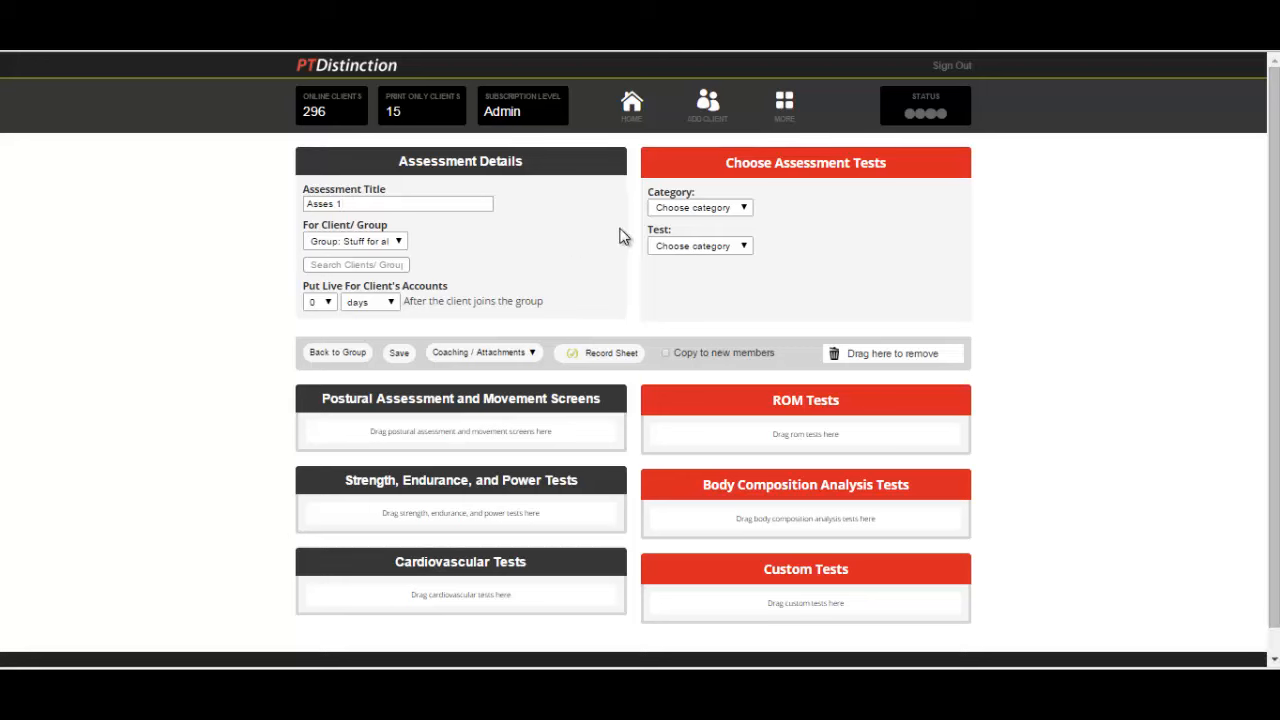
{"action": "mouse_move", "coordinate": [569, 245]}
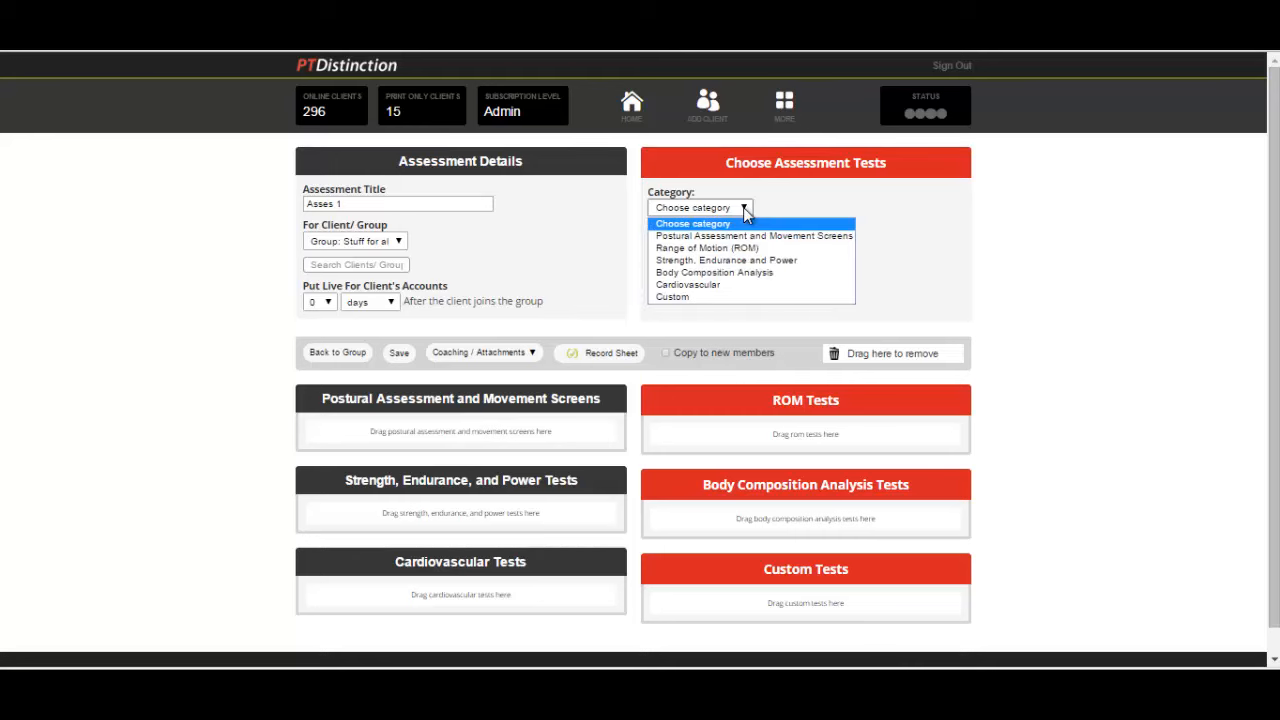
{"action": "mouse_move", "coordinate": [707, 248]}
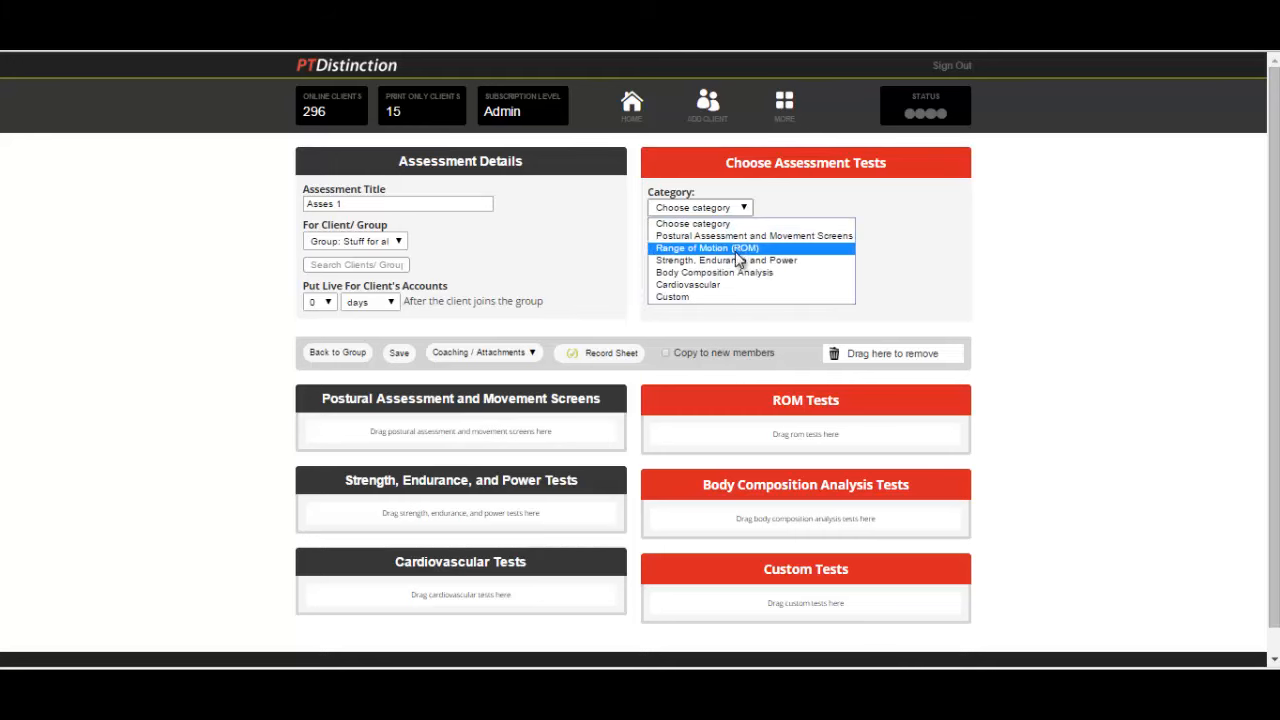
Step: Add Maximal Press Ups and Plank to Strength tests, then select Side Plank
{"action": "left_click", "coordinate": [725, 260]}
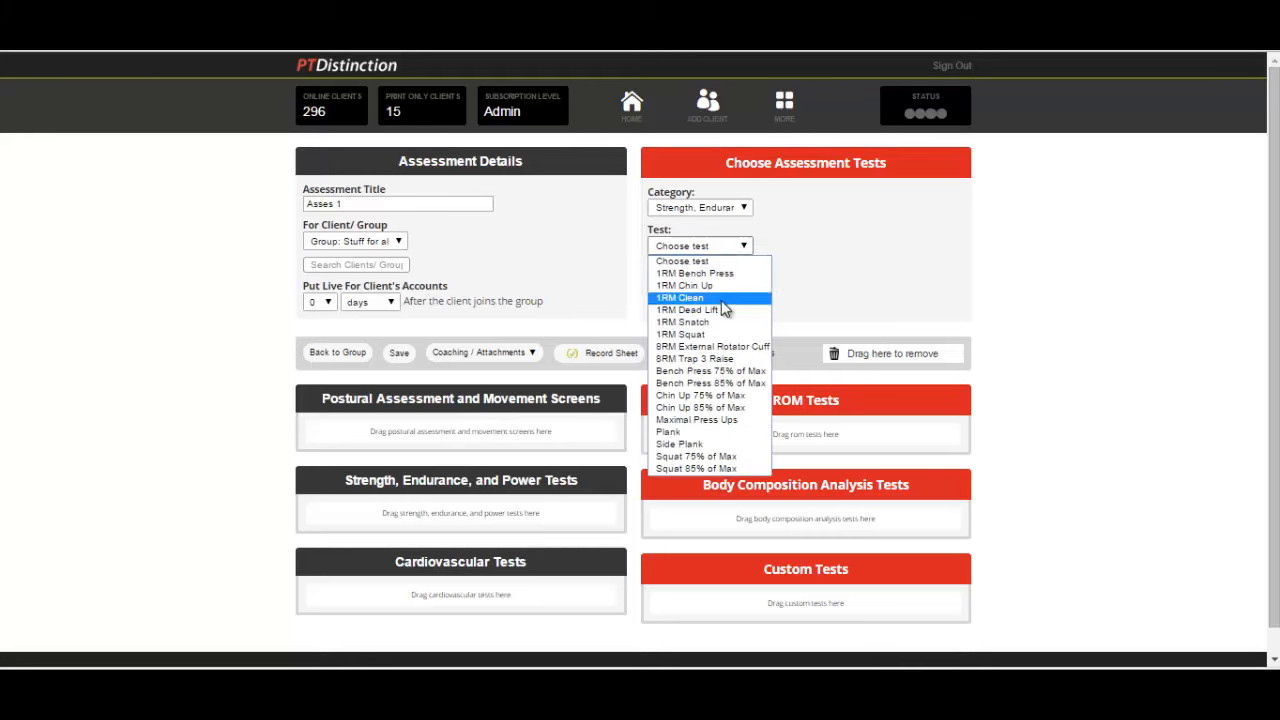
{"action": "mouse_move", "coordinate": [696, 432]}
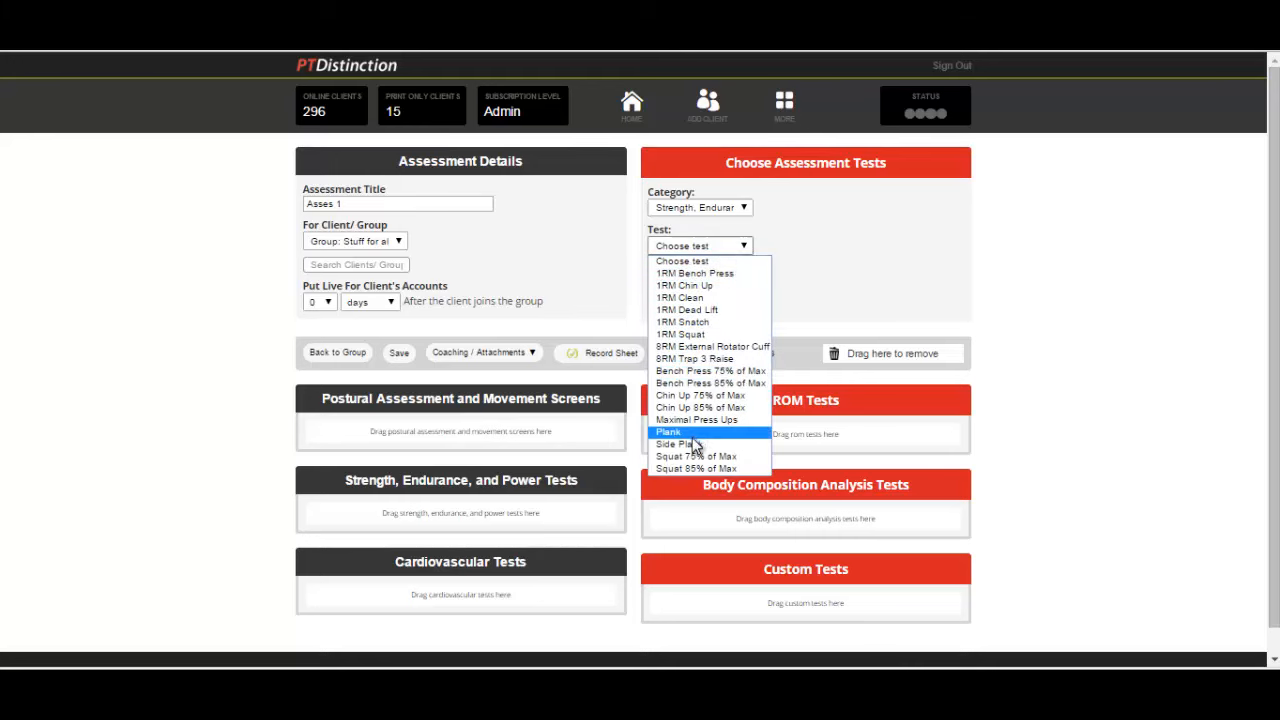
{"action": "left_click", "coordinate": [696, 419]}
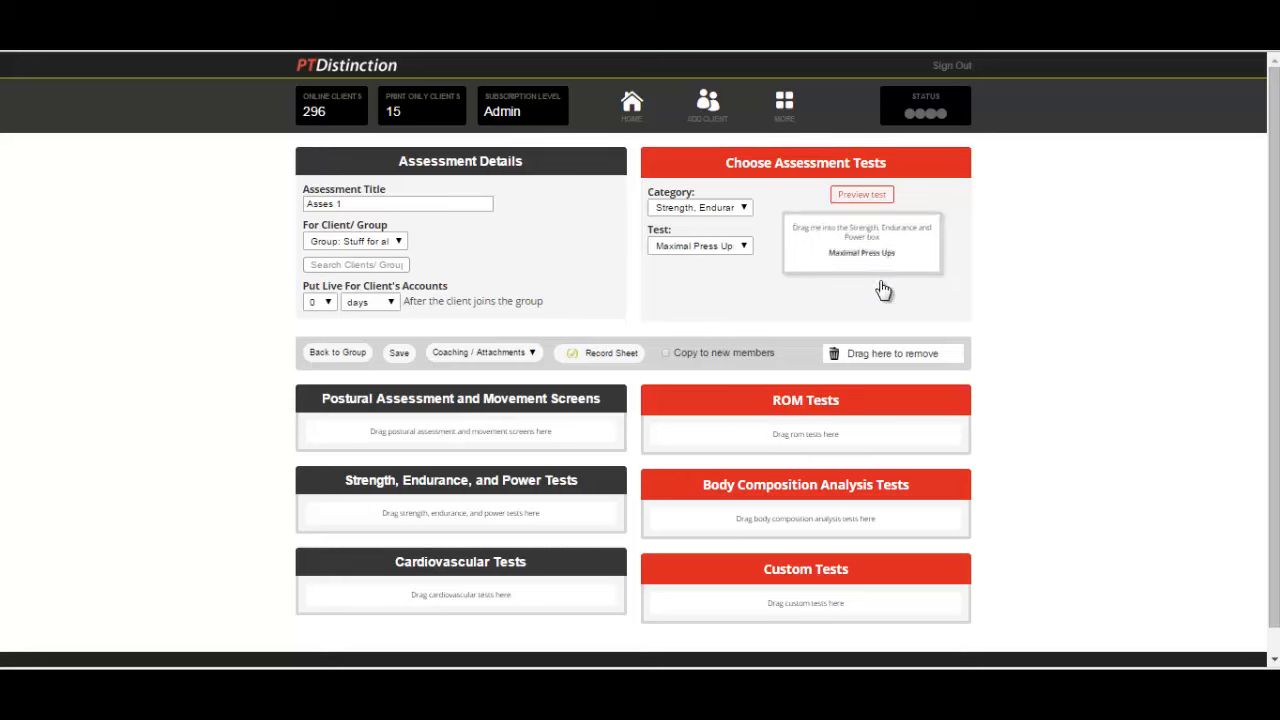
{"action": "left_click_drag", "start_coordinate": [861, 245], "coordinate": [541, 525]}
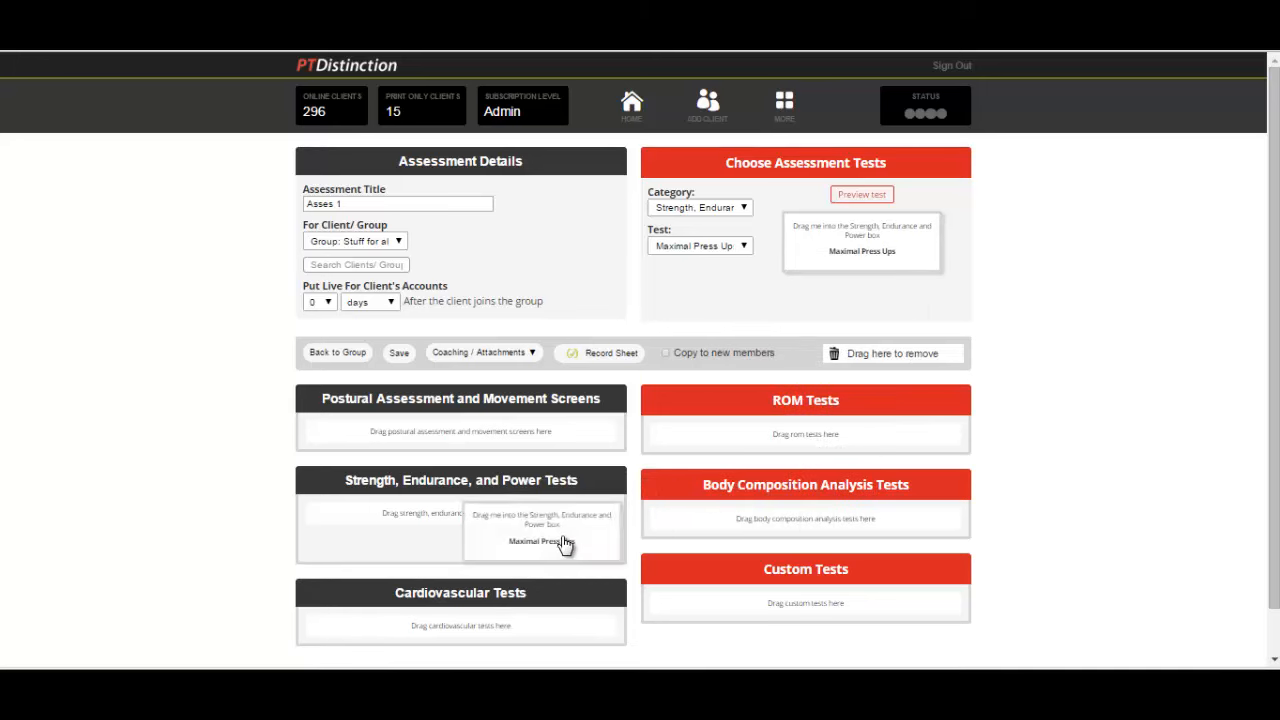
{"action": "left_click", "coordinate": [700, 245]}
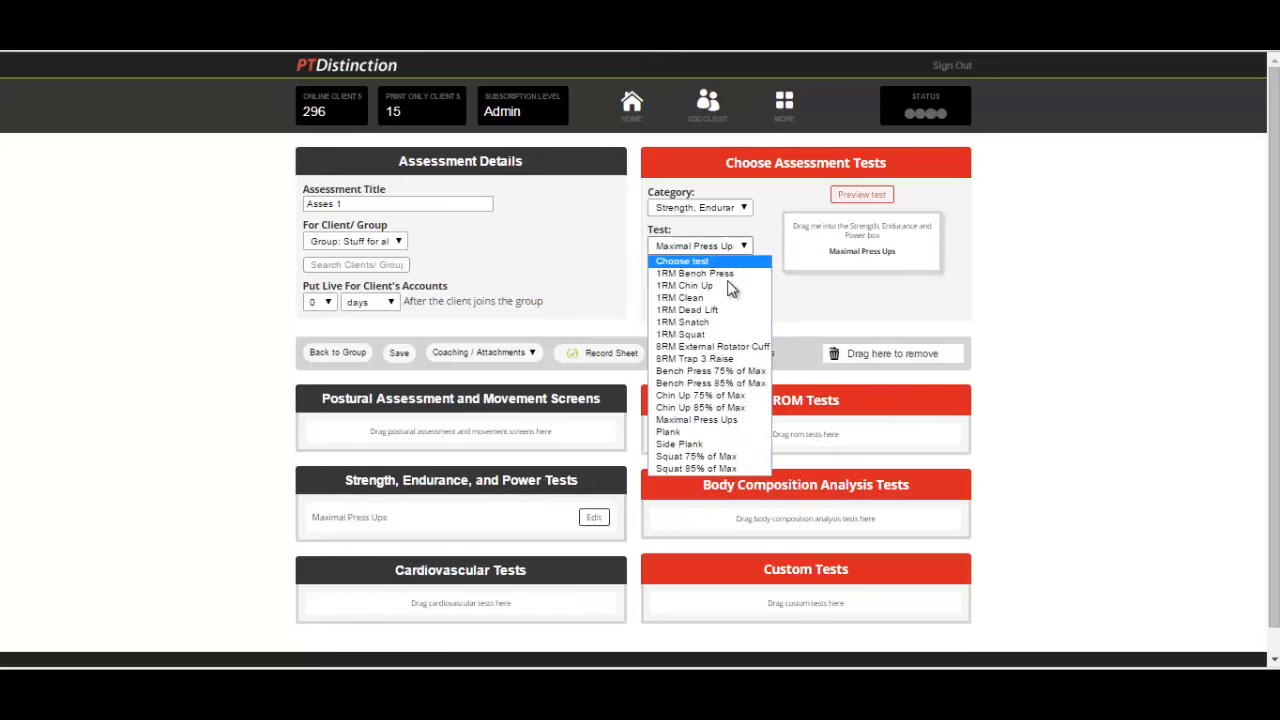
{"action": "left_click", "coordinate": [667, 432]}
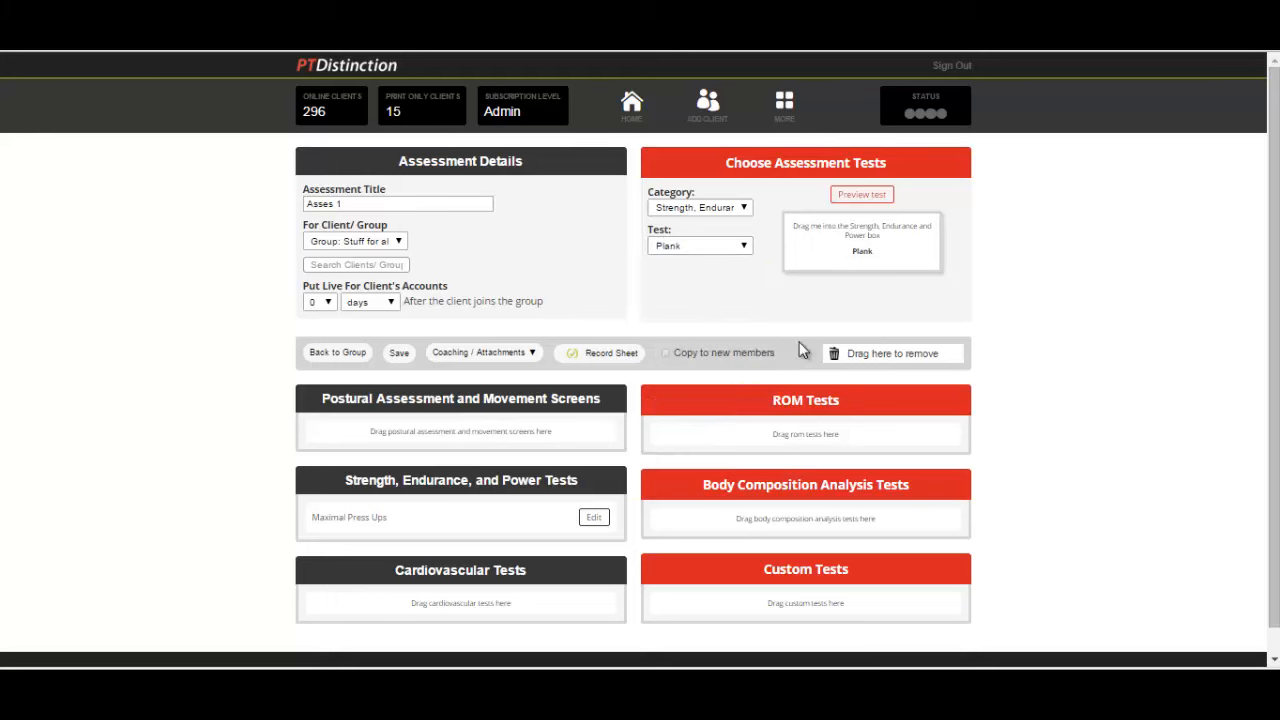
{"action": "left_click_drag", "start_coordinate": [862, 240], "coordinate": [430, 540]}
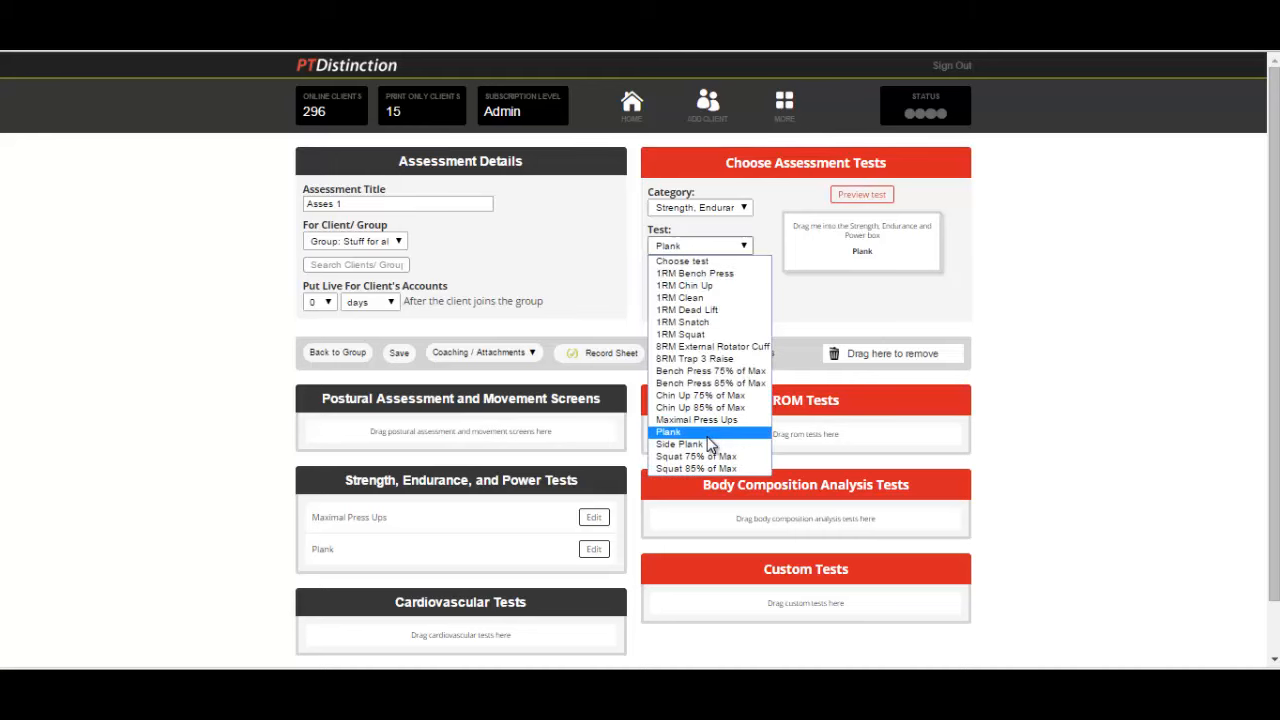
{"action": "left_click", "coordinate": [680, 444]}
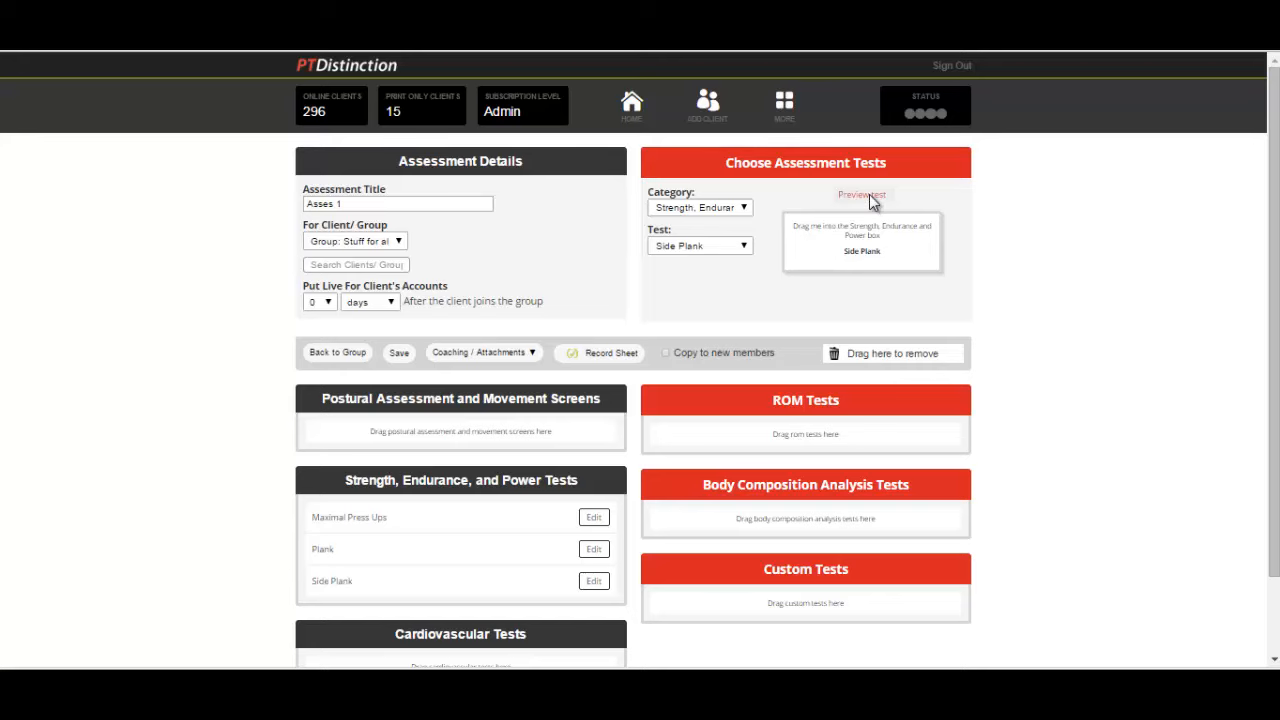
Step: Preview the Side Plank test, watch its demo video, and close the preview
{"action": "left_click", "coordinate": [861, 194]}
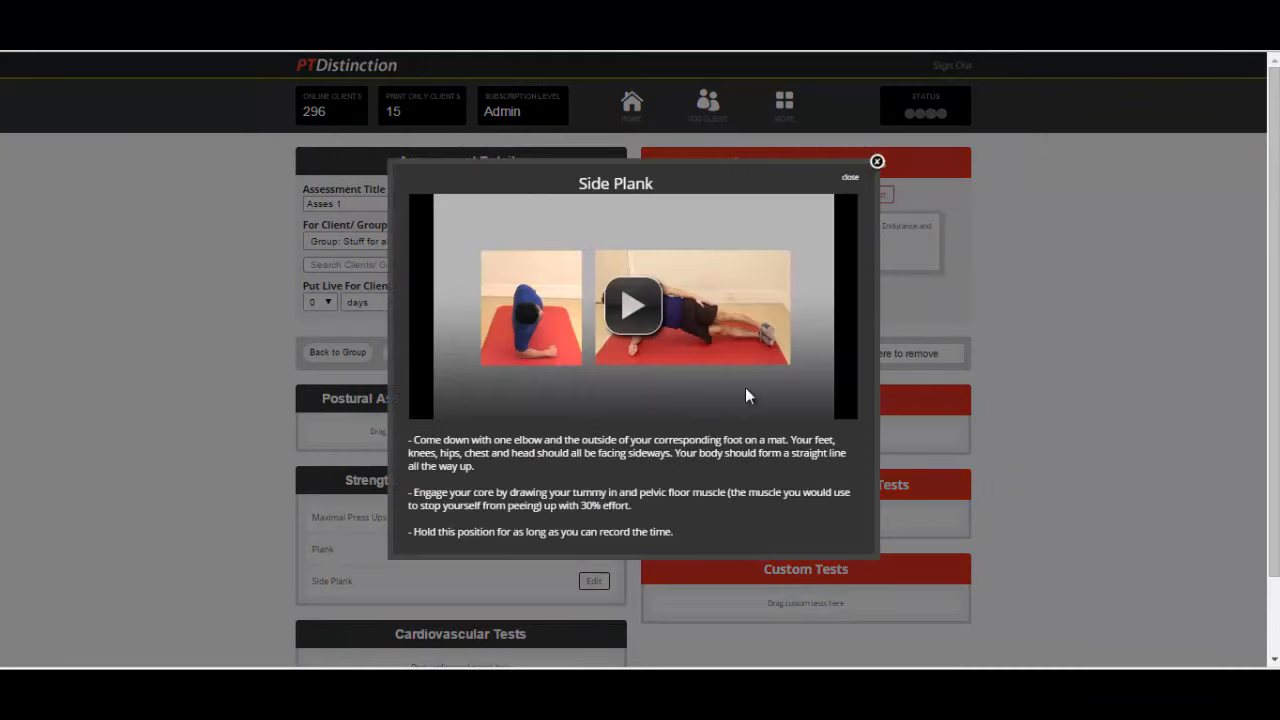
{"action": "mouse_move", "coordinate": [548, 452]}
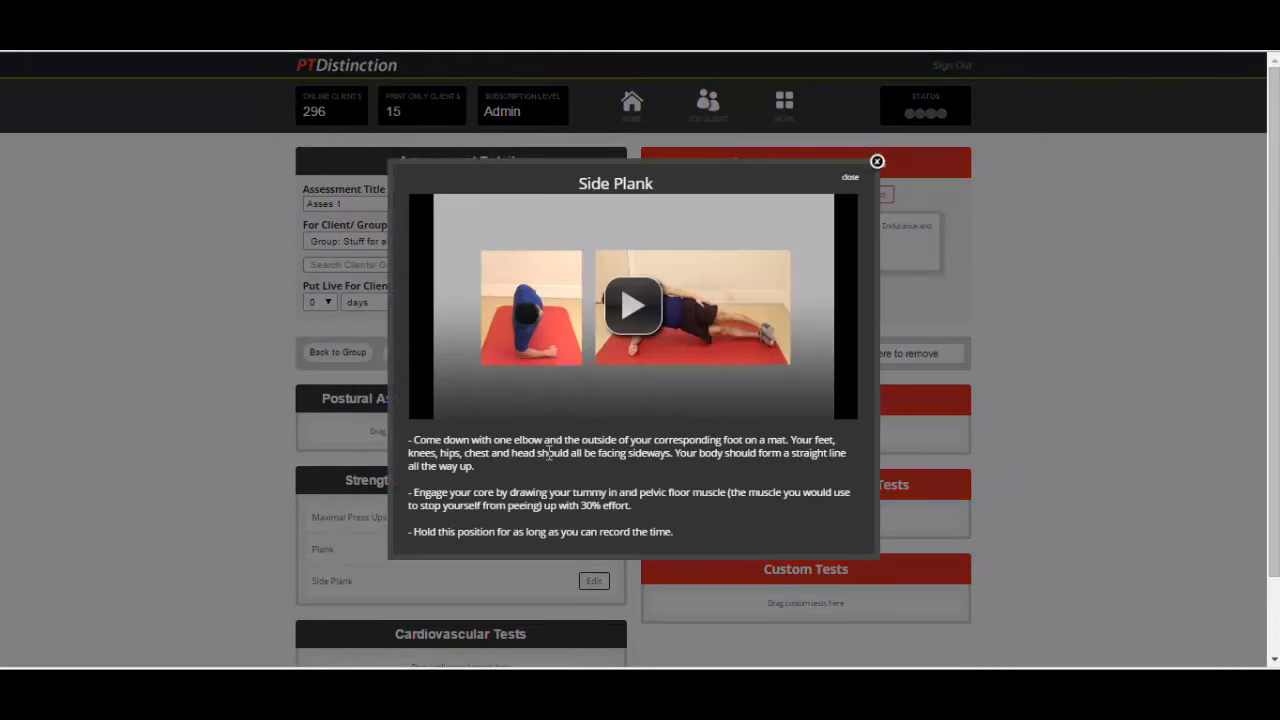
{"action": "mouse_move", "coordinate": [695, 358]}
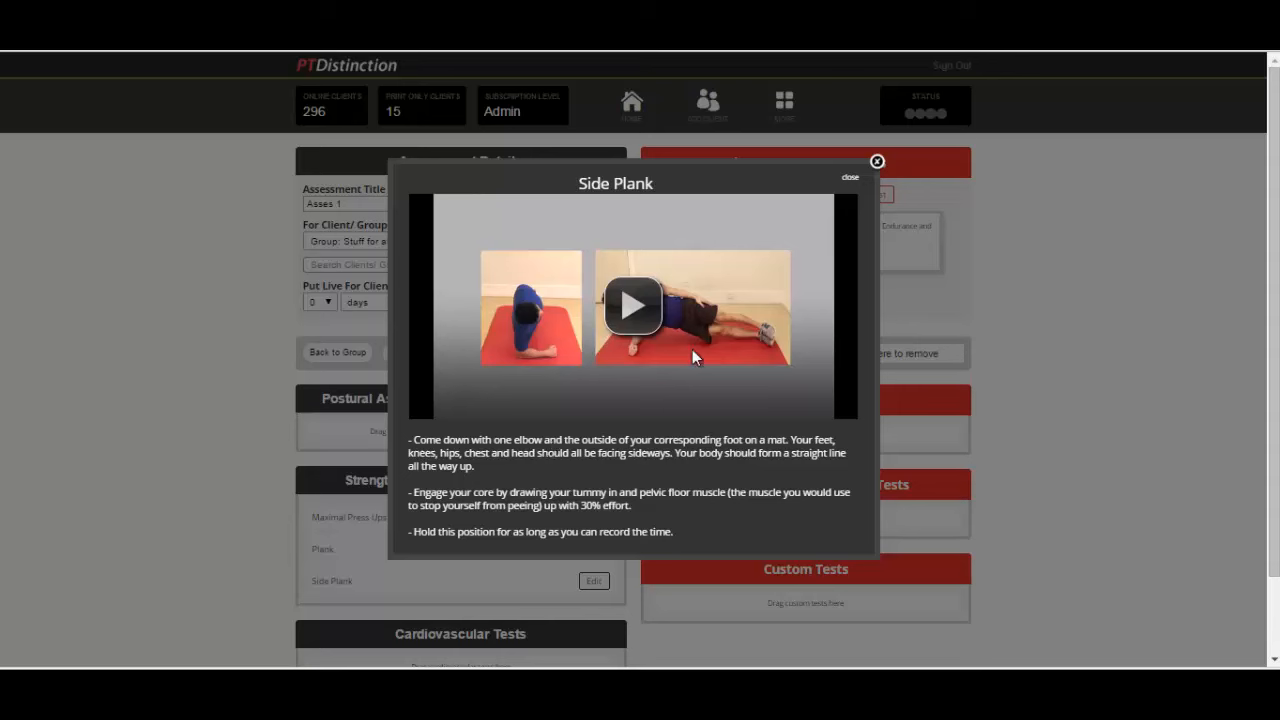
{"action": "left_click", "coordinate": [632, 305]}
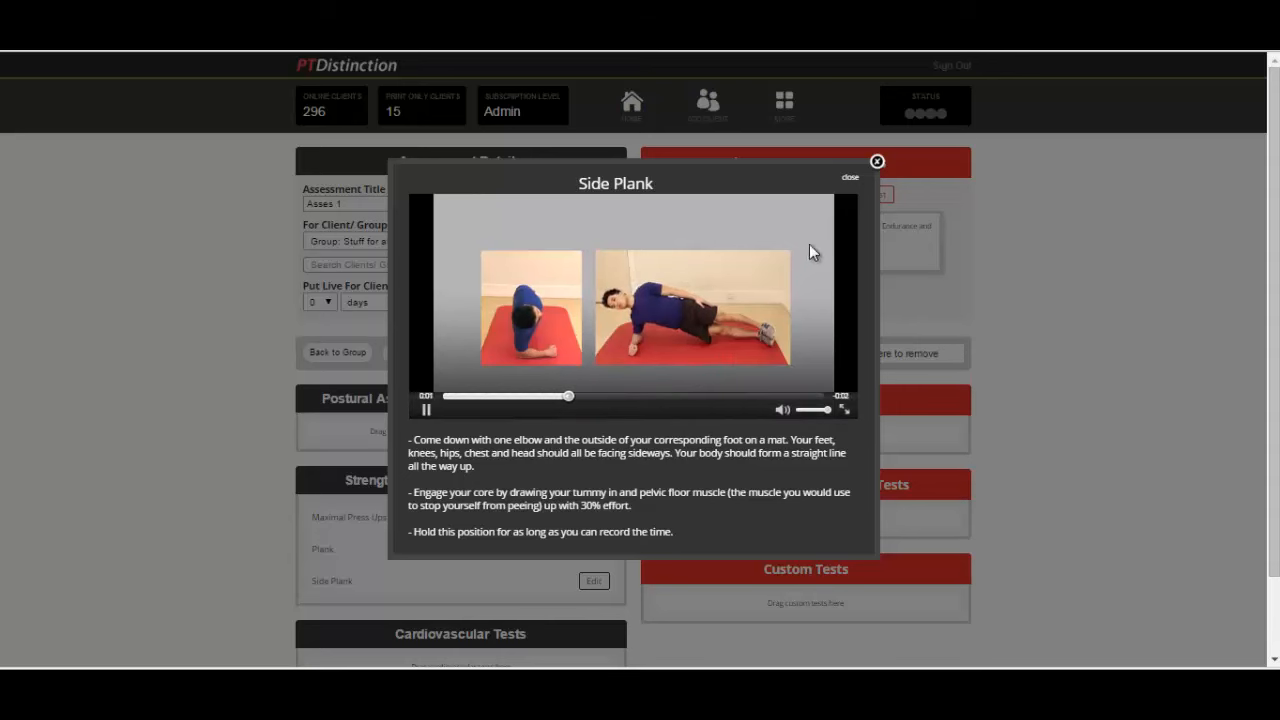
{"action": "left_click", "coordinate": [877, 161]}
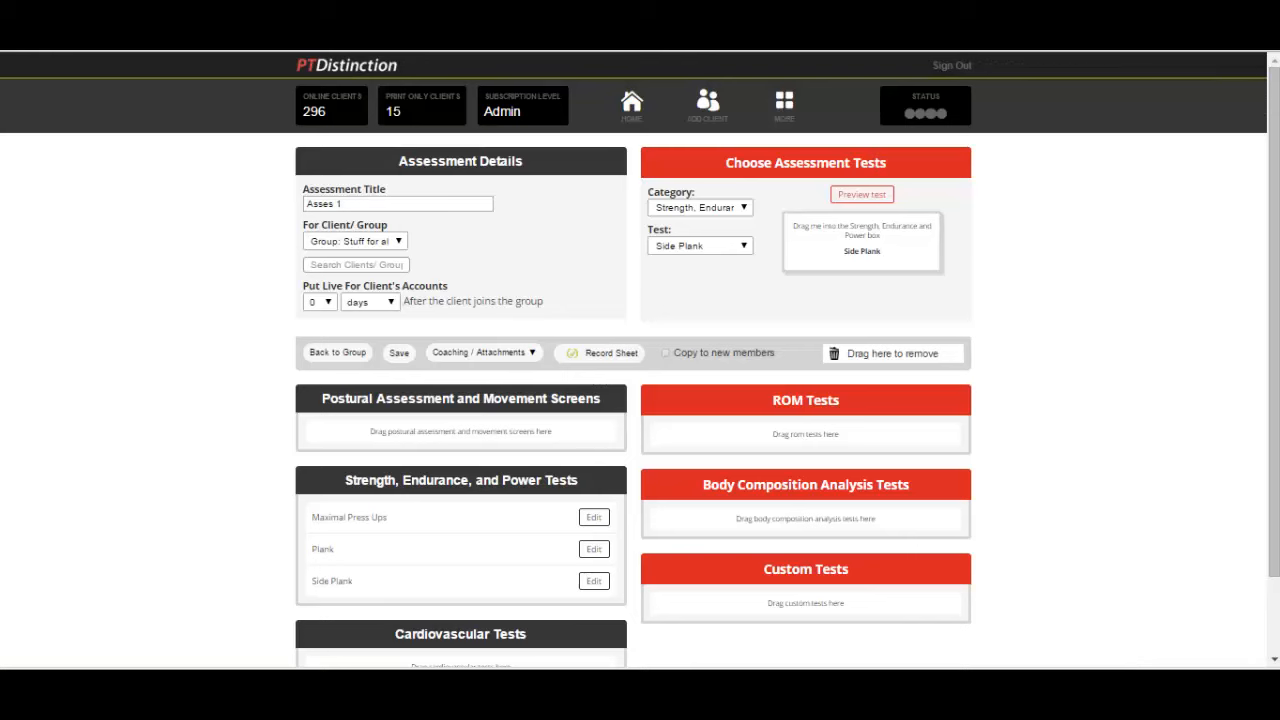
Step: Switch the test category to Body Composition Analysis
{"action": "scroll", "scroll_direction": "down", "scroll_amount": 3}
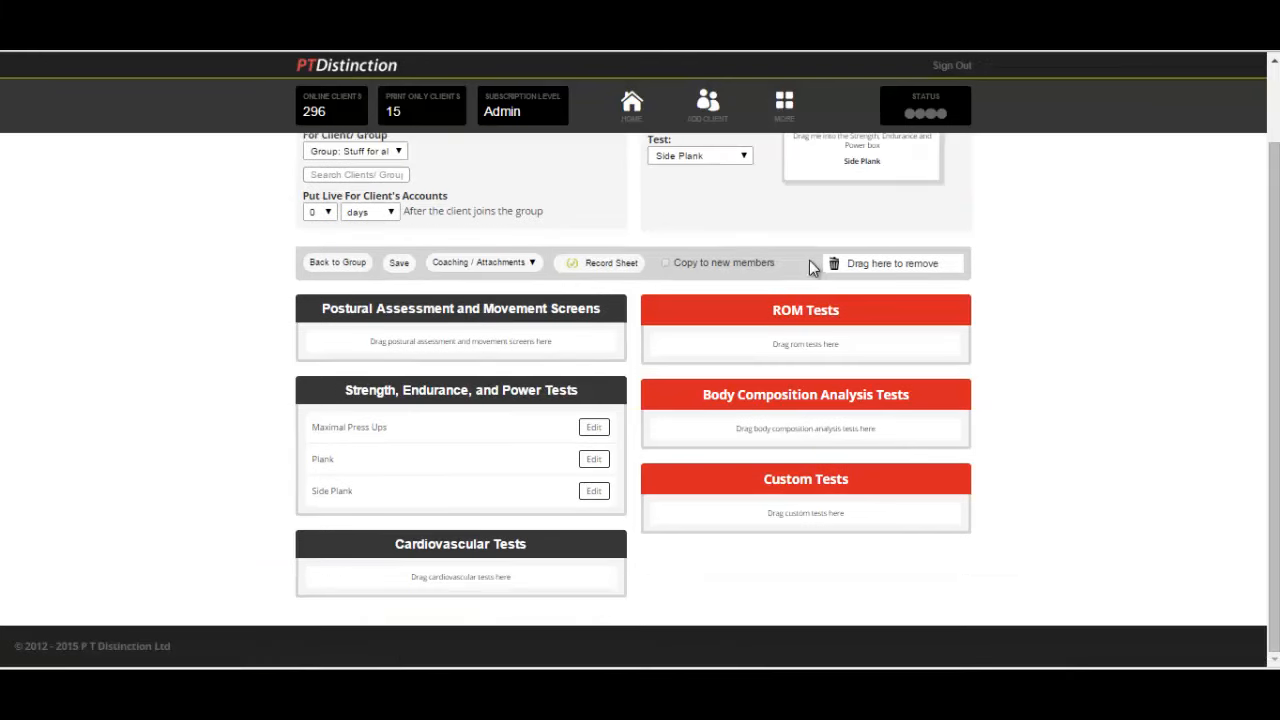
{"action": "left_click", "coordinate": [700, 207]}
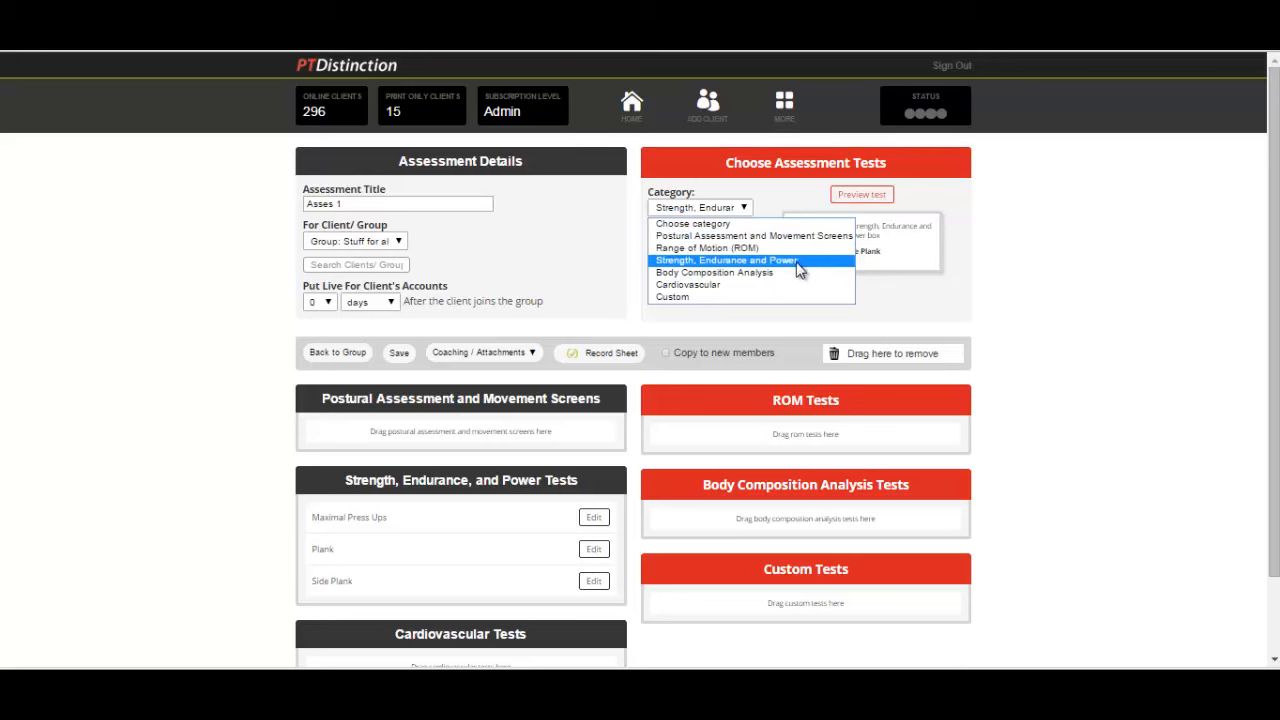
{"action": "mouse_move", "coordinate": [790, 278]}
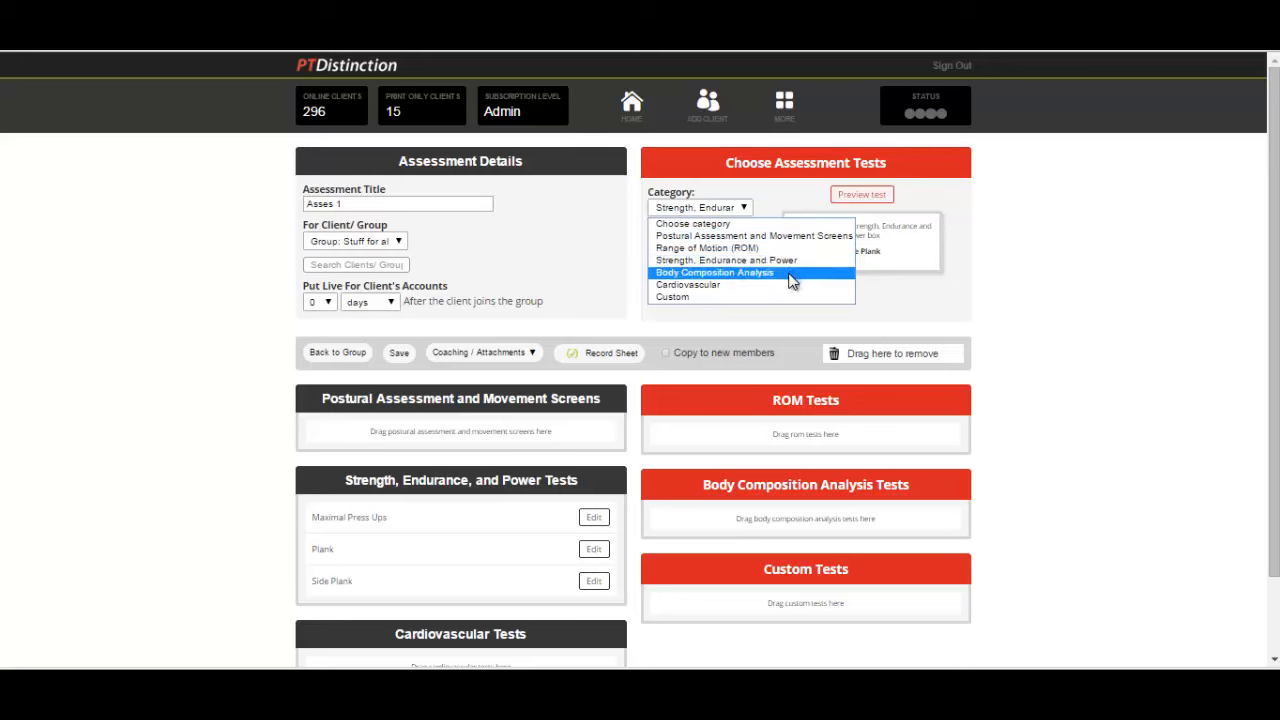
{"action": "left_click", "coordinate": [713, 272]}
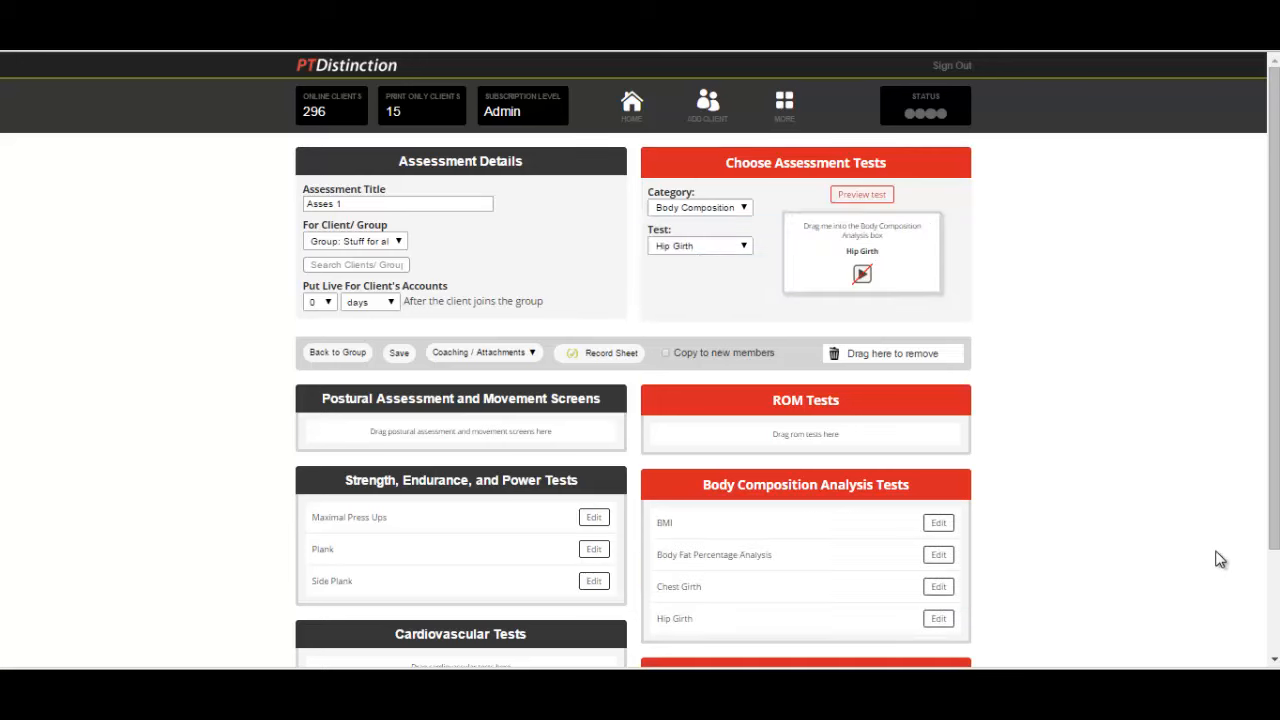
{"action": "mouse_move", "coordinate": [779, 416]}
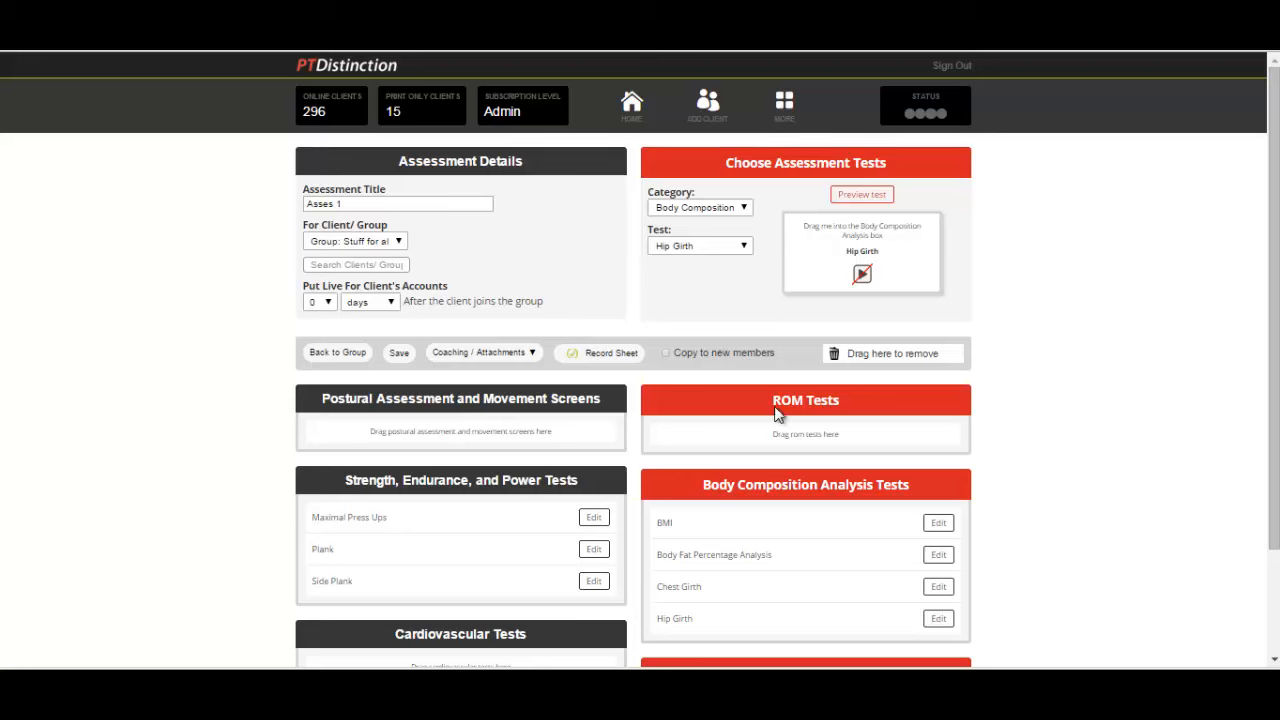
{"action": "mouse_move", "coordinate": [667, 352]}
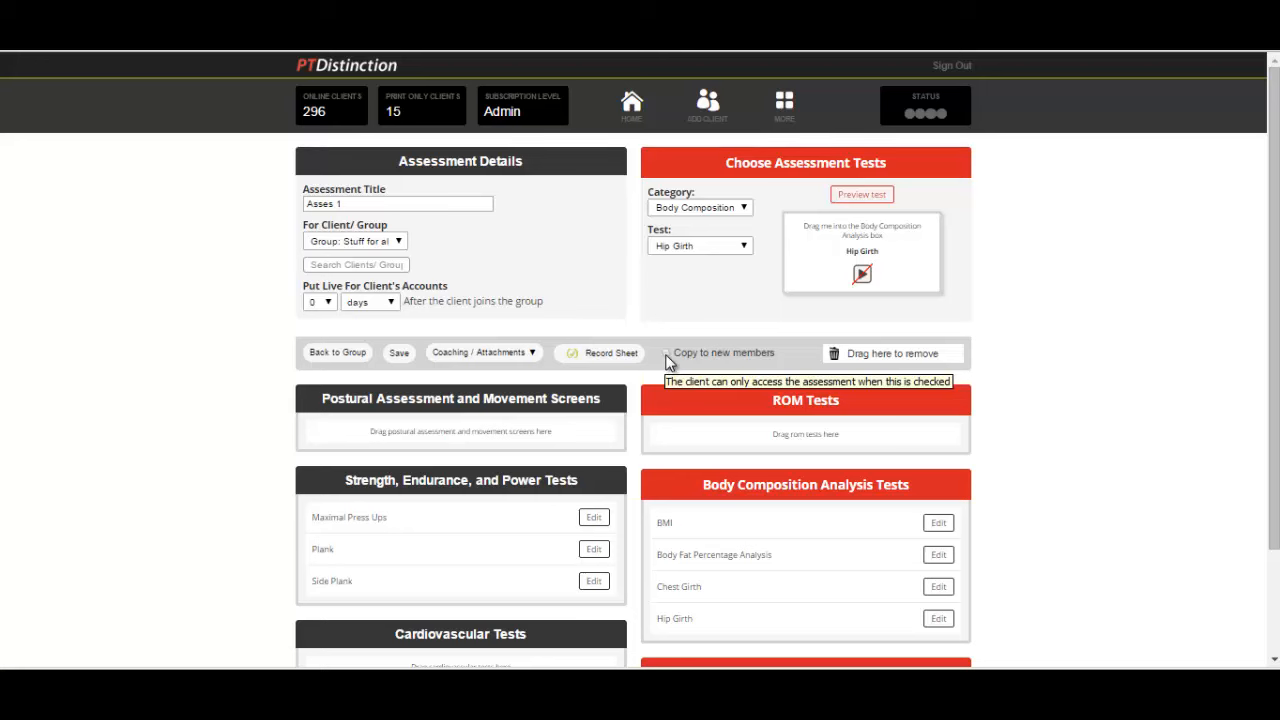
{"action": "mouse_move", "coordinate": [668, 358]}
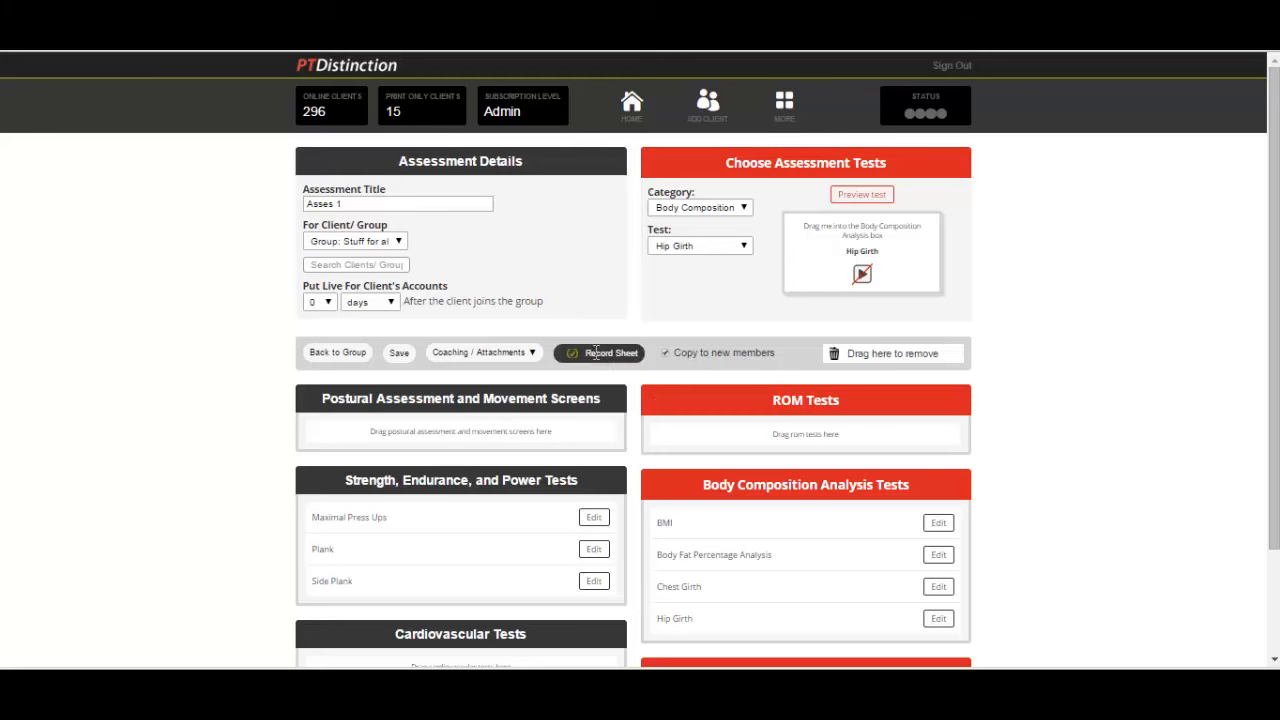
Step: Review the Asses 1 record sheet settings, then close them
{"action": "left_click", "coordinate": [598, 352]}
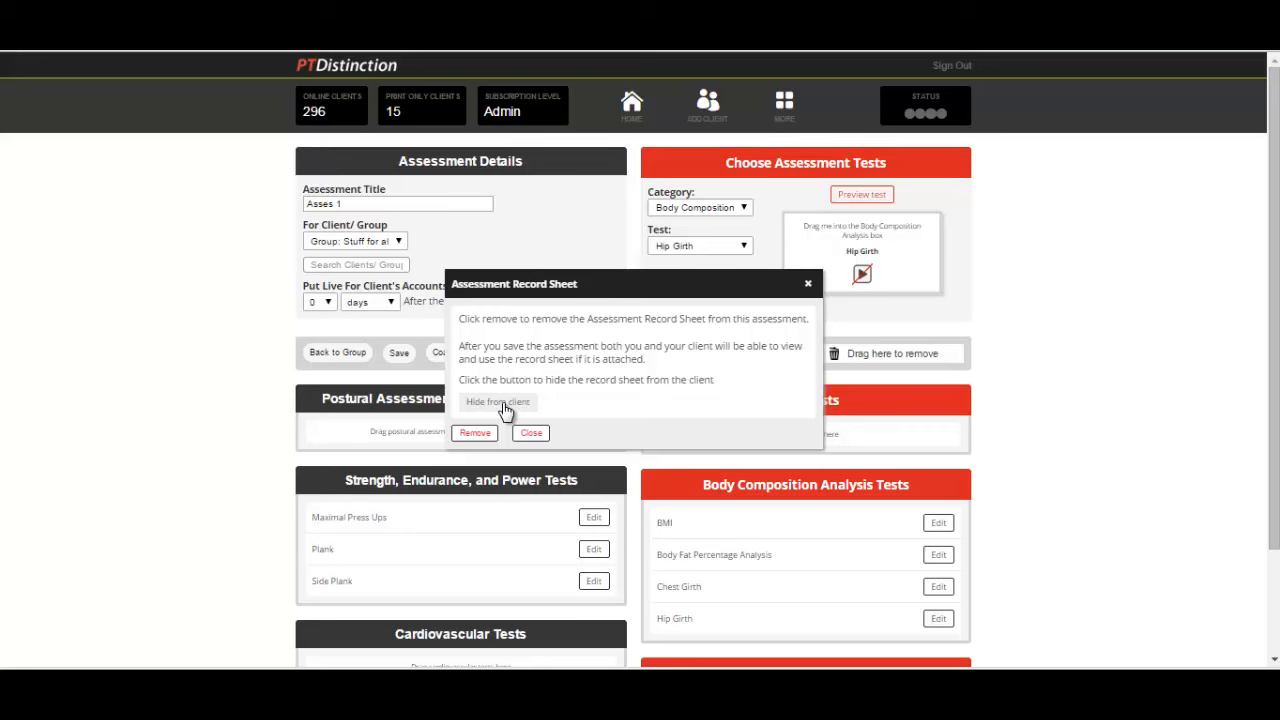
{"action": "mouse_move", "coordinate": [560, 437]}
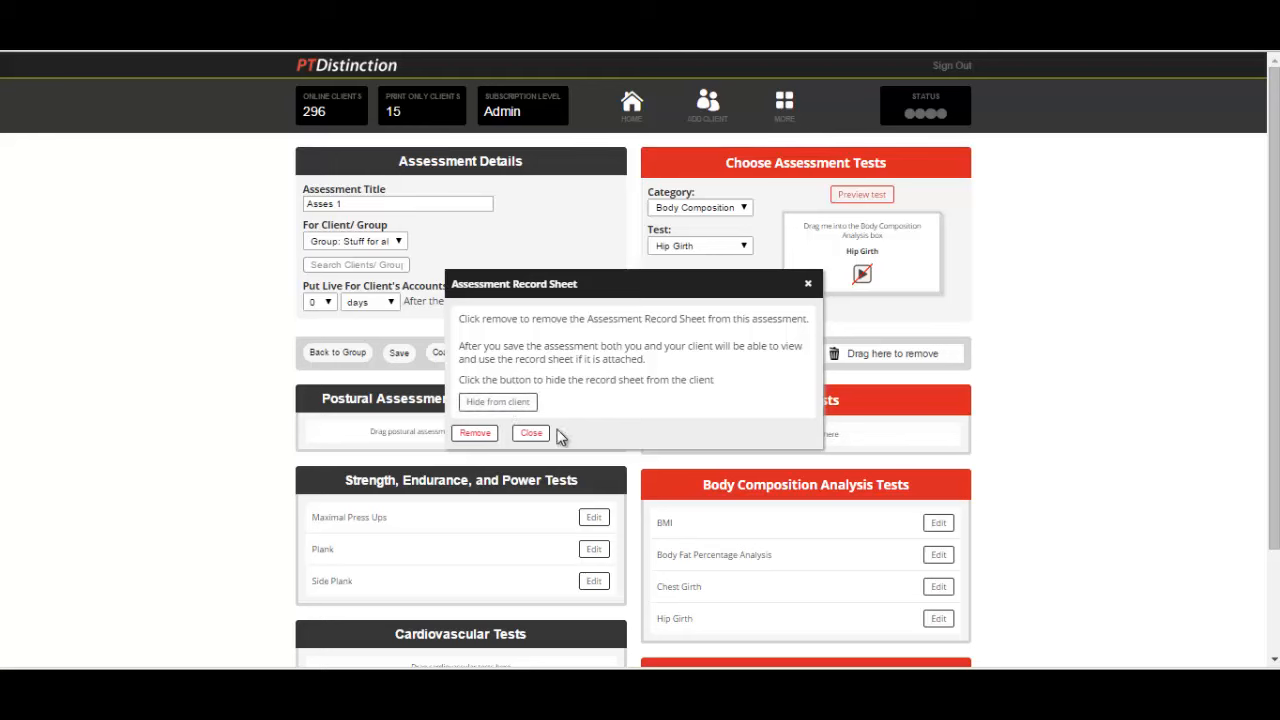
{"action": "left_click", "coordinate": [531, 432]}
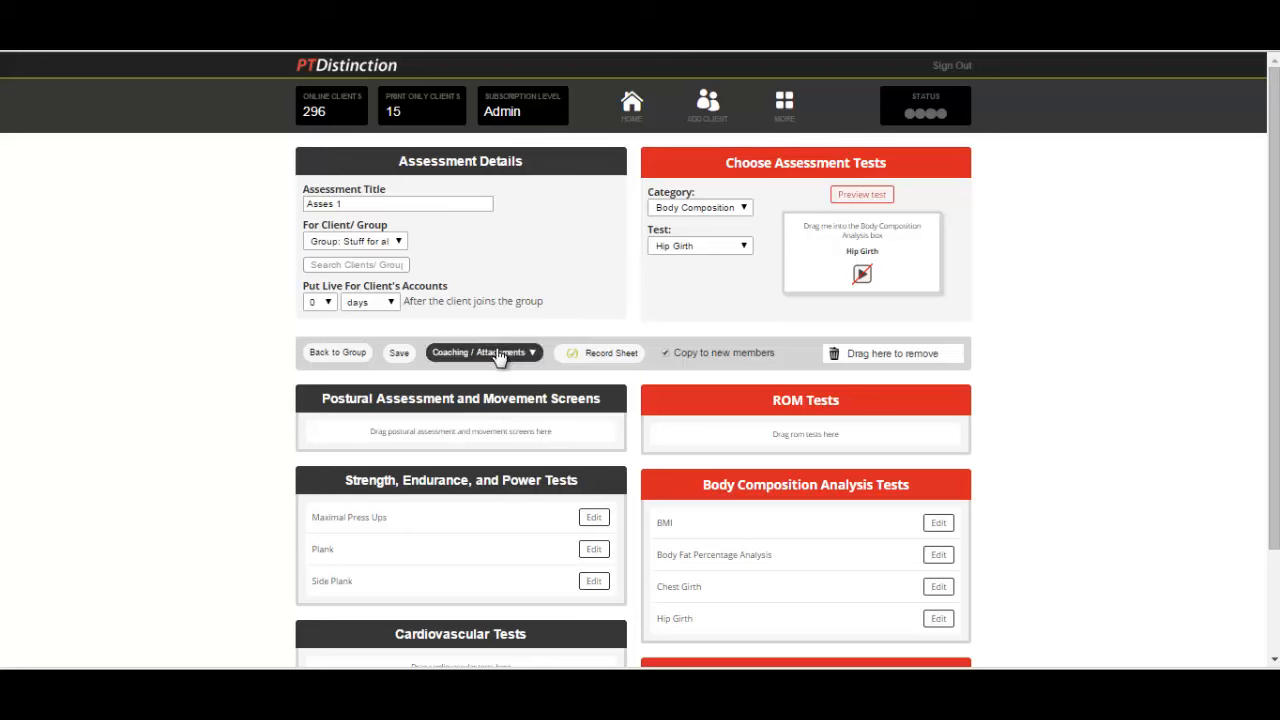
{"action": "mouse_move", "coordinate": [500, 352]}
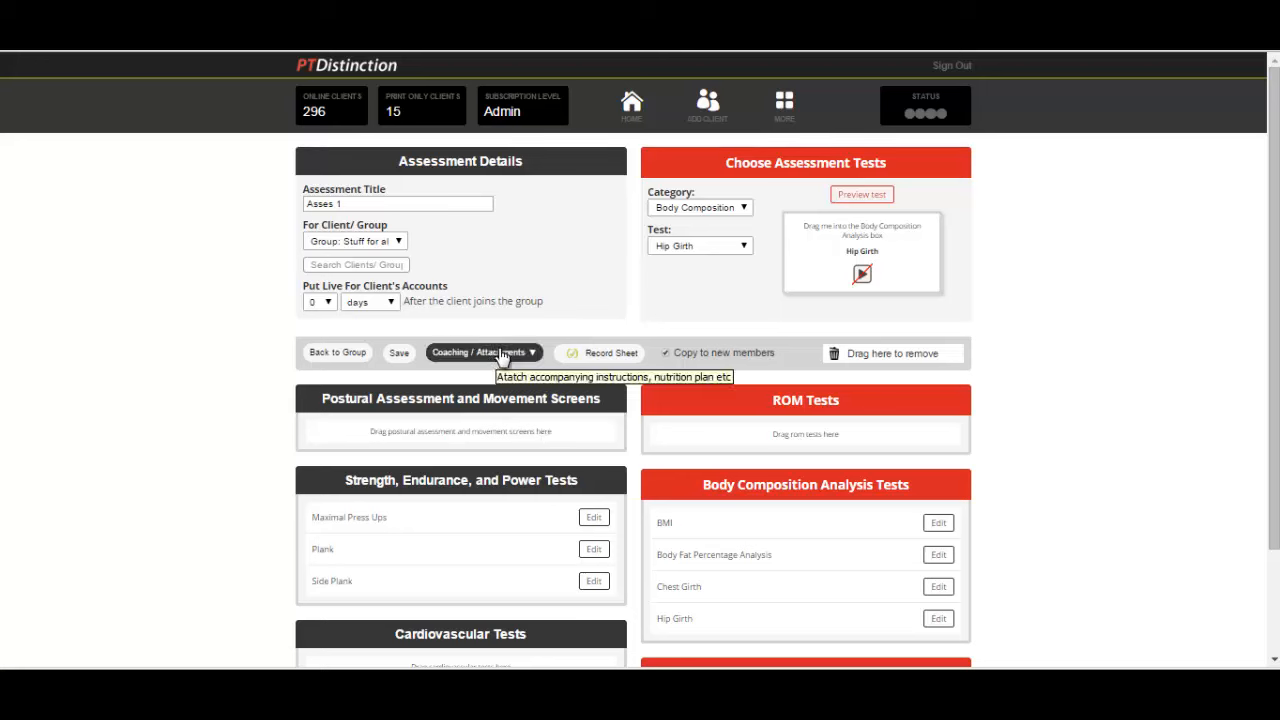
Step: Save Asses 1 and choose to copy it to all members who don't have it
{"action": "left_click", "coordinate": [398, 352]}
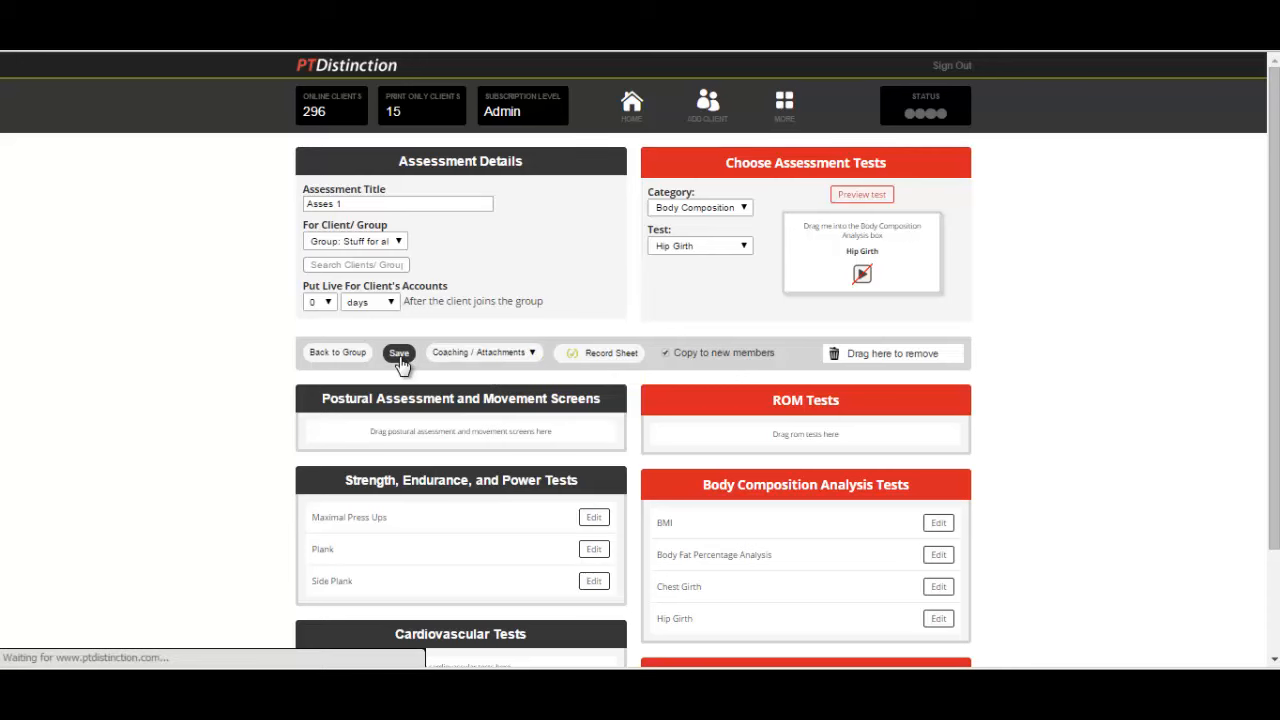
{"action": "left_click", "coordinate": [398, 352]}
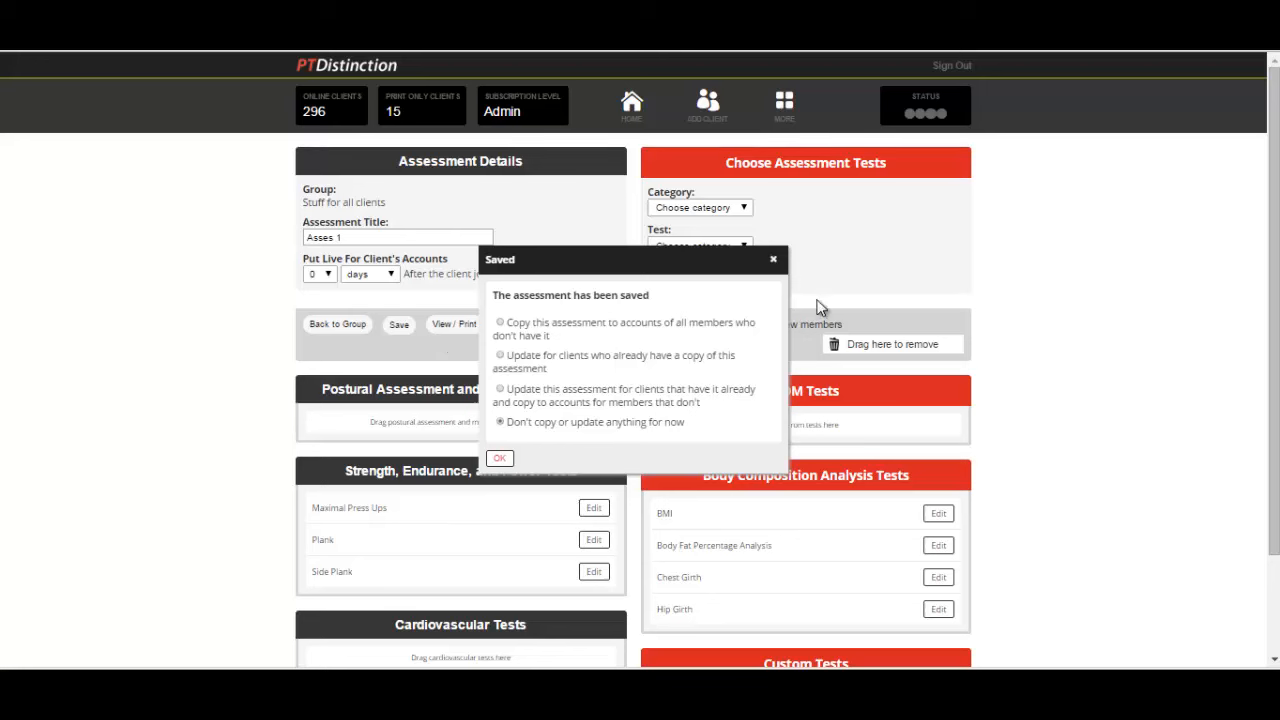
{"action": "mouse_move", "coordinate": [855, 308]}
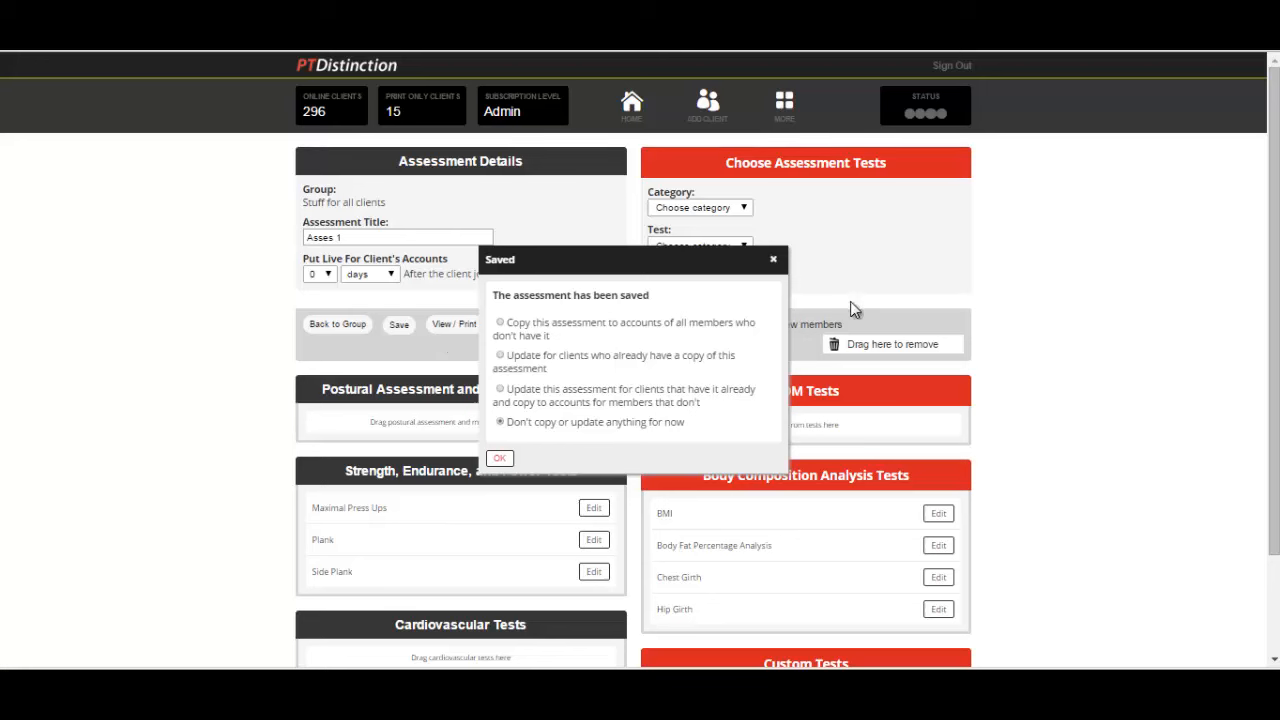
{"action": "mouse_move", "coordinate": [778, 360]}
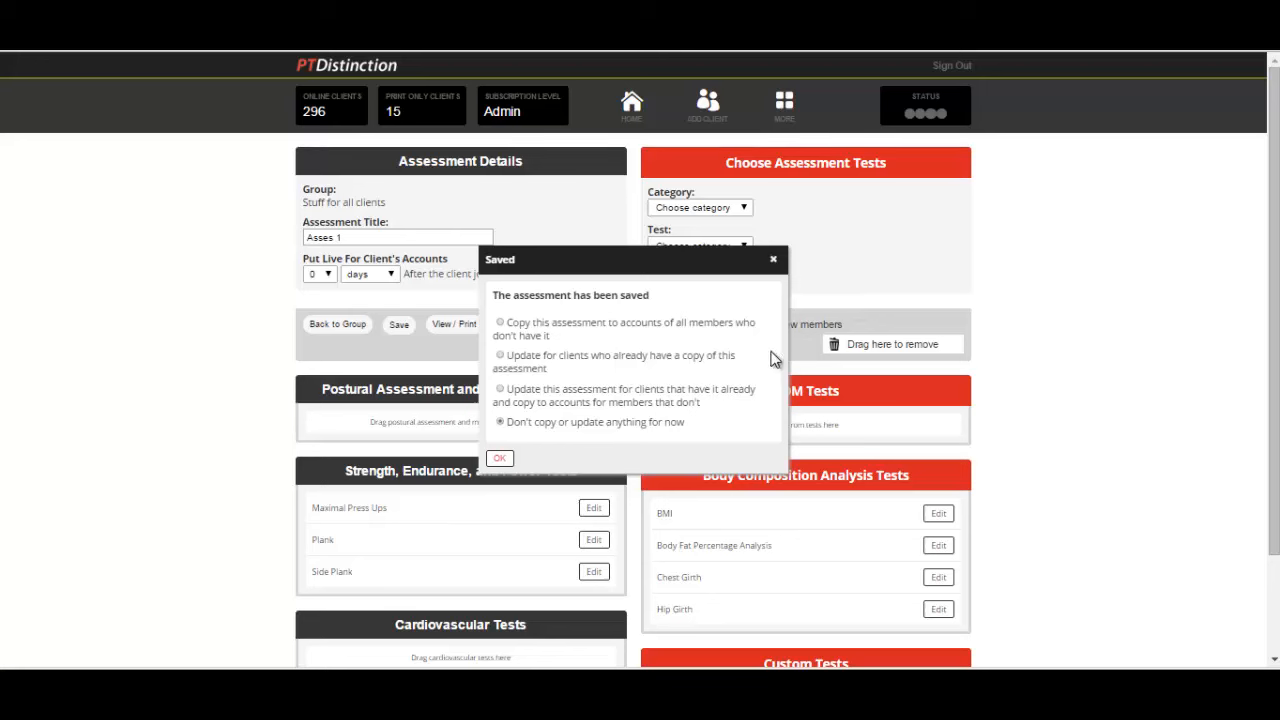
{"action": "mouse_move", "coordinate": [503, 330]}
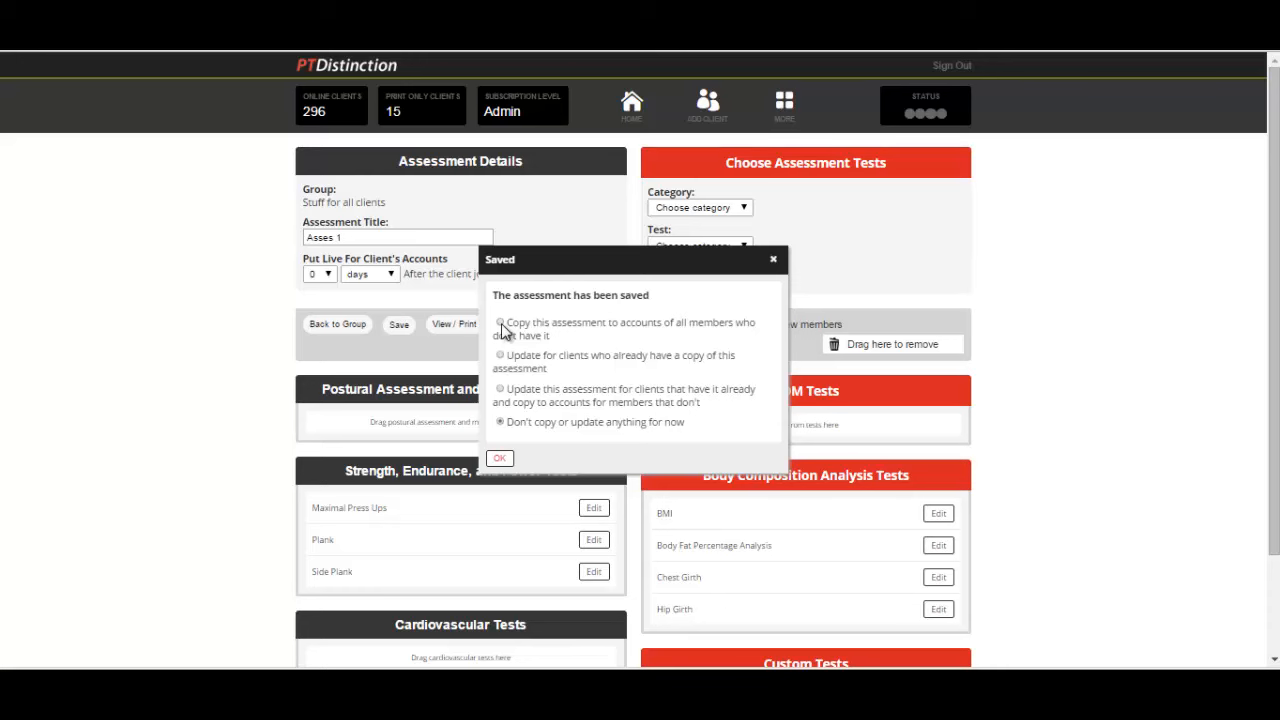
{"action": "left_click", "coordinate": [500, 322]}
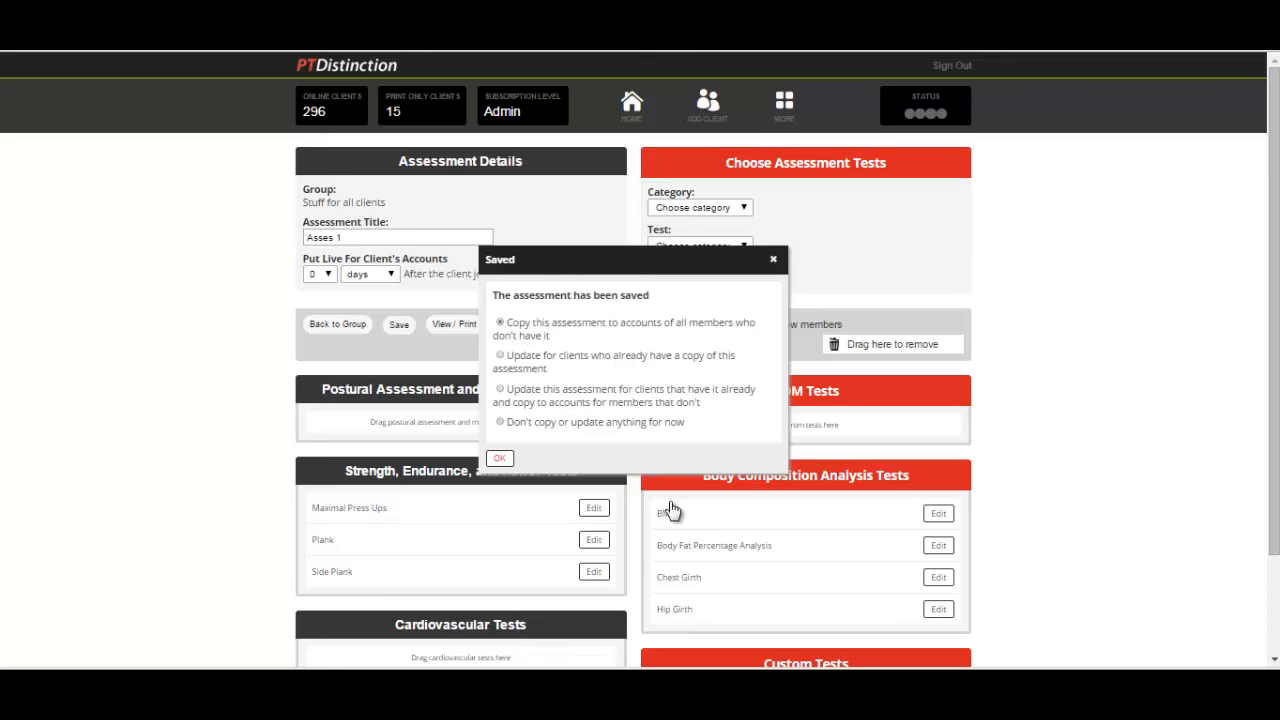
{"action": "left_click", "coordinate": [500, 458]}
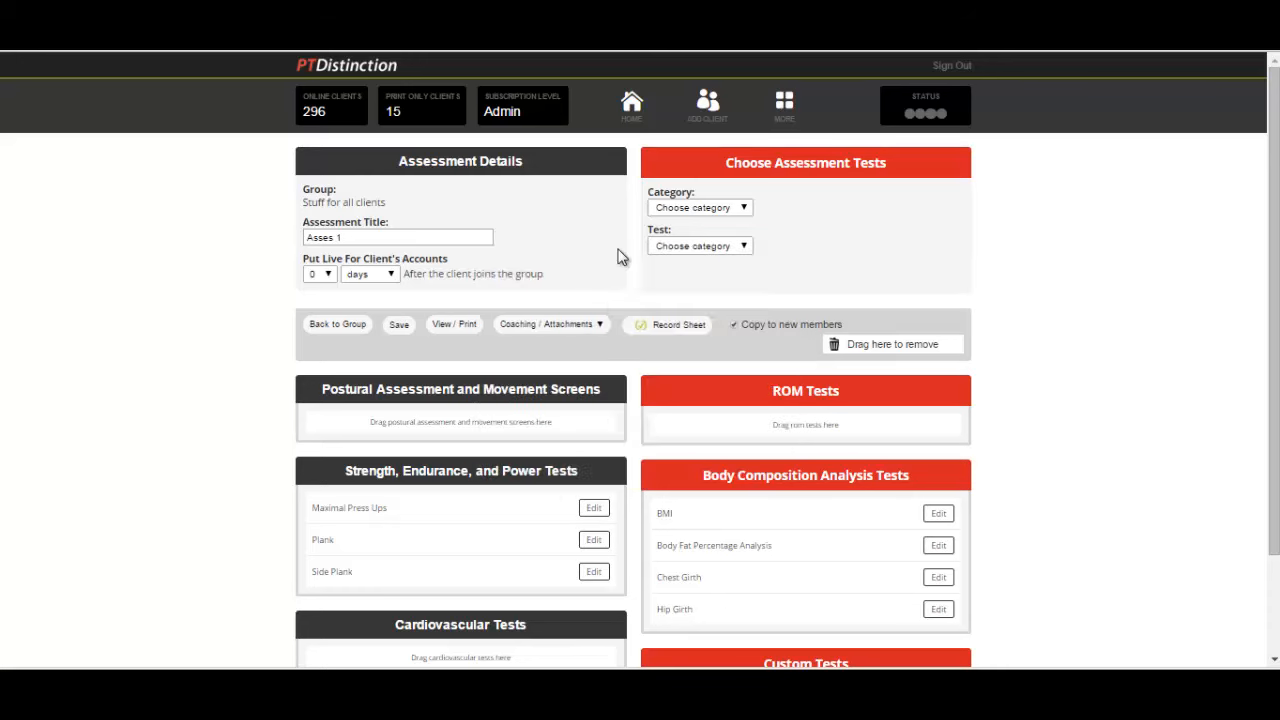
{"action": "mouse_move", "coordinate": [572, 256]}
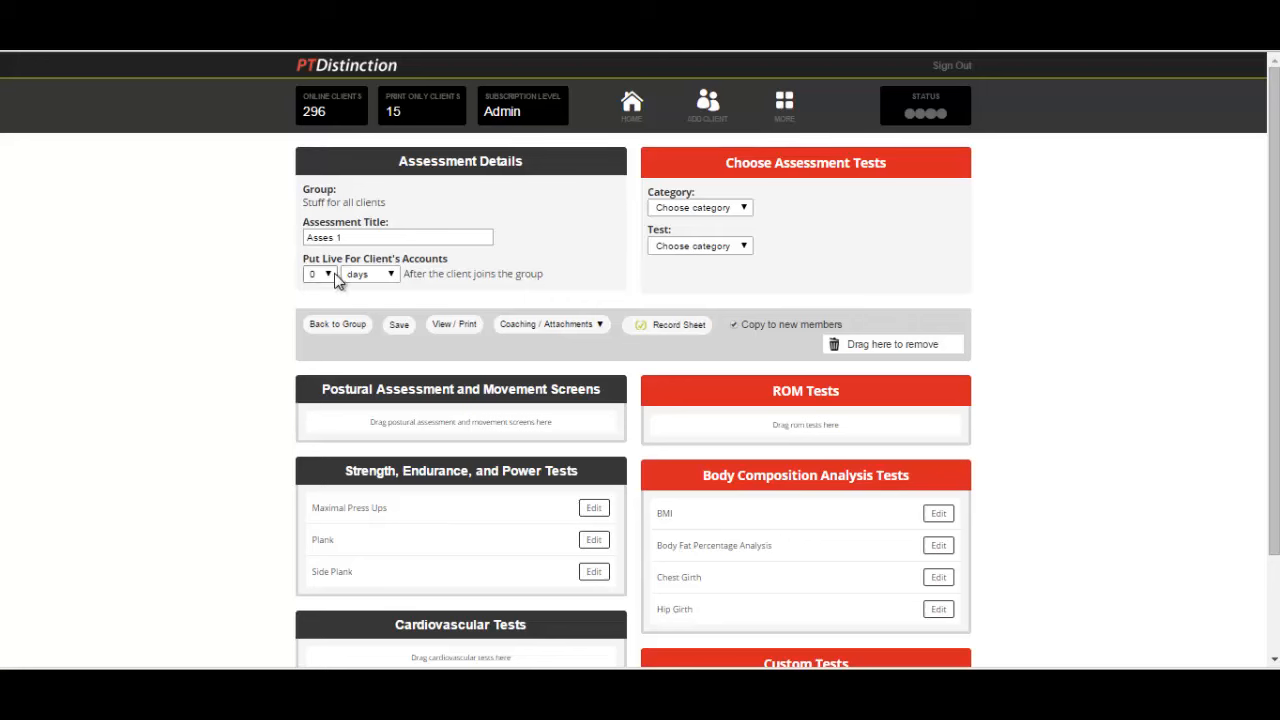
Step: Set Asses 1 to go live 0 days after joining, after trying months and 2
{"action": "left_click", "coordinate": [370, 274]}
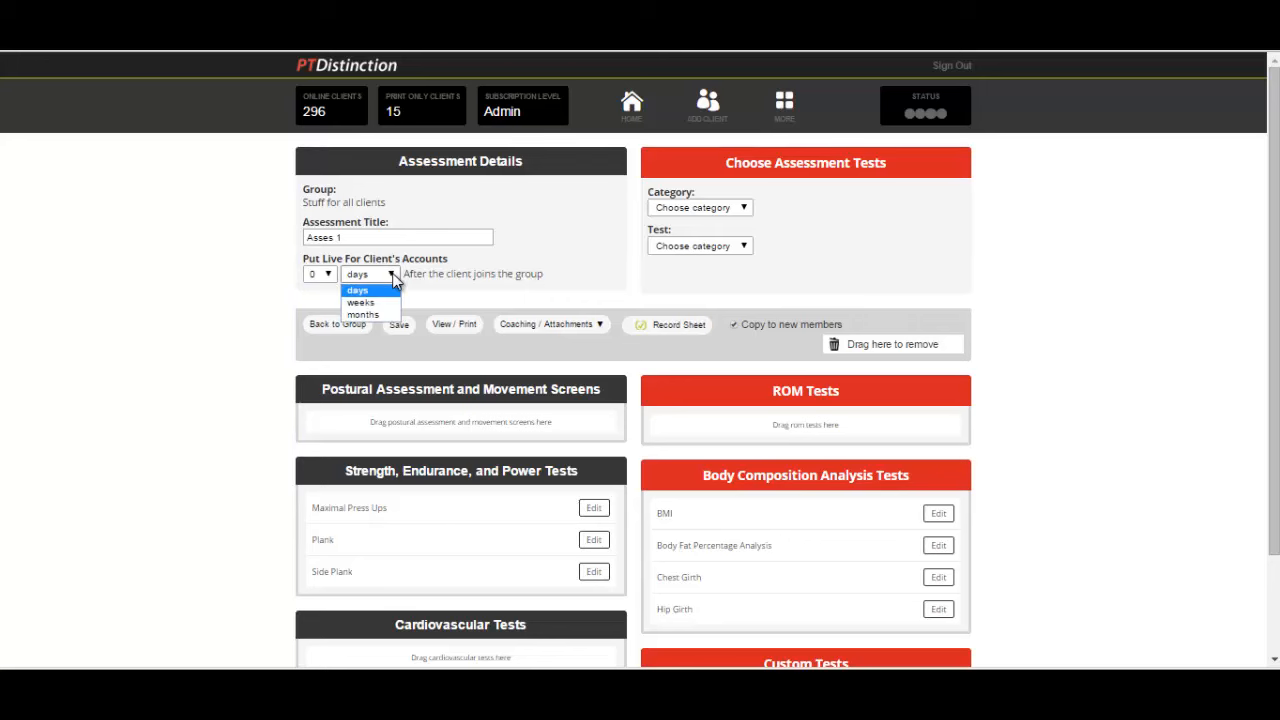
{"action": "mouse_move", "coordinate": [360, 302]}
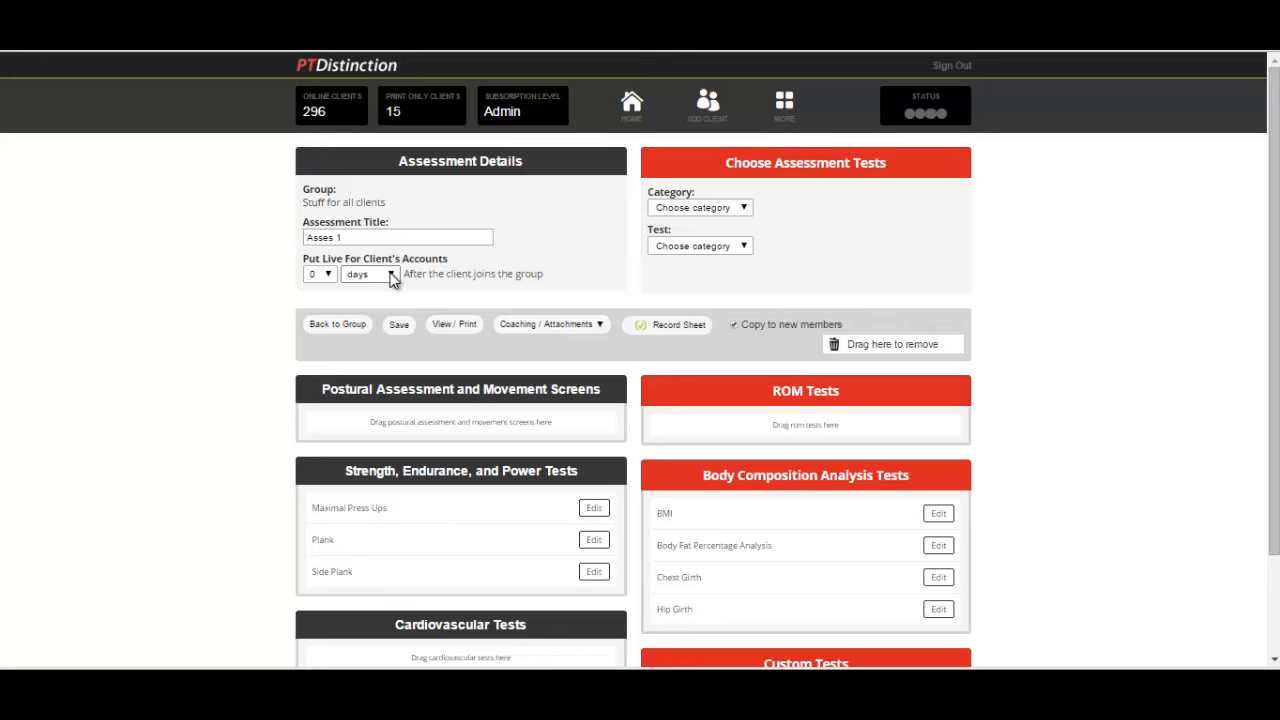
{"action": "left_click", "coordinate": [370, 274]}
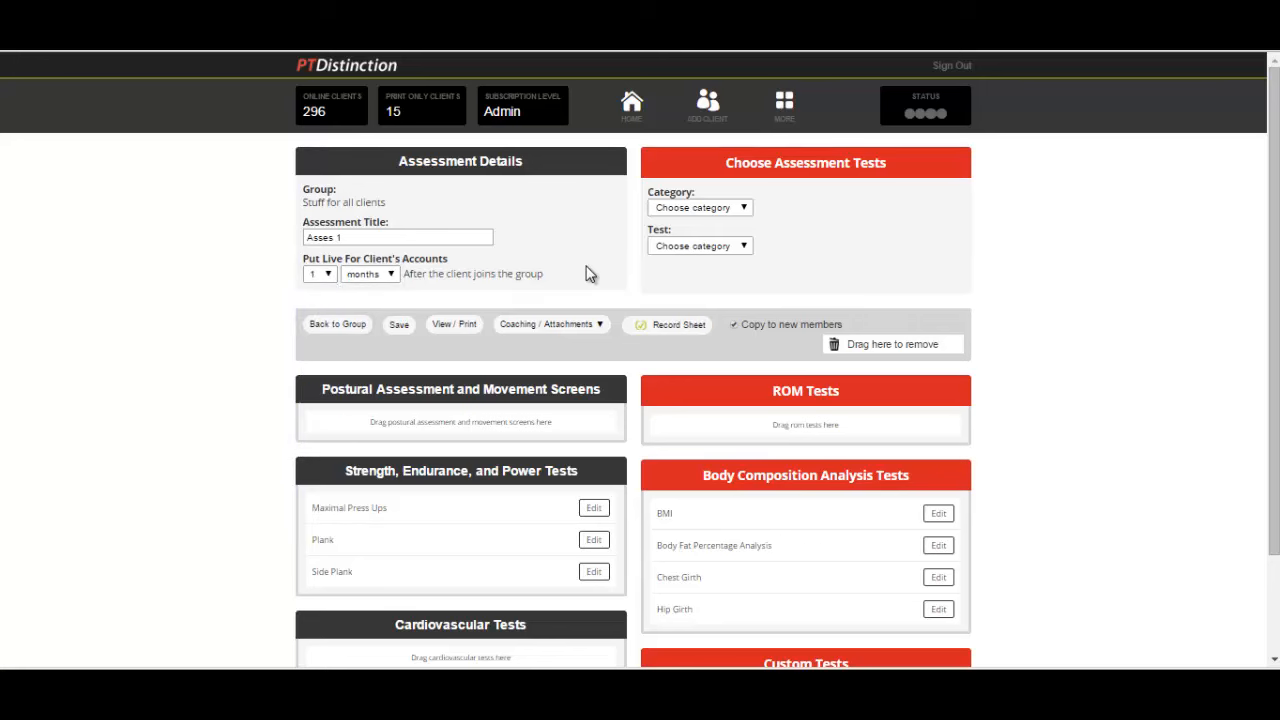
{"action": "mouse_move", "coordinate": [437, 289]}
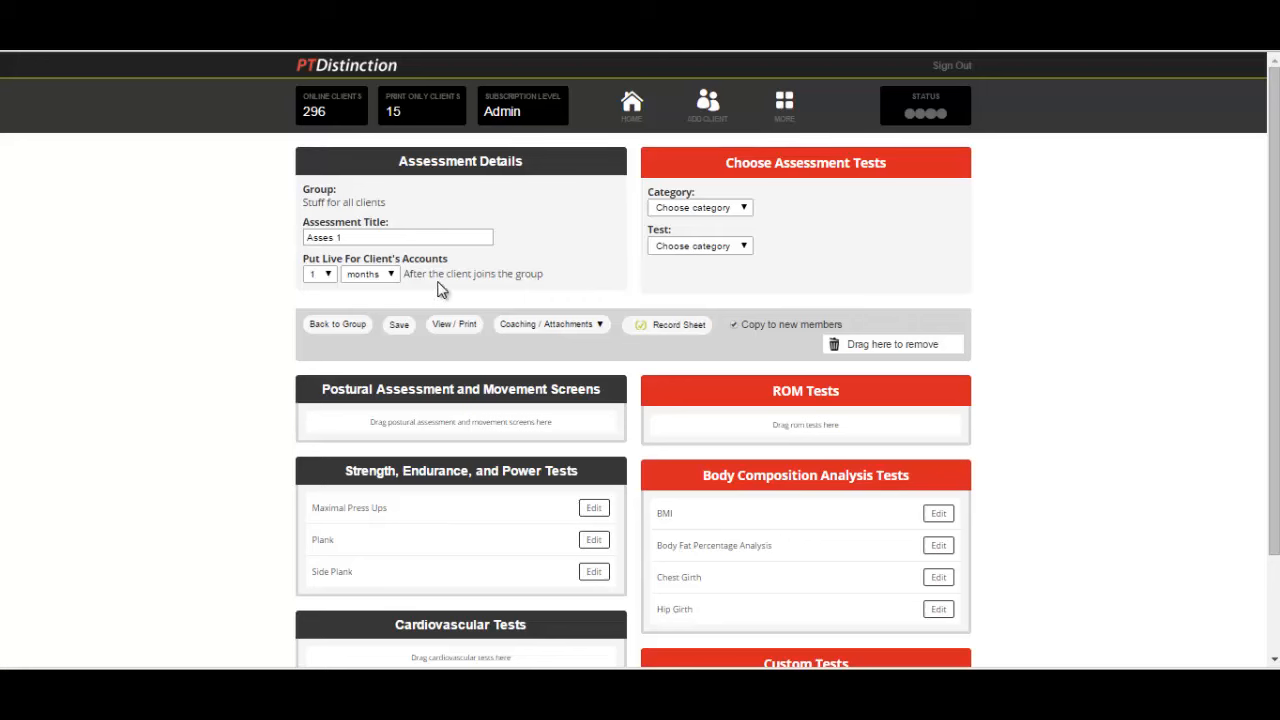
{"action": "left_click", "coordinate": [319, 273]}
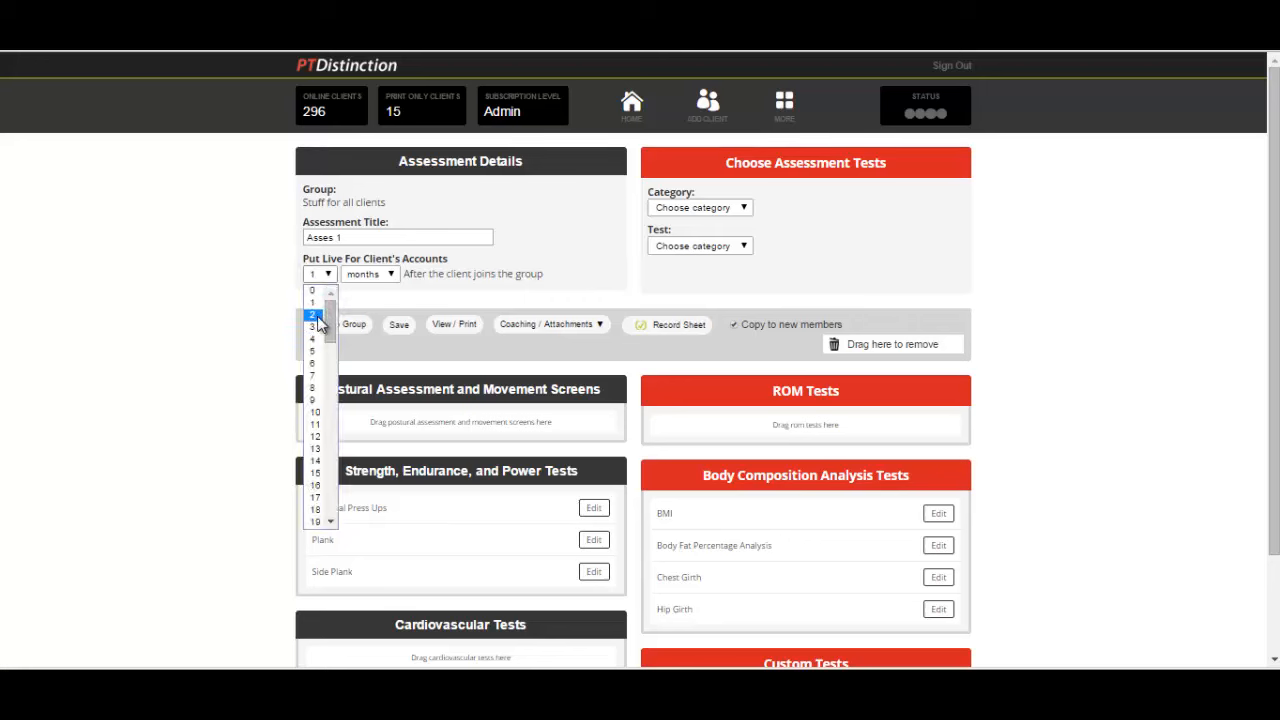
{"action": "left_click", "coordinate": [313, 314]}
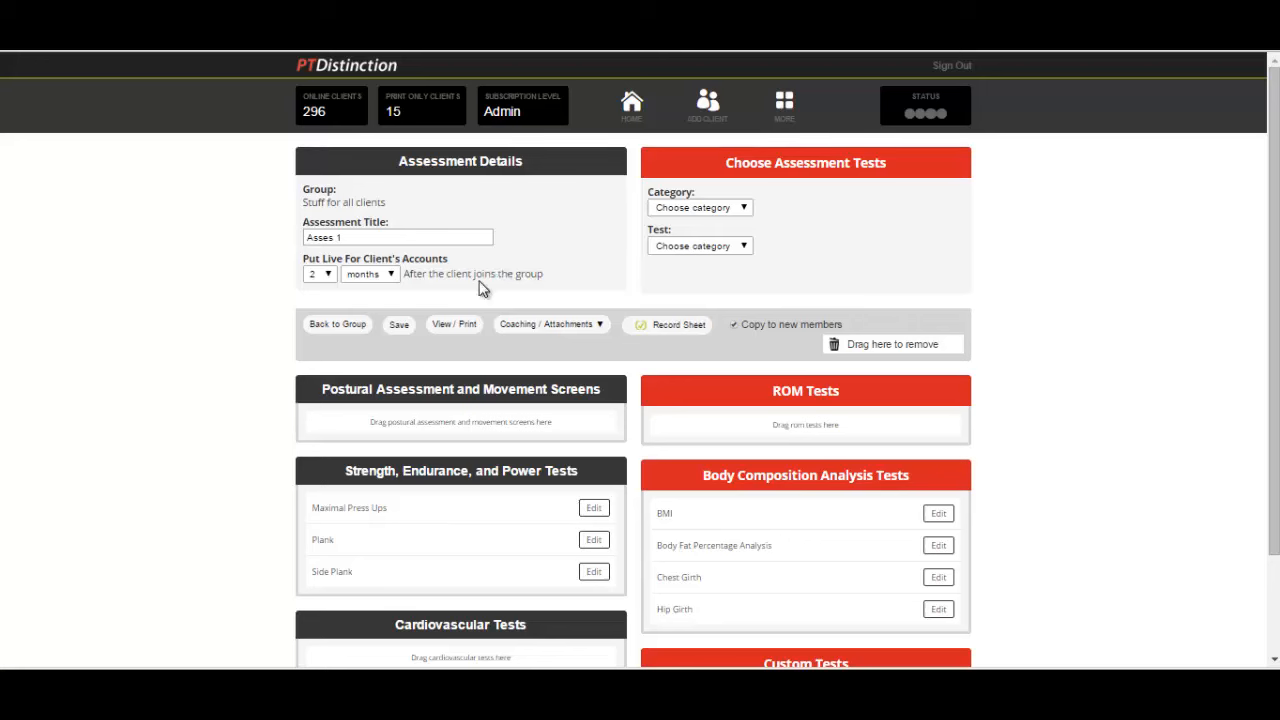
{"action": "left_click", "coordinate": [370, 273]}
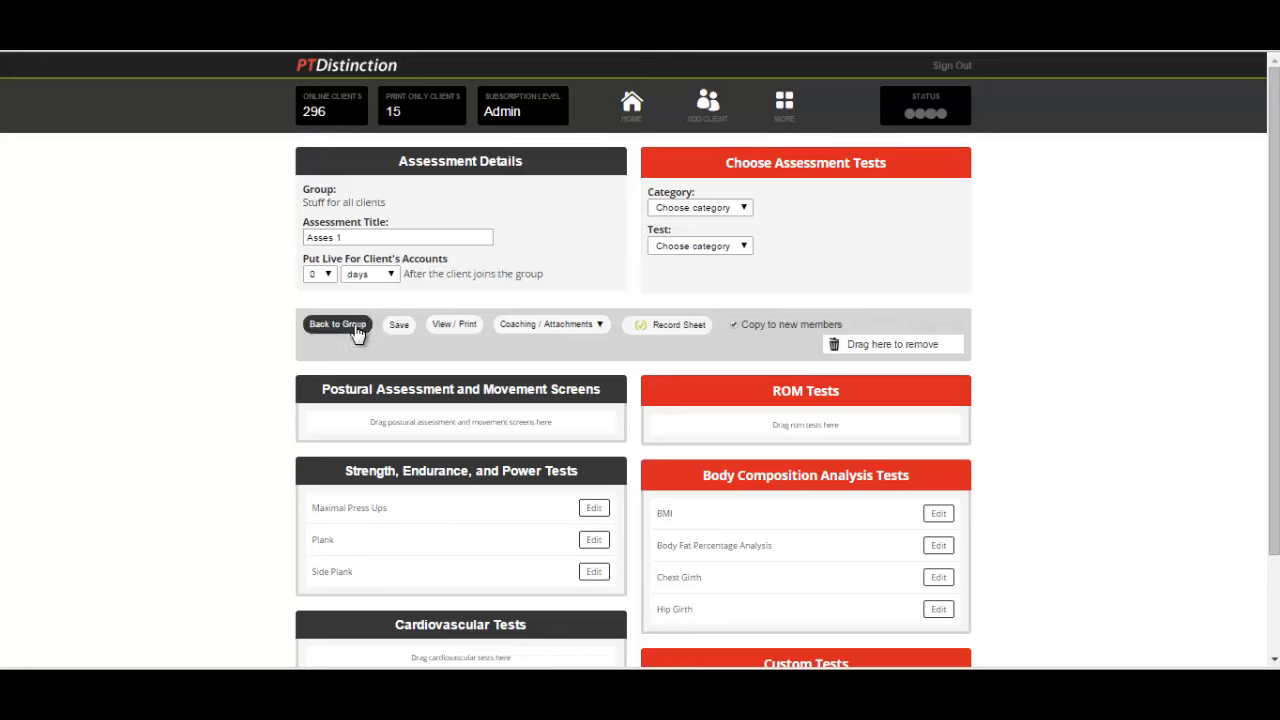
Step: Return to the group overview and view the Members dialog without adding anyone
{"action": "left_click", "coordinate": [337, 324]}
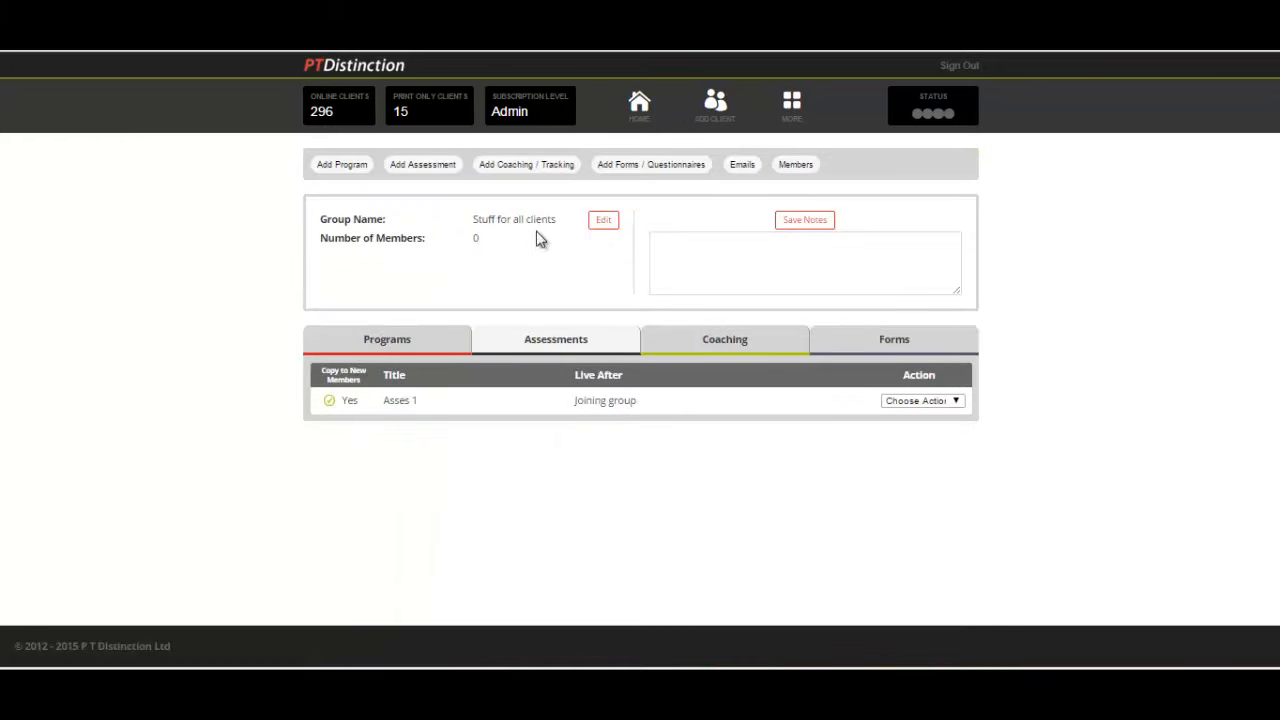
{"action": "mouse_move", "coordinate": [535, 378]}
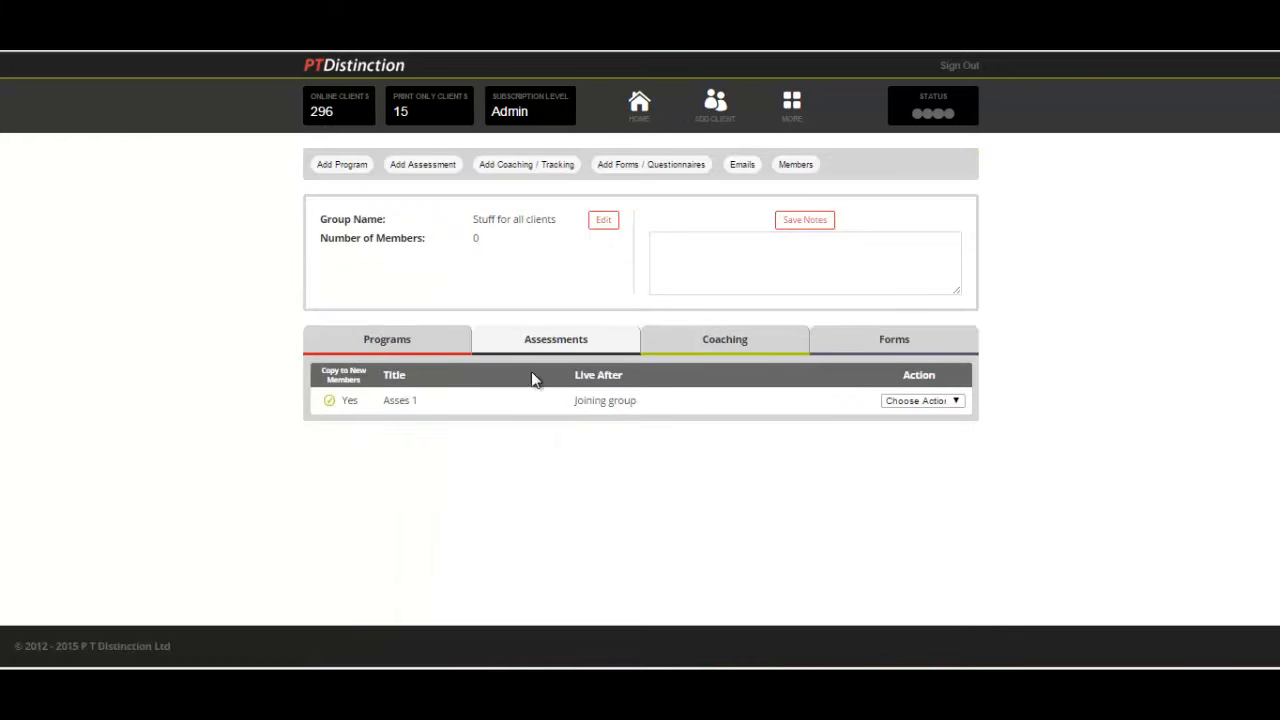
{"action": "mouse_move", "coordinate": [630, 415]}
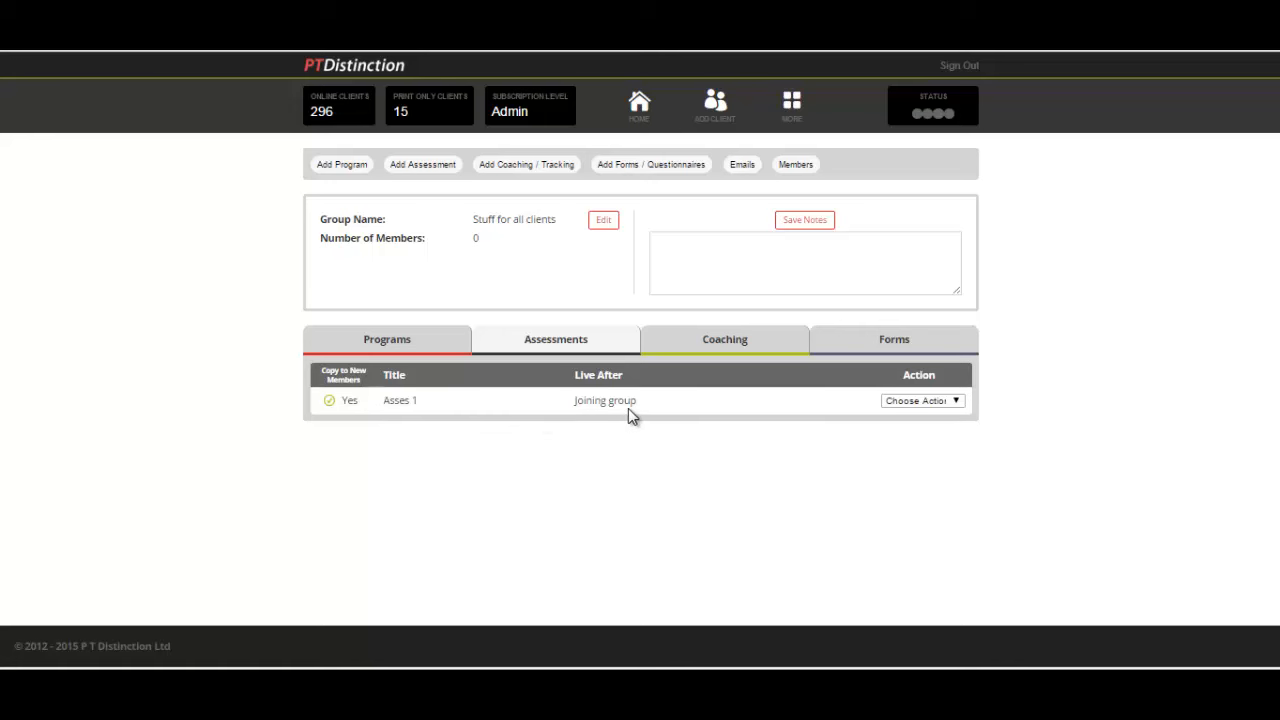
{"action": "mouse_move", "coordinate": [437, 420]}
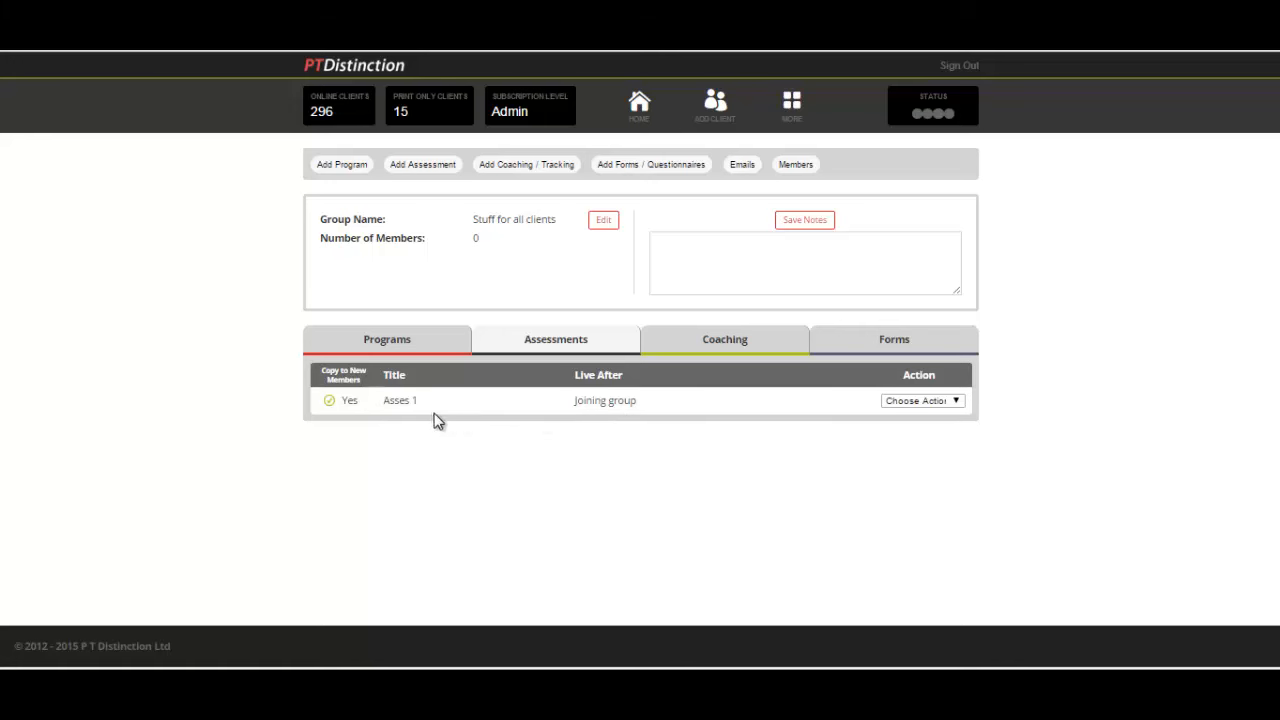
{"action": "mouse_move", "coordinate": [795, 164]}
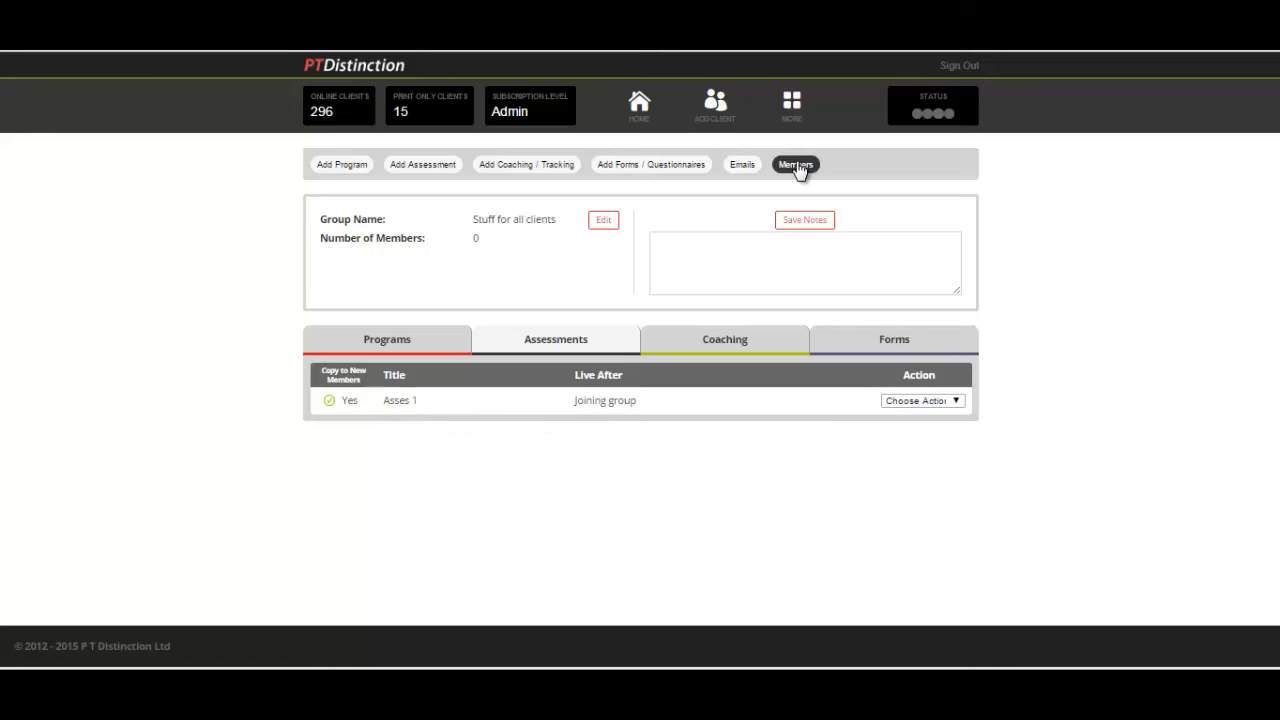
{"action": "left_click", "coordinate": [795, 164]}
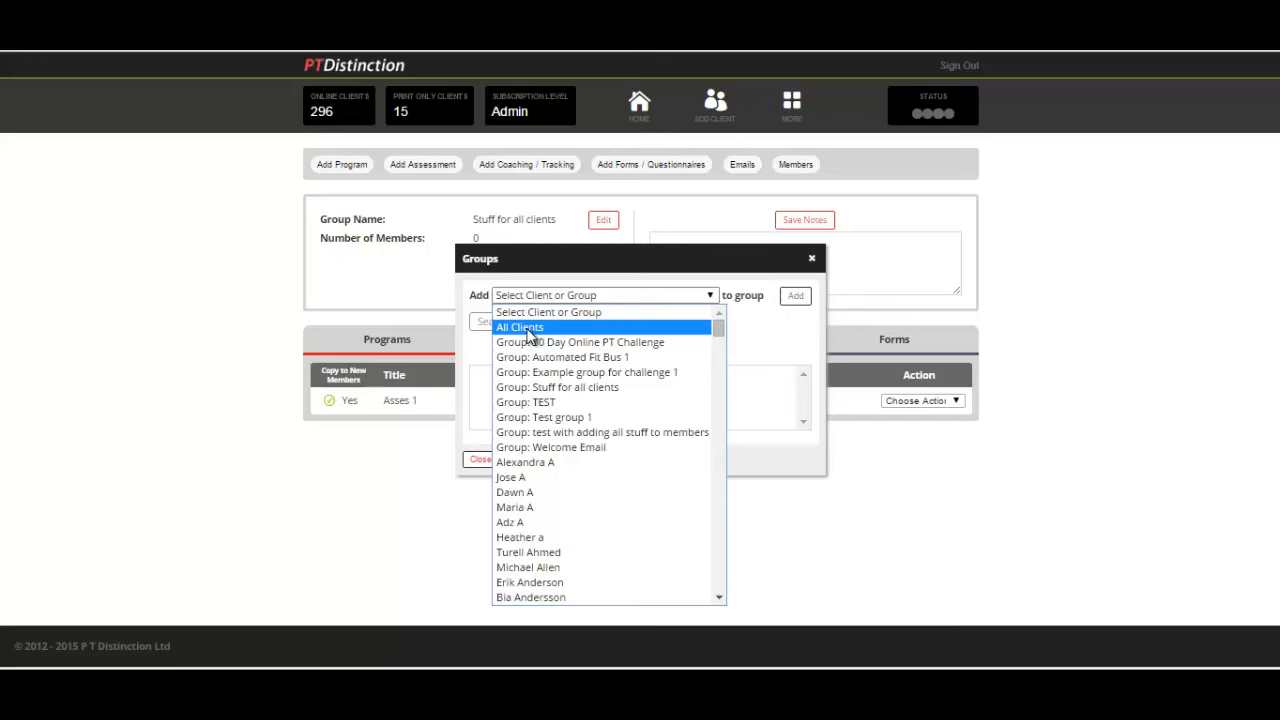
{"action": "mouse_move", "coordinate": [813, 281]}
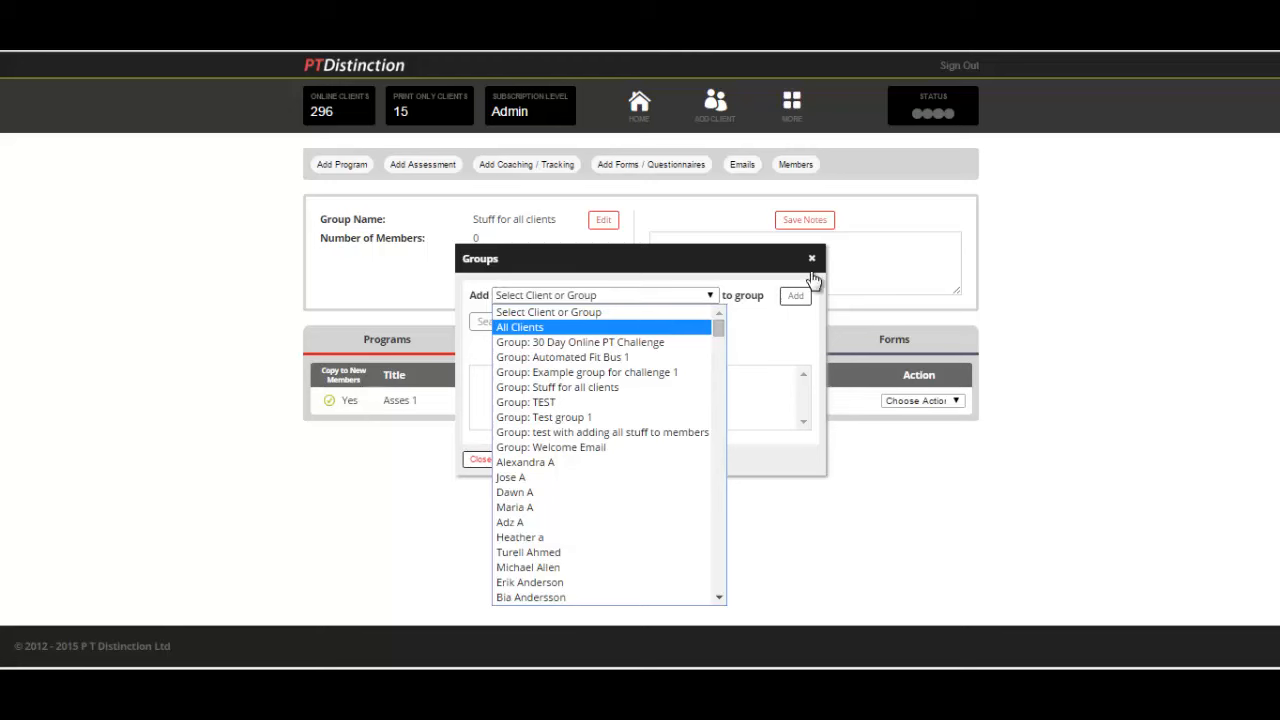
{"action": "left_click", "coordinate": [811, 258]}
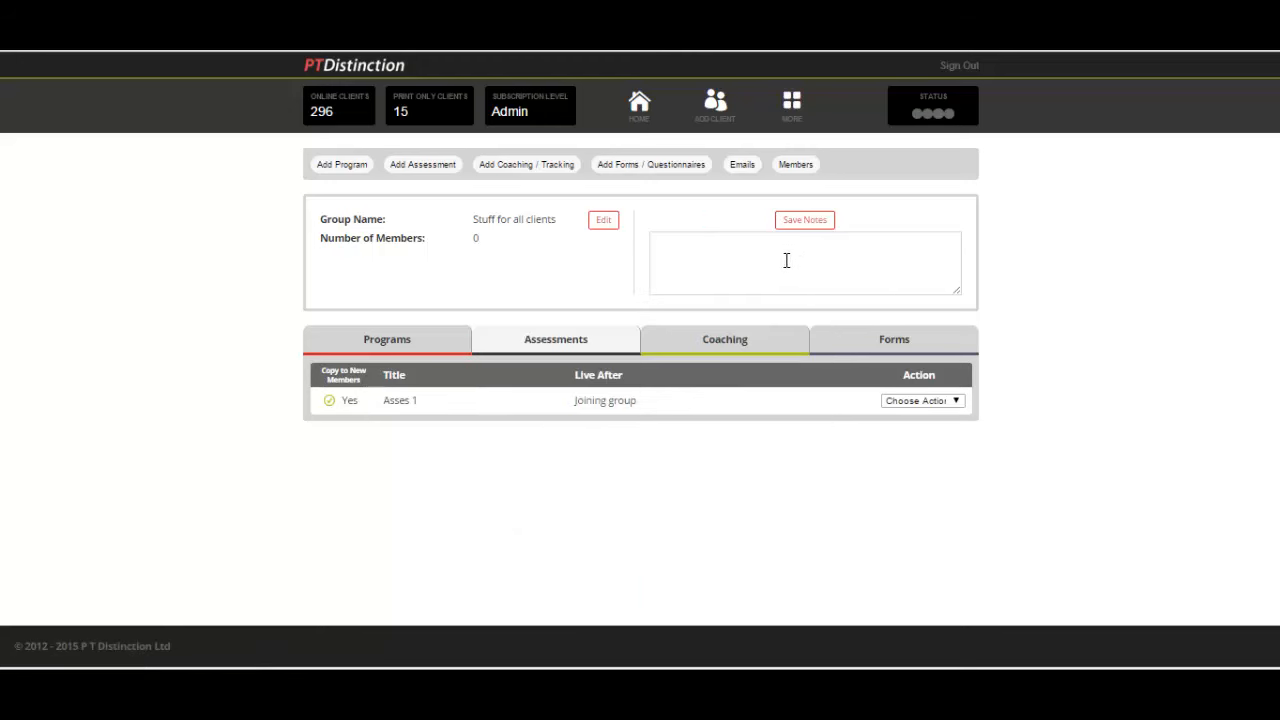
{"action": "mouse_move", "coordinate": [735, 243]}
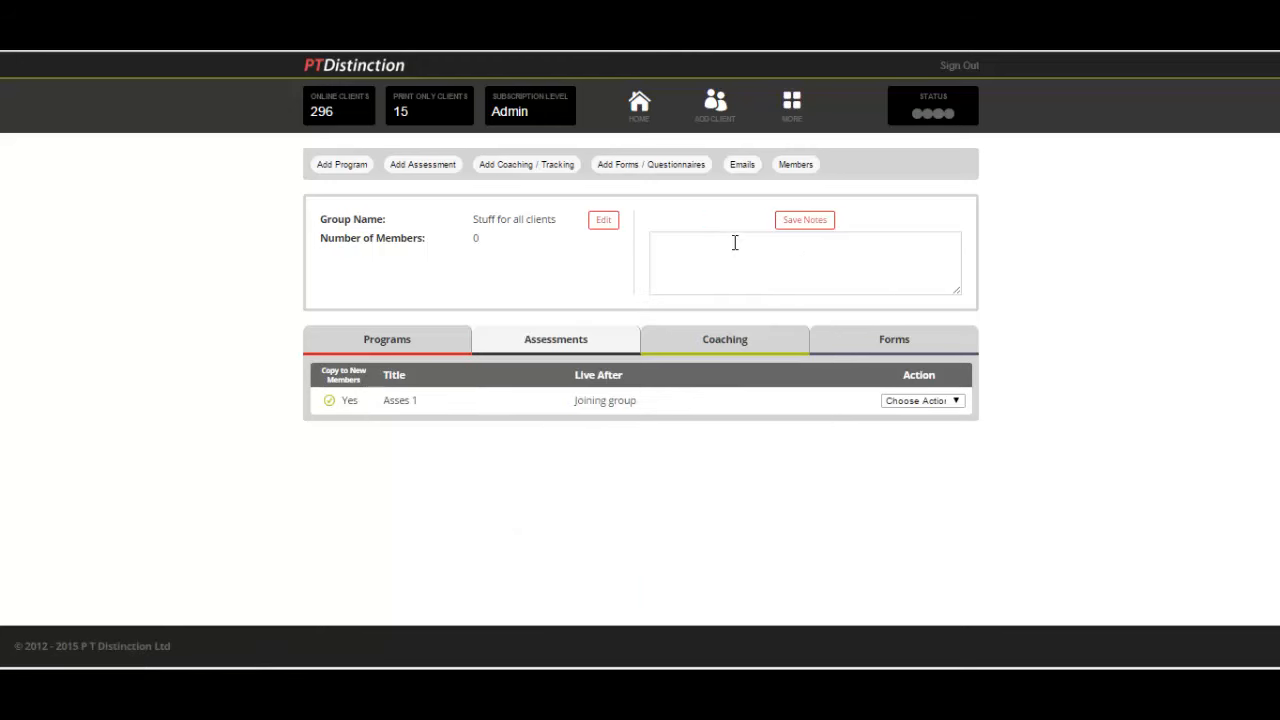
{"action": "mouse_move", "coordinate": [742, 164]}
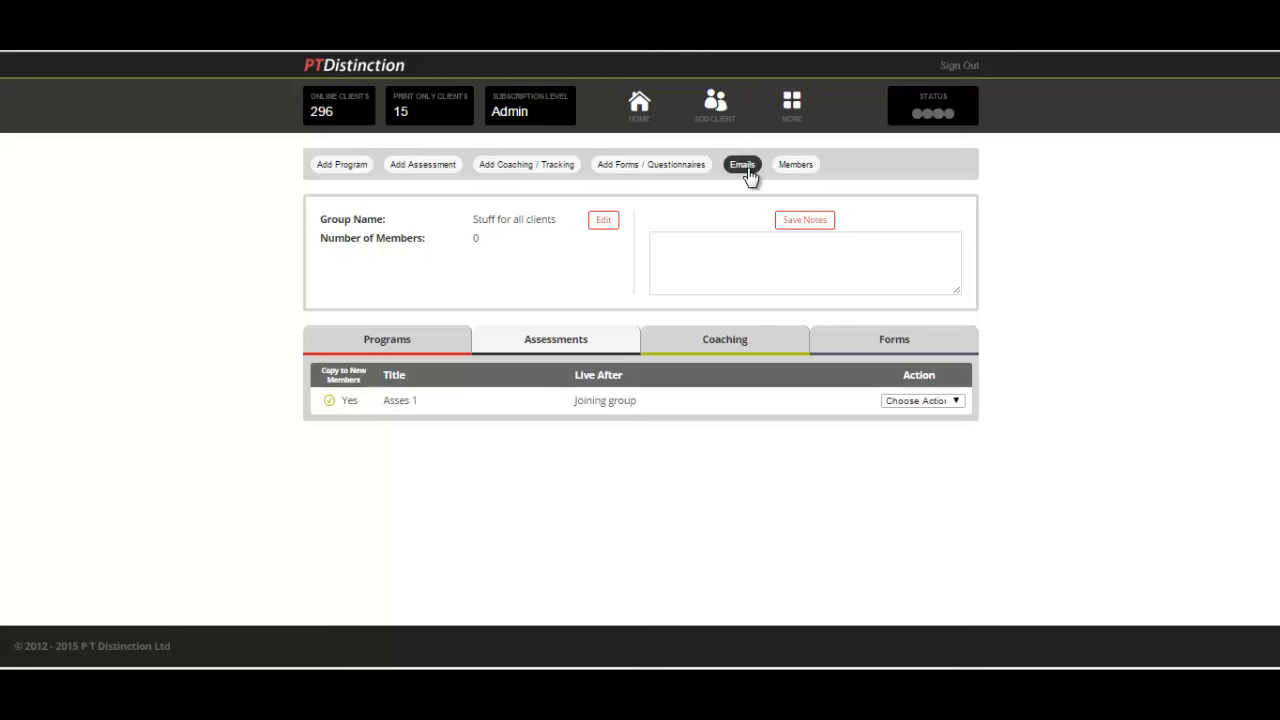
Step: Show the Emails page for the Stuff for all clients group
{"action": "left_click", "coordinate": [741, 164]}
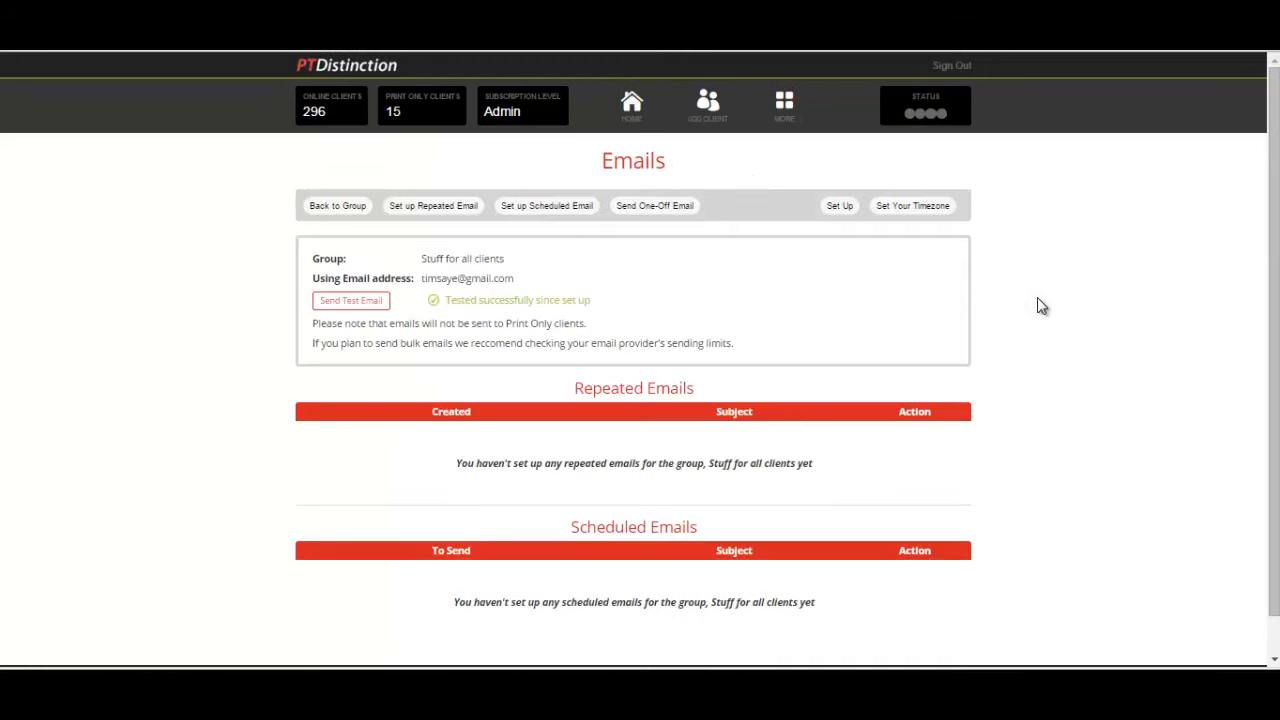
{"action": "mouse_move", "coordinate": [1031, 310]}
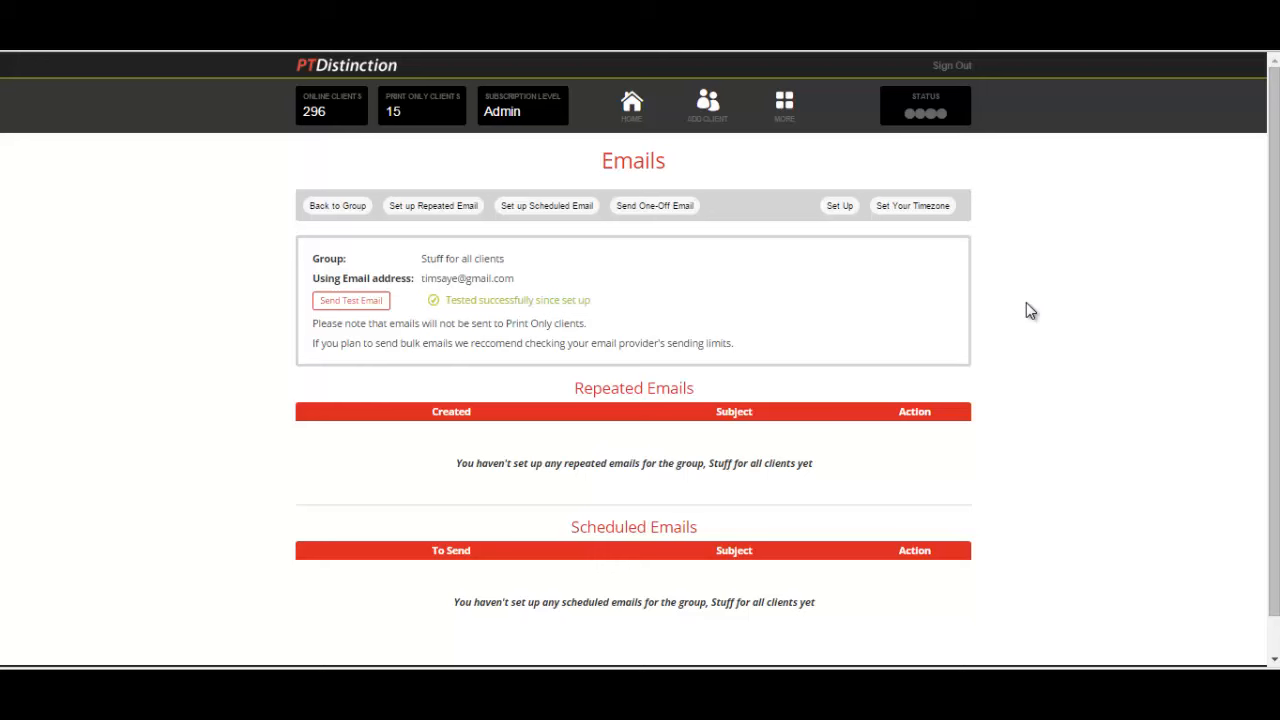
{"action": "mouse_move", "coordinate": [810, 292]}
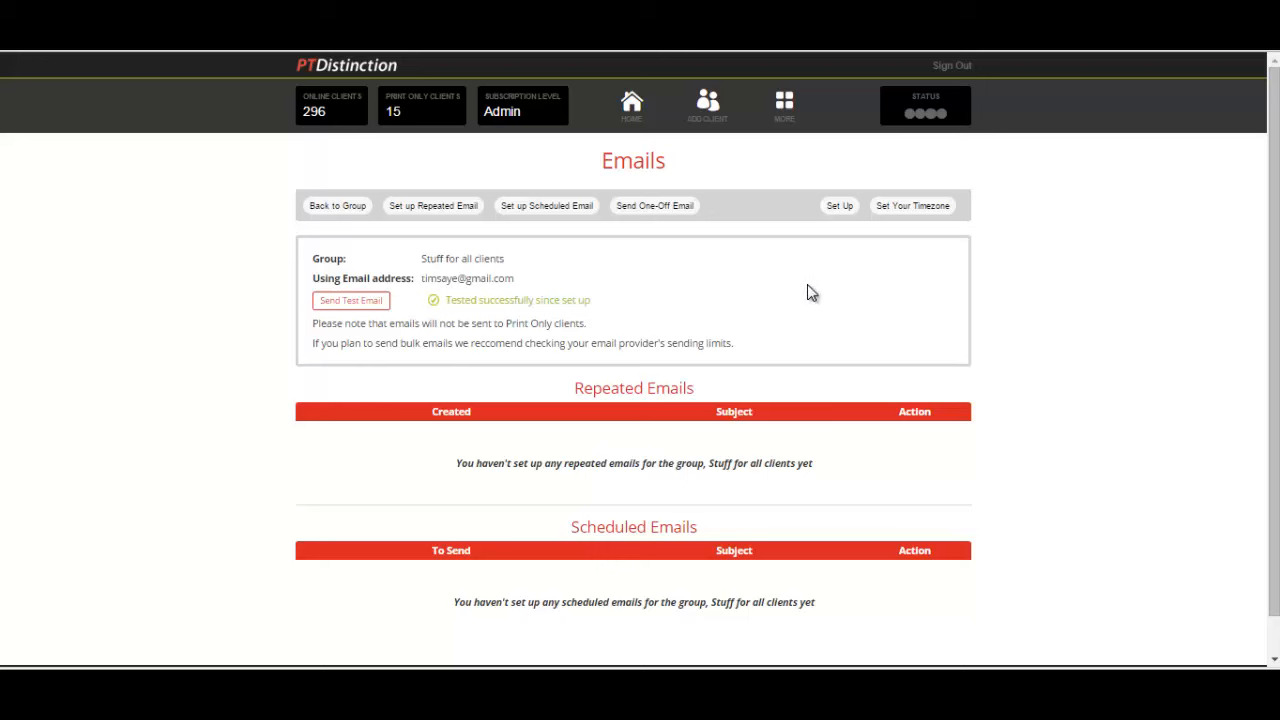
{"action": "mouse_move", "coordinate": [670, 234]}
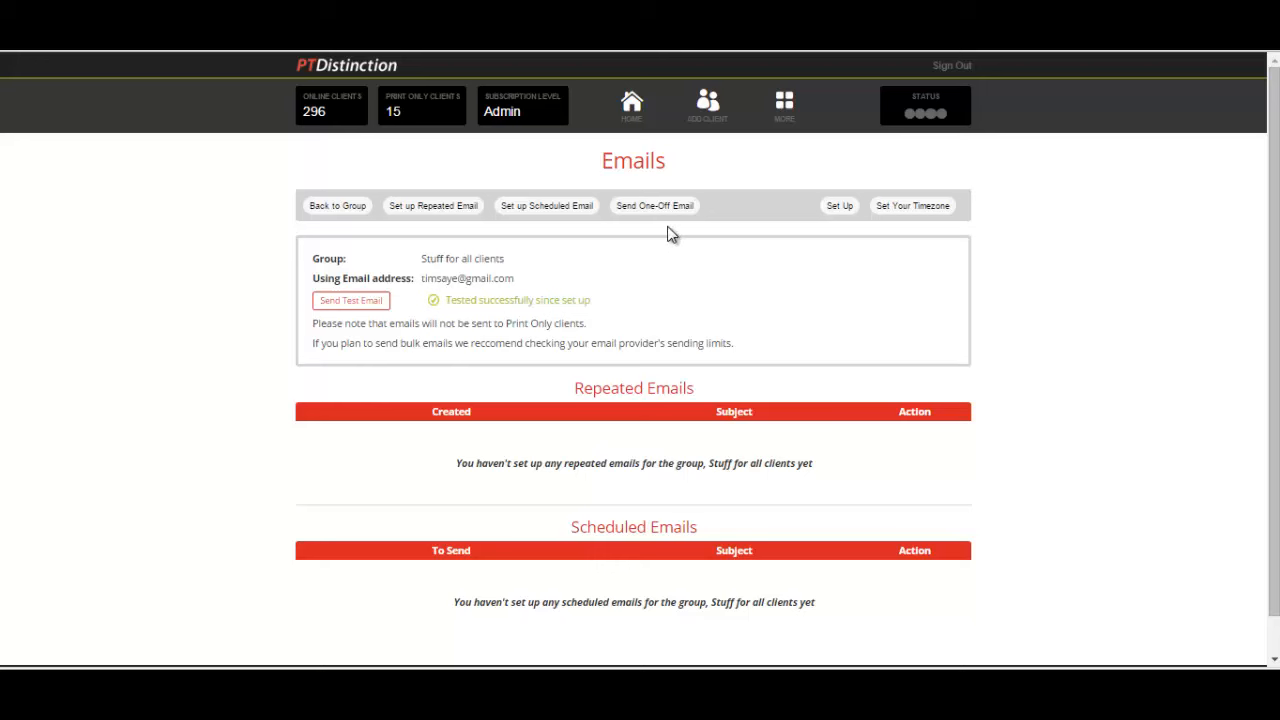
{"action": "mouse_move", "coordinate": [435, 225]}
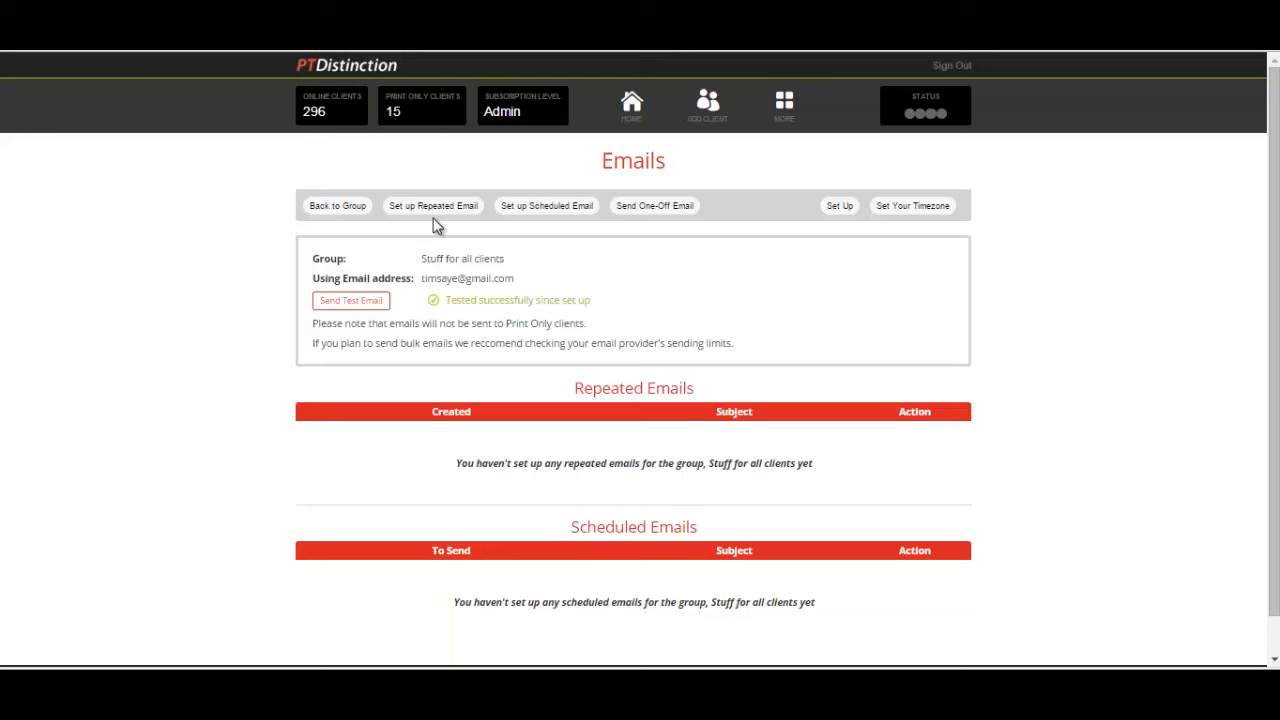
{"action": "left_click", "coordinate": [546, 205]}
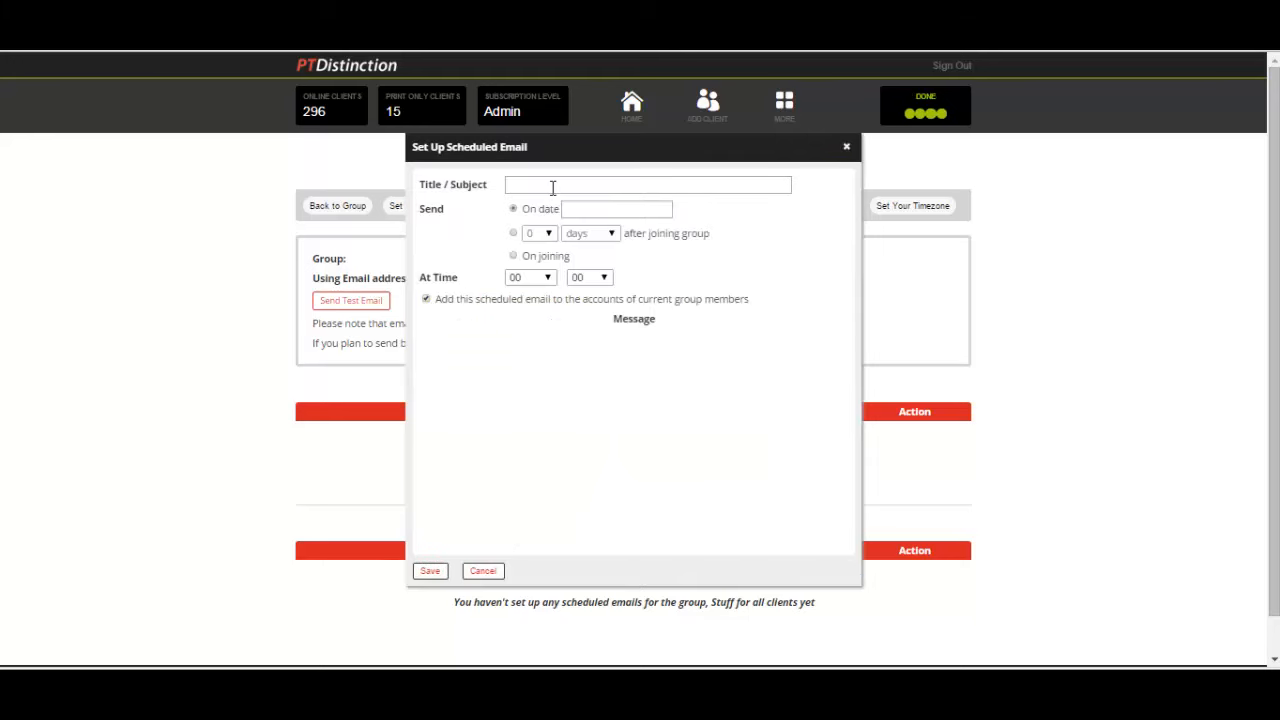
{"action": "type", "text": "Assessment"}
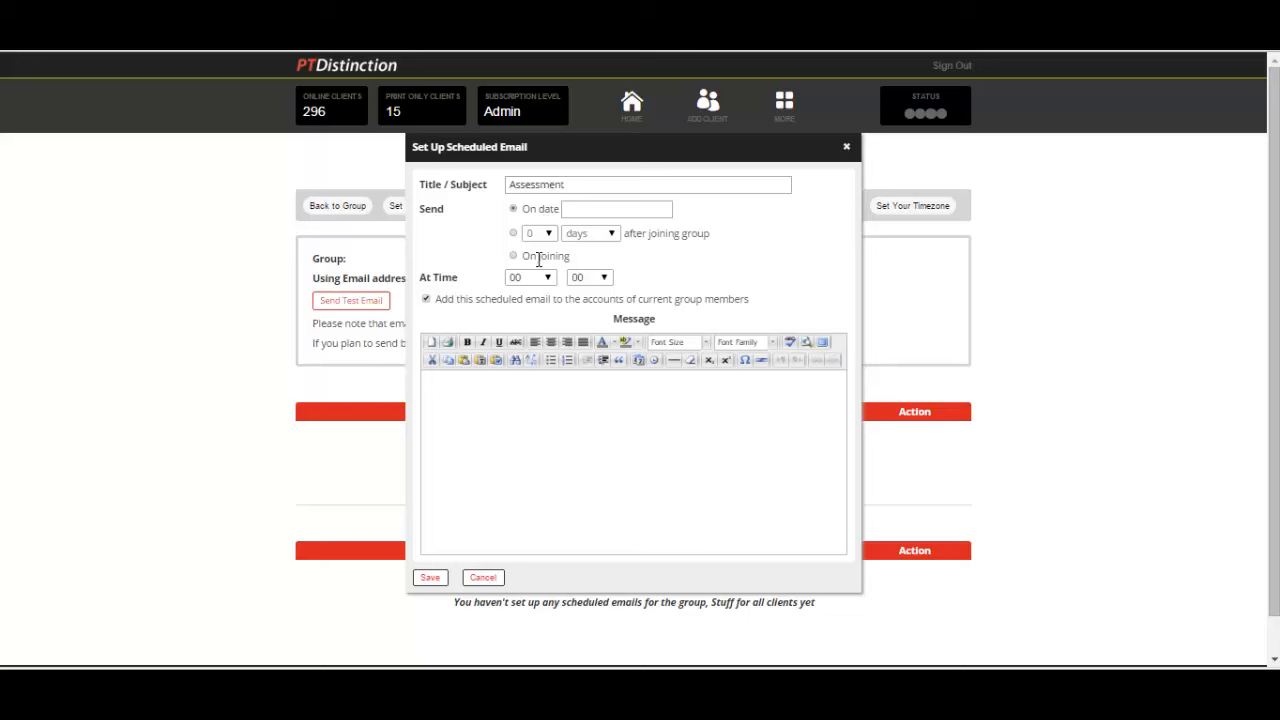
{"action": "left_click", "coordinate": [513, 255]}
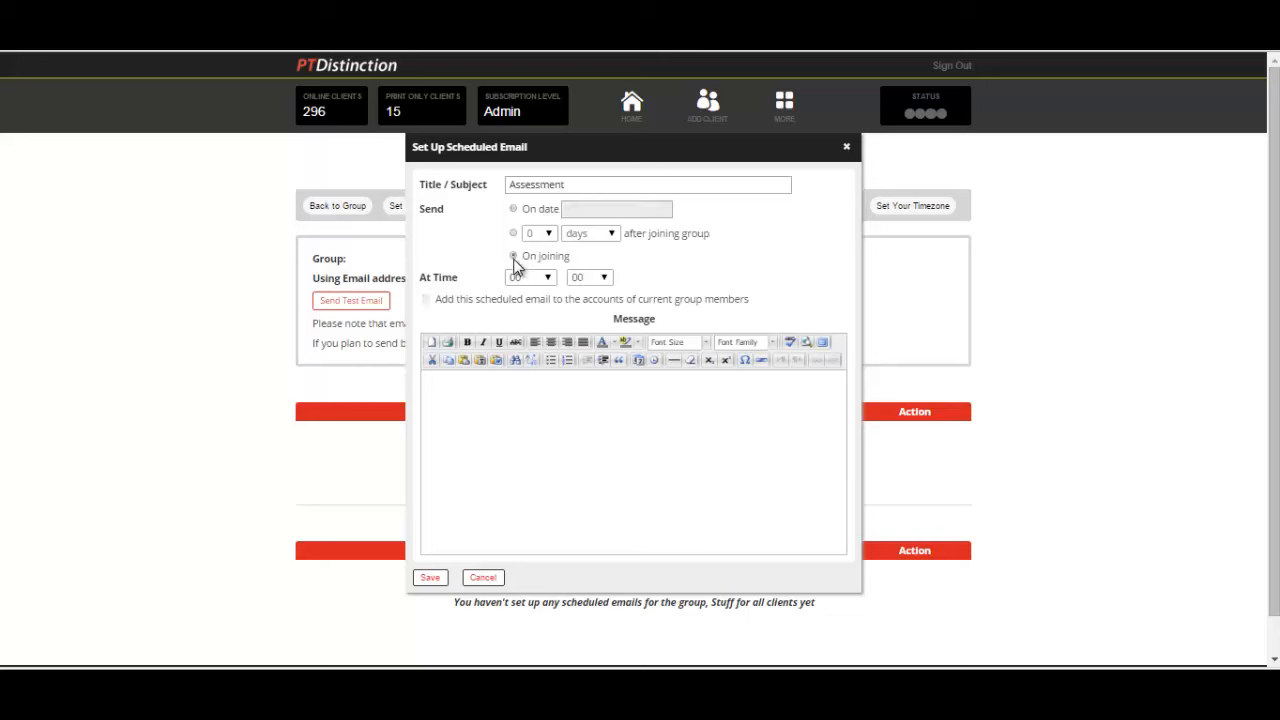
{"action": "left_click", "coordinate": [513, 255]}
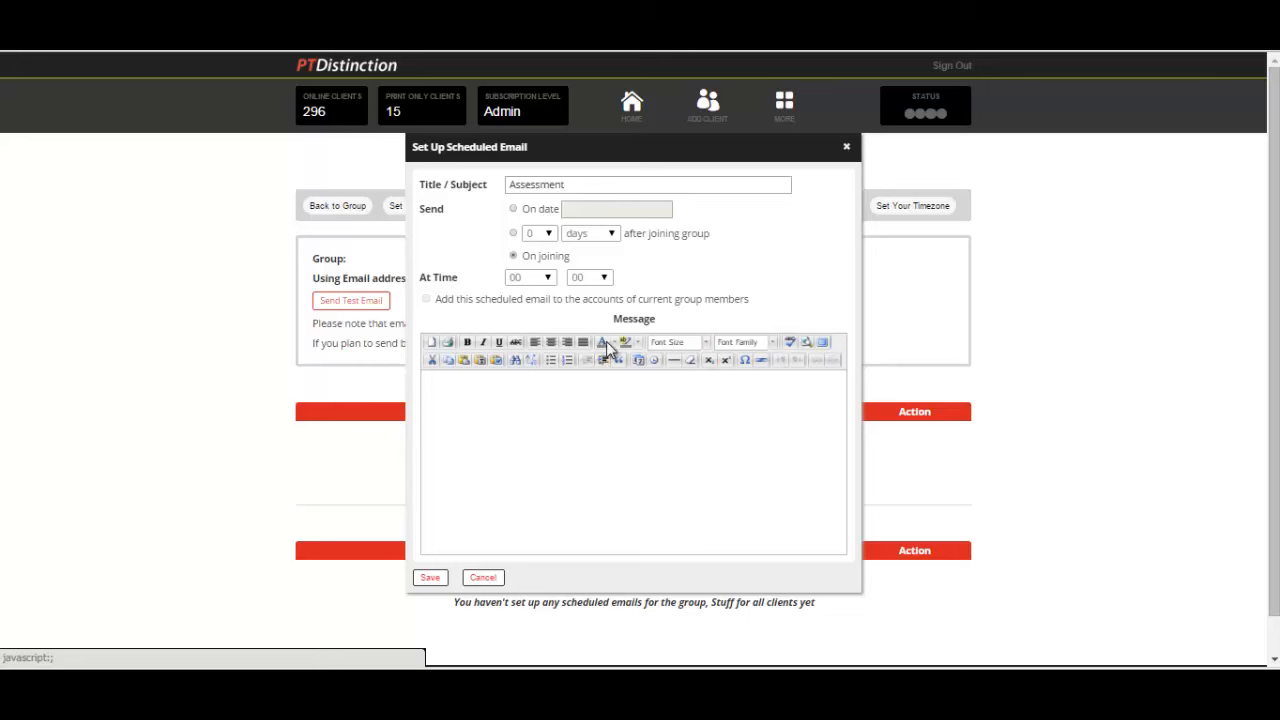
{"action": "mouse_move", "coordinate": [427, 308]}
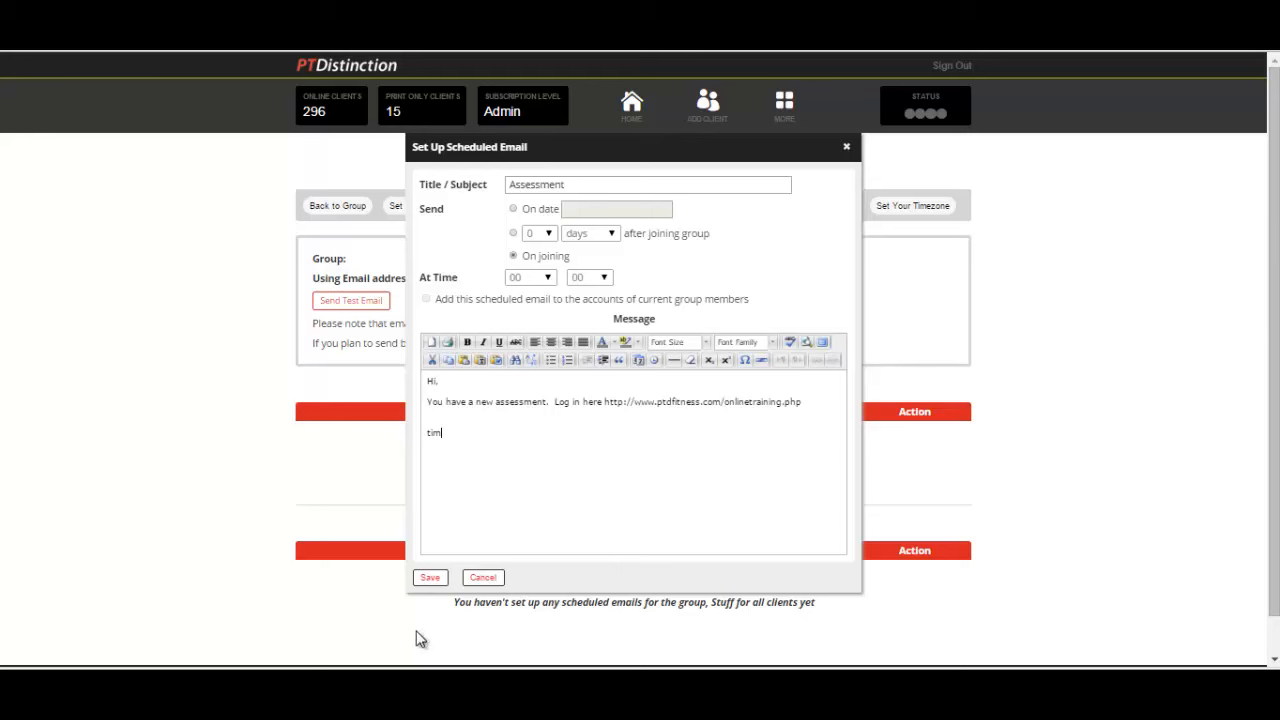
{"action": "mouse_move", "coordinate": [850, 135]}
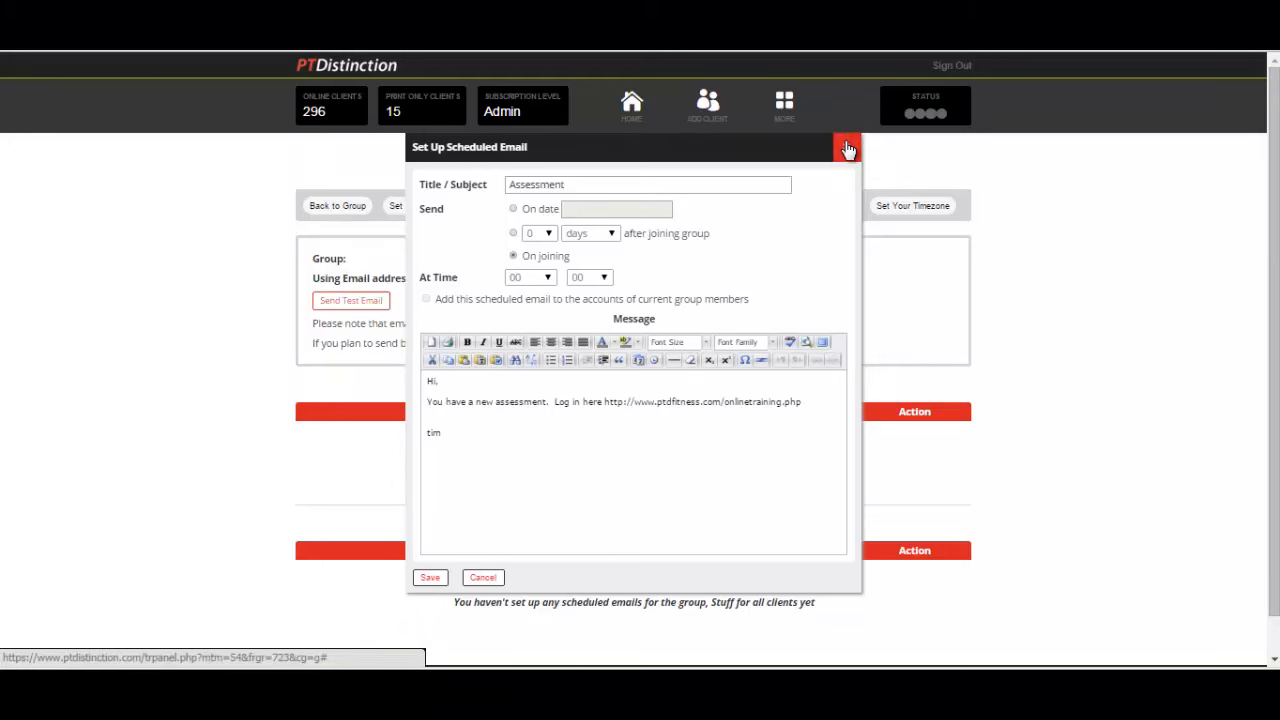
{"action": "left_click", "coordinate": [847, 147]}
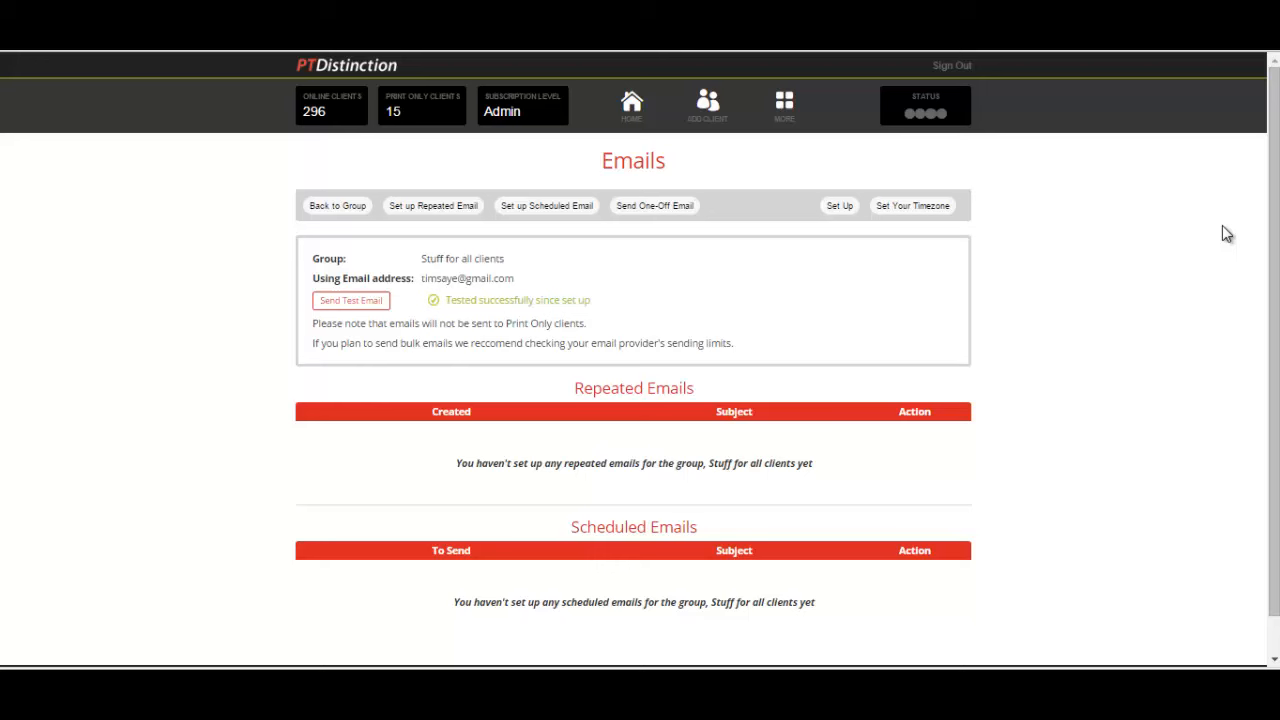
{"action": "mouse_move", "coordinate": [378, 204]}
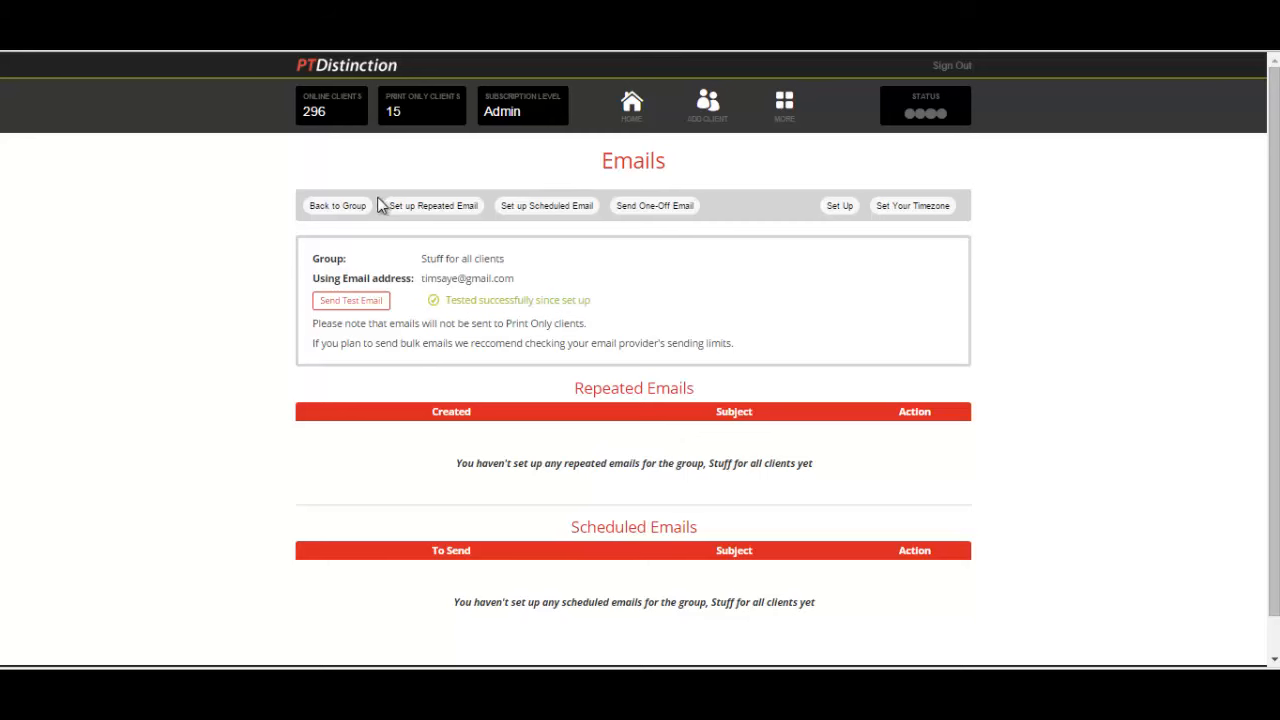
Step: Return from the Emails page to the Stuff for all clients overview
{"action": "left_click", "coordinate": [337, 205]}
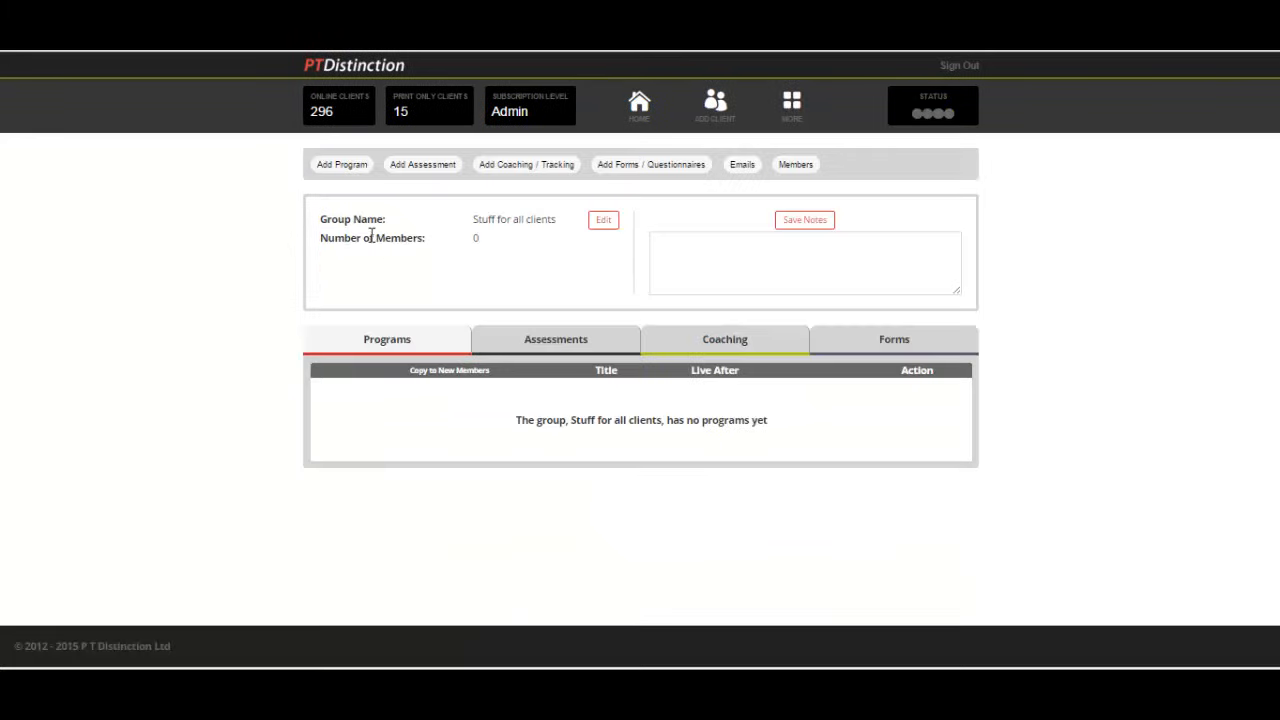